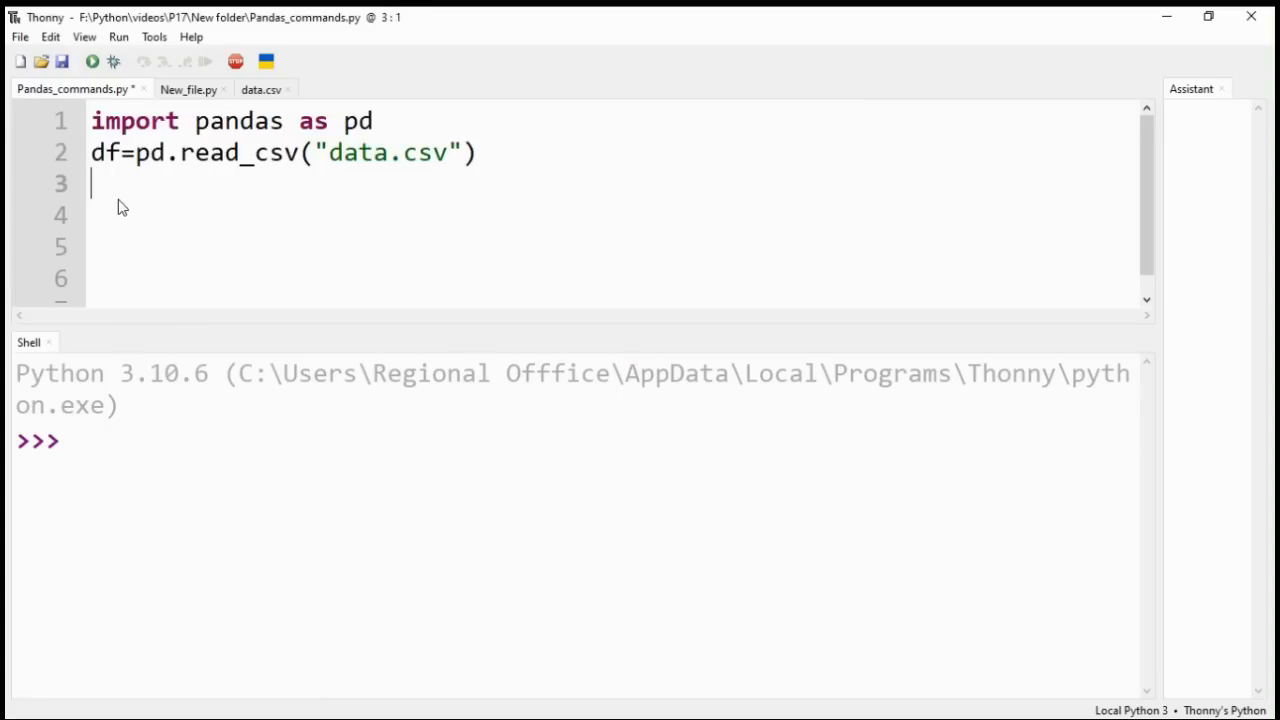
# - Add print(df.info()) on line 4, run it, and highlight the 31-entry summary
pyautogui.press('Down')
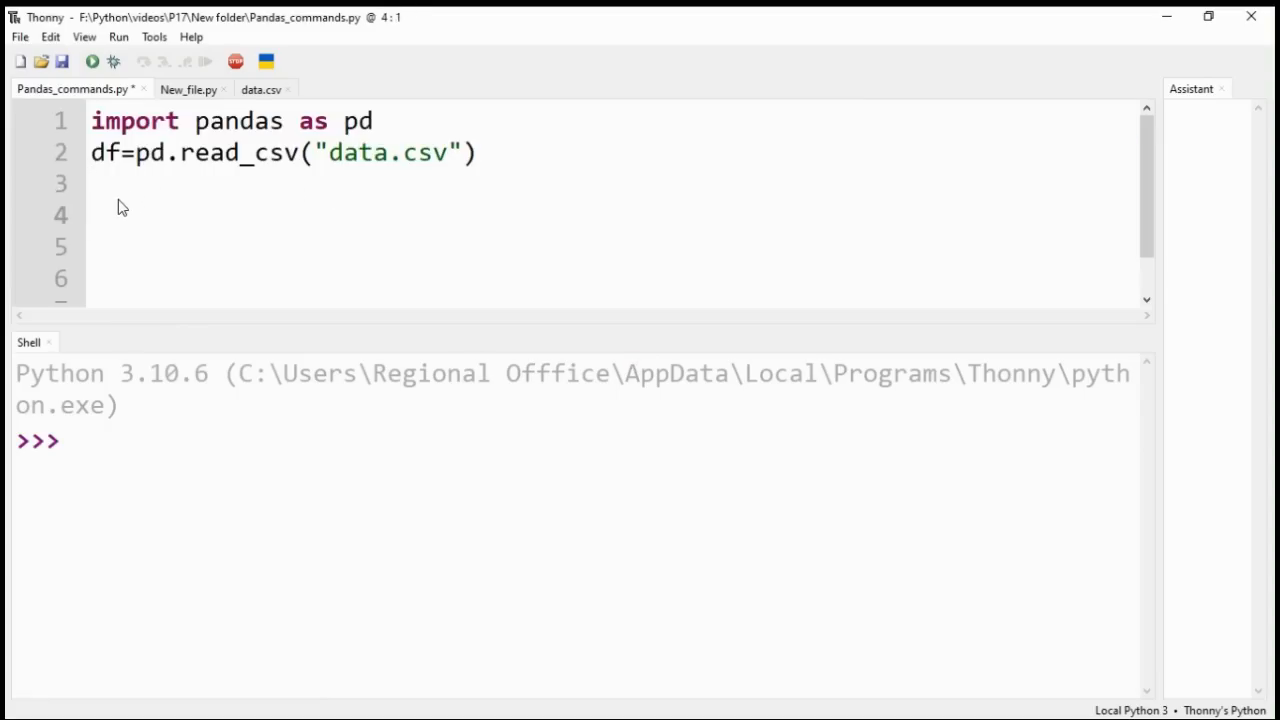
pyautogui.write('print')
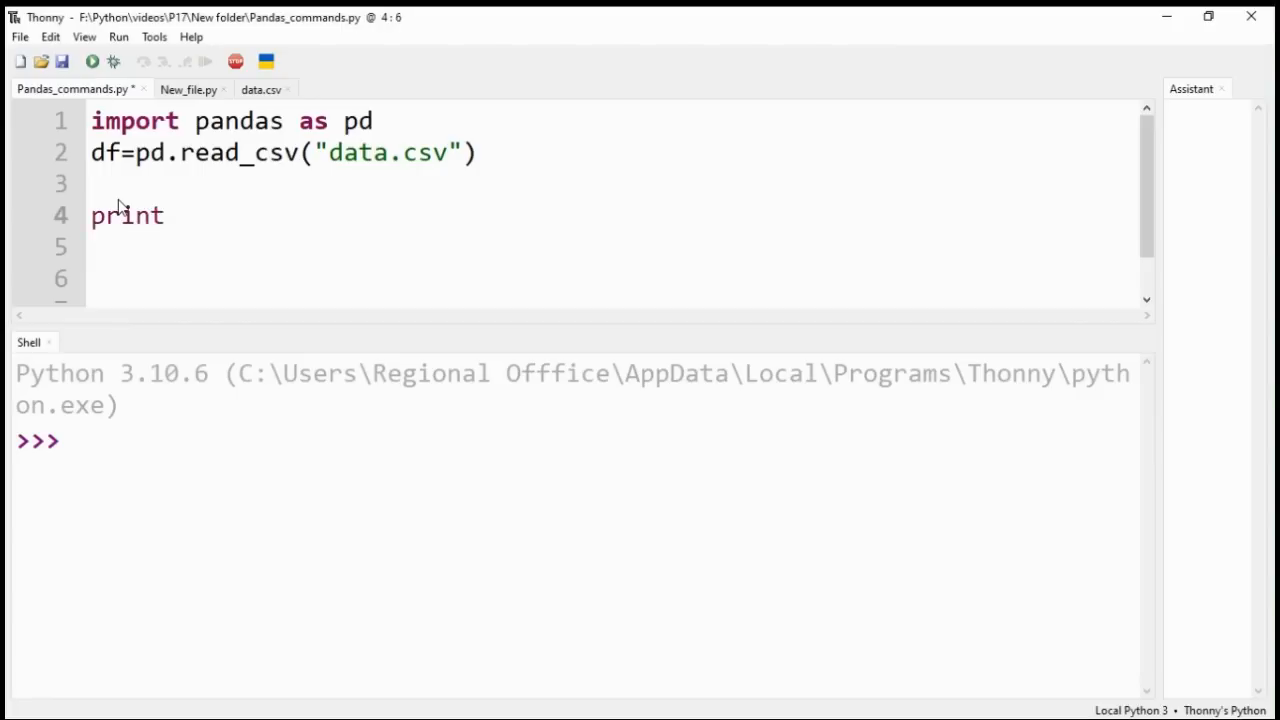
pyautogui.write('(df')
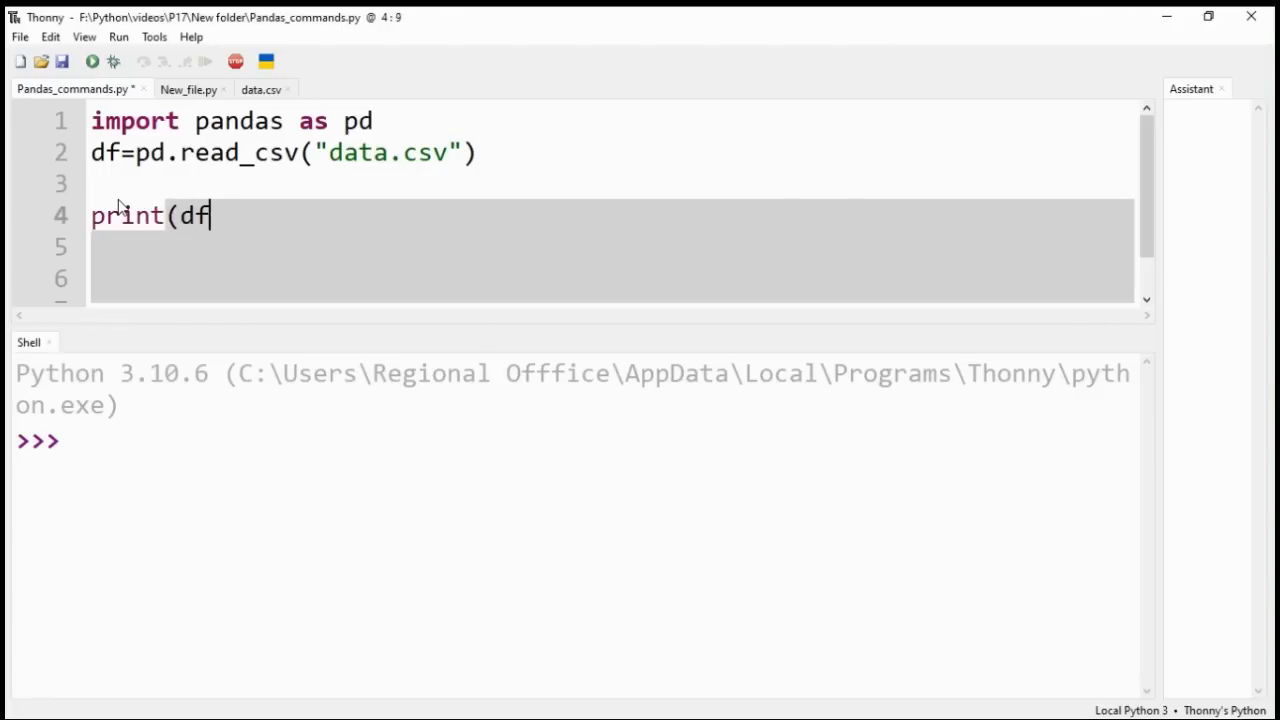
pyautogui.write('.infor')
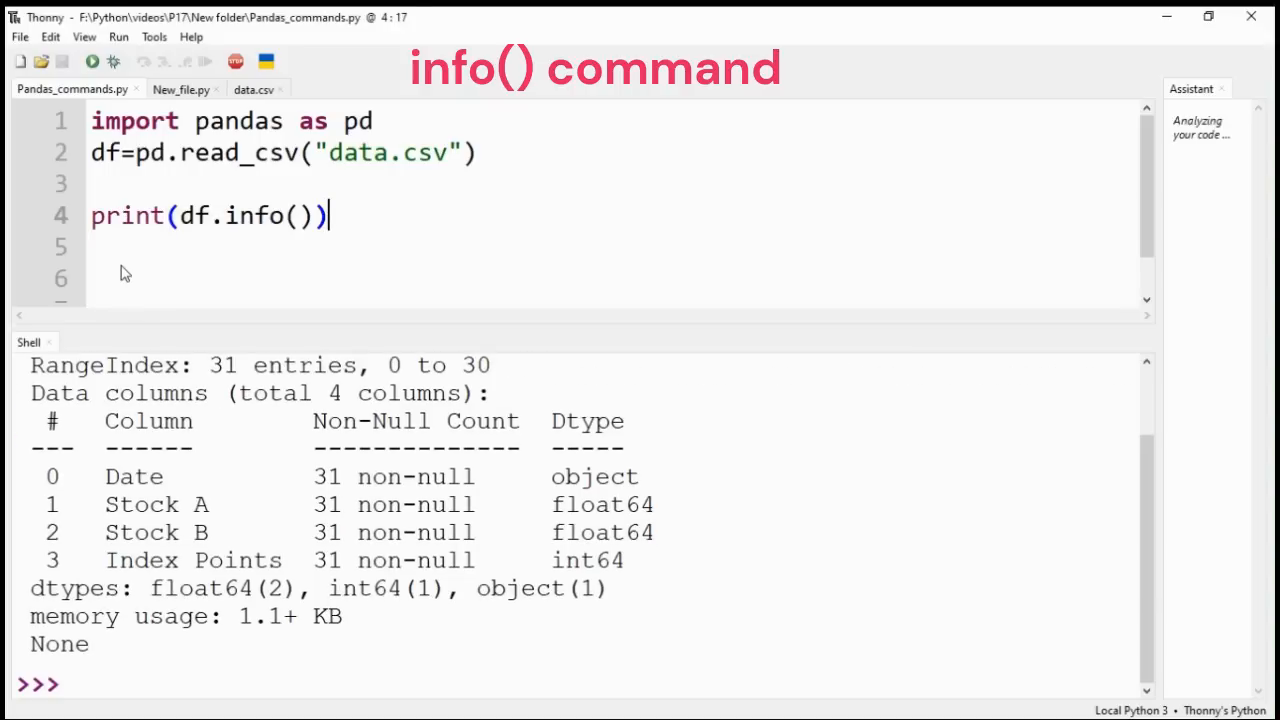
pyautogui.click(91, 61)
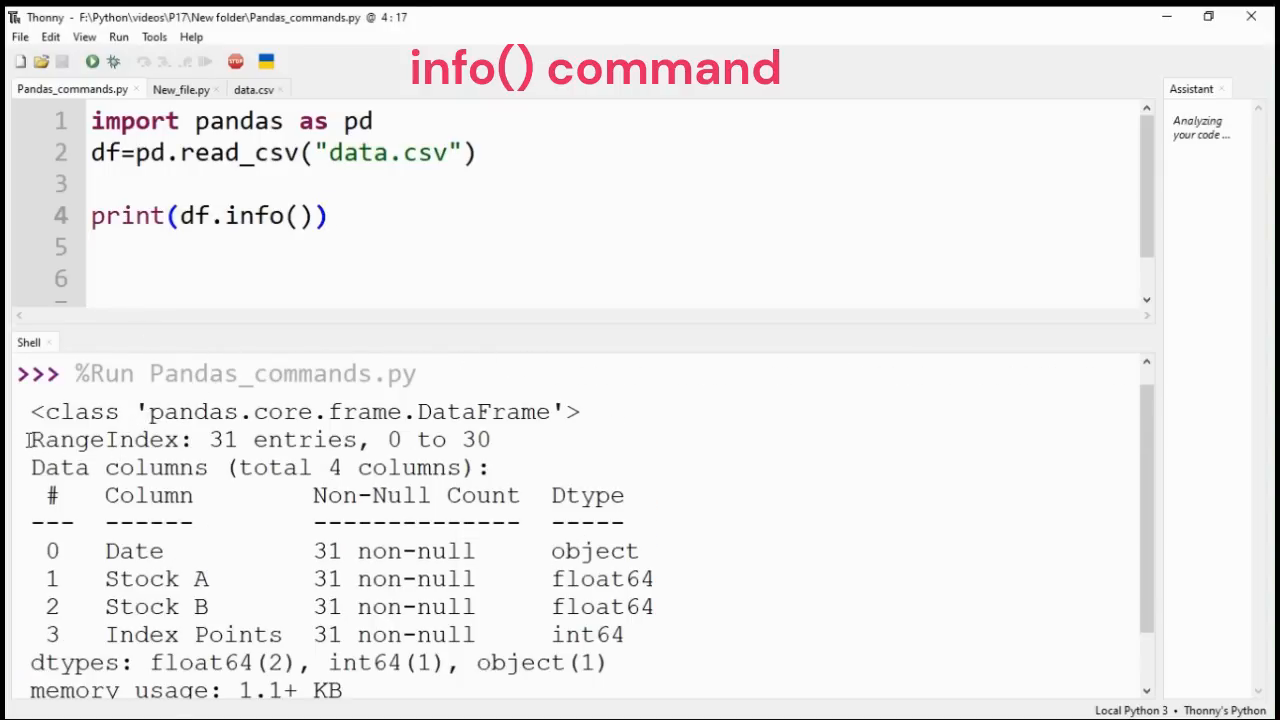
pyautogui.moveTo(30, 439); pyautogui.dragTo(495, 439)
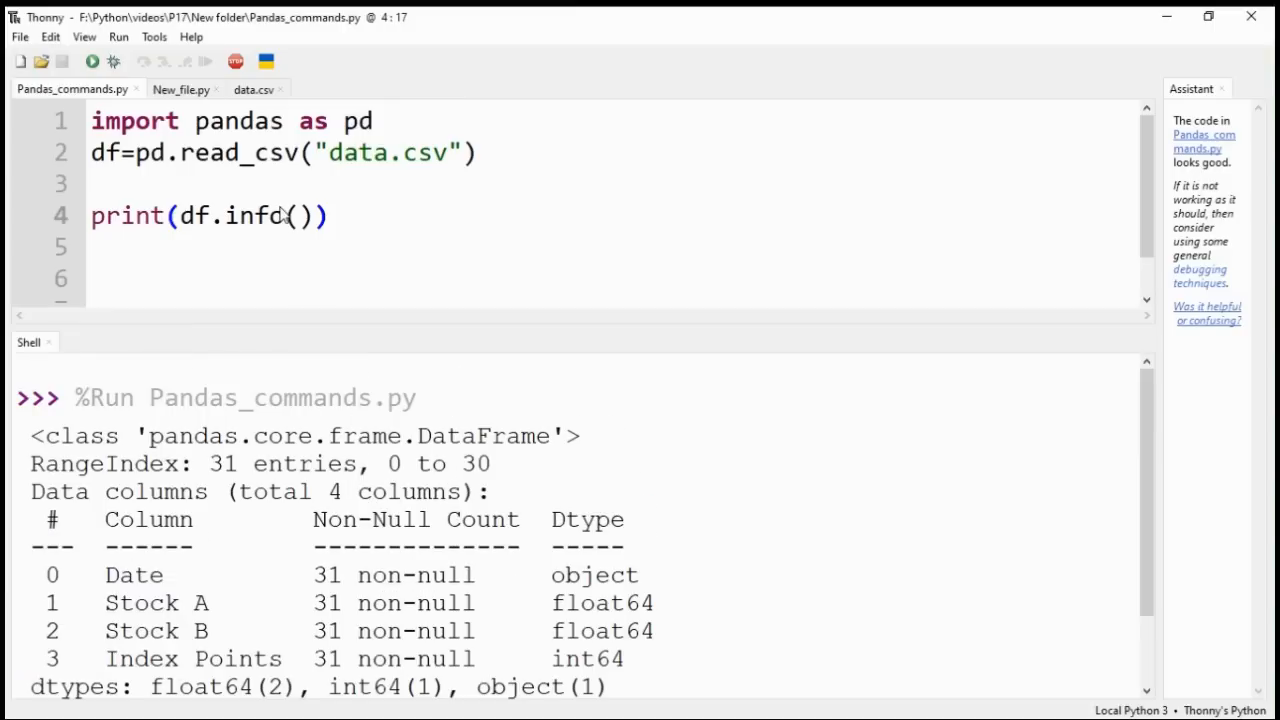
# - Change line 4 to print(df.describe()) and run it to show summary statistics
pyautogui.press('BackSpace')
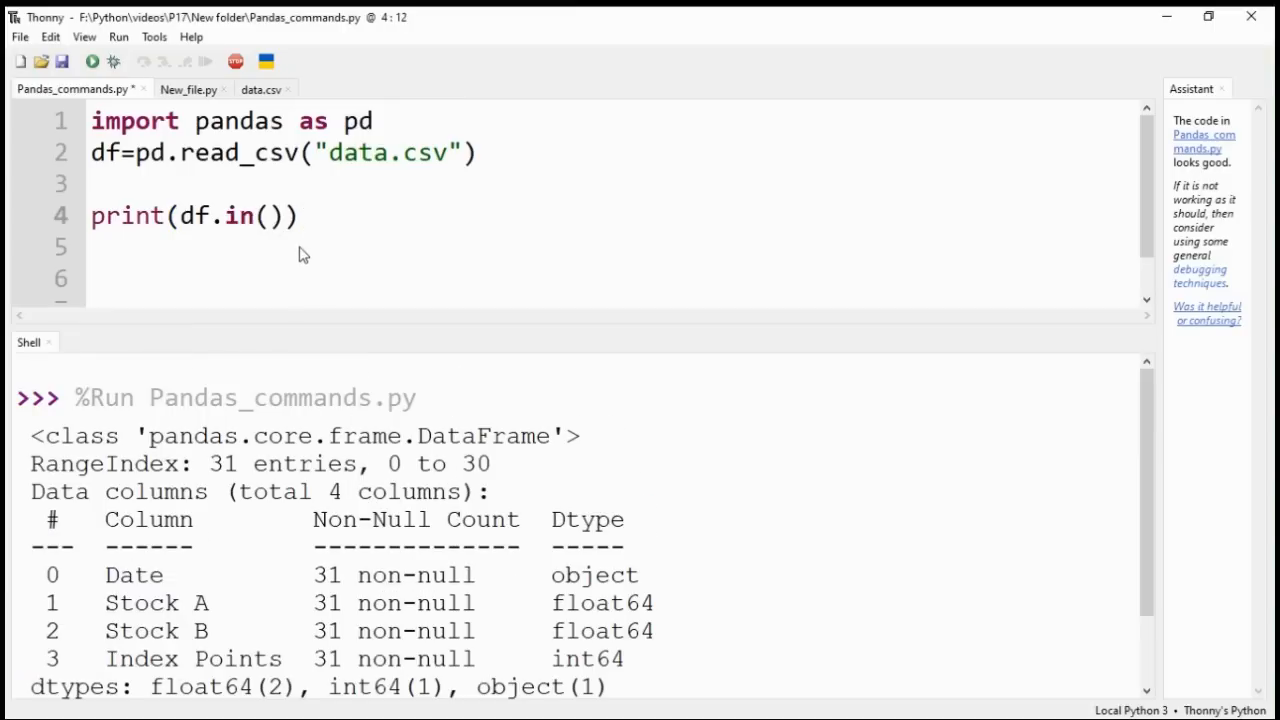
pyautogui.write('describe')
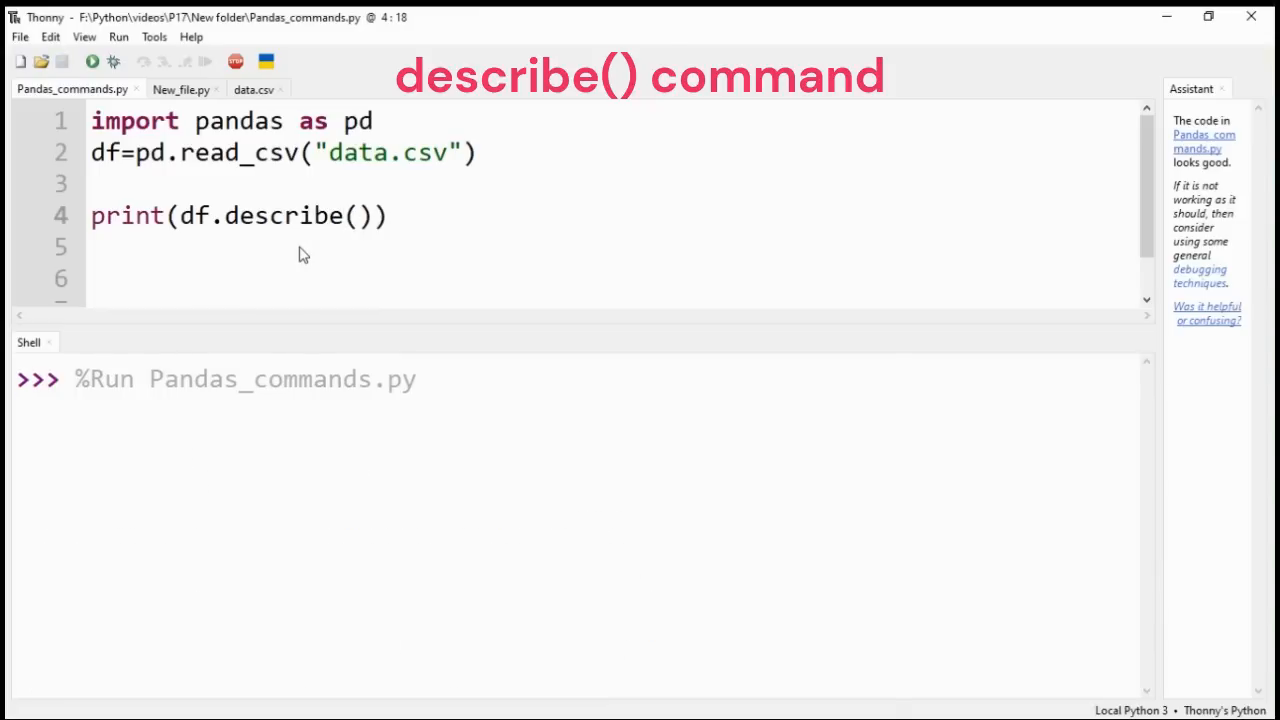
pyautogui.click(343, 215)
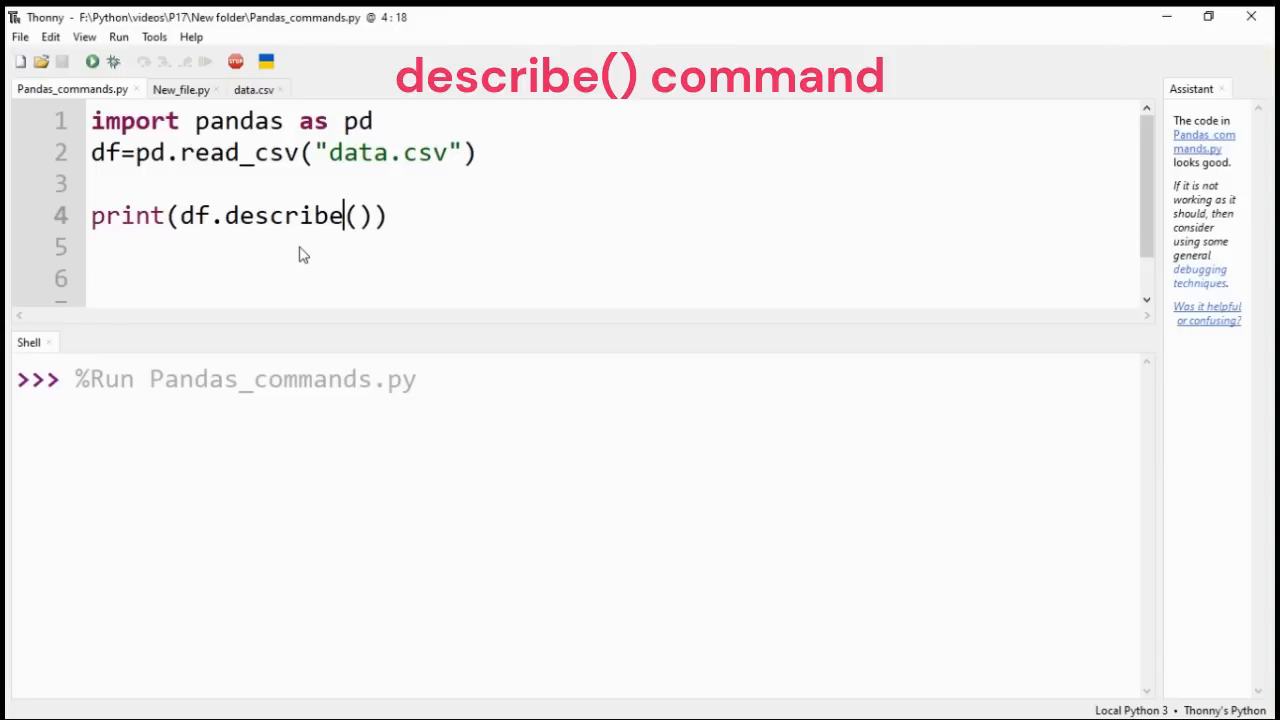
pyautogui.click(91, 61)
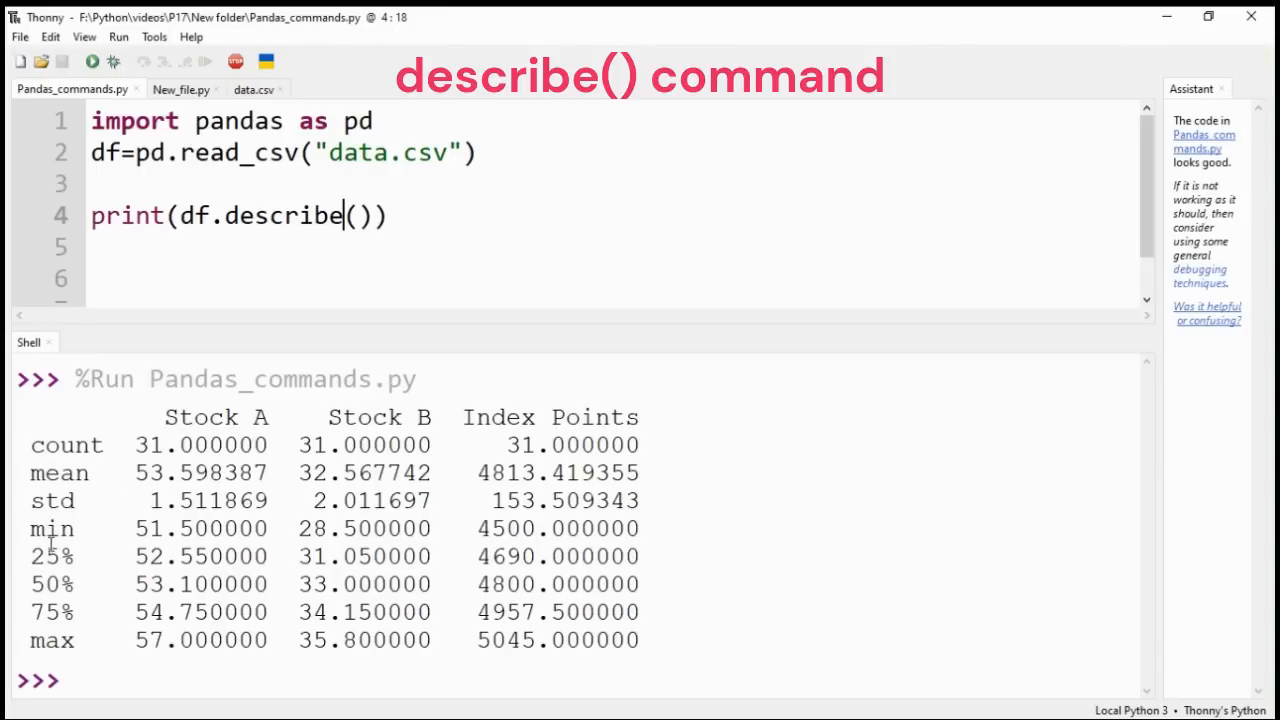
pyautogui.moveTo(415, 650)
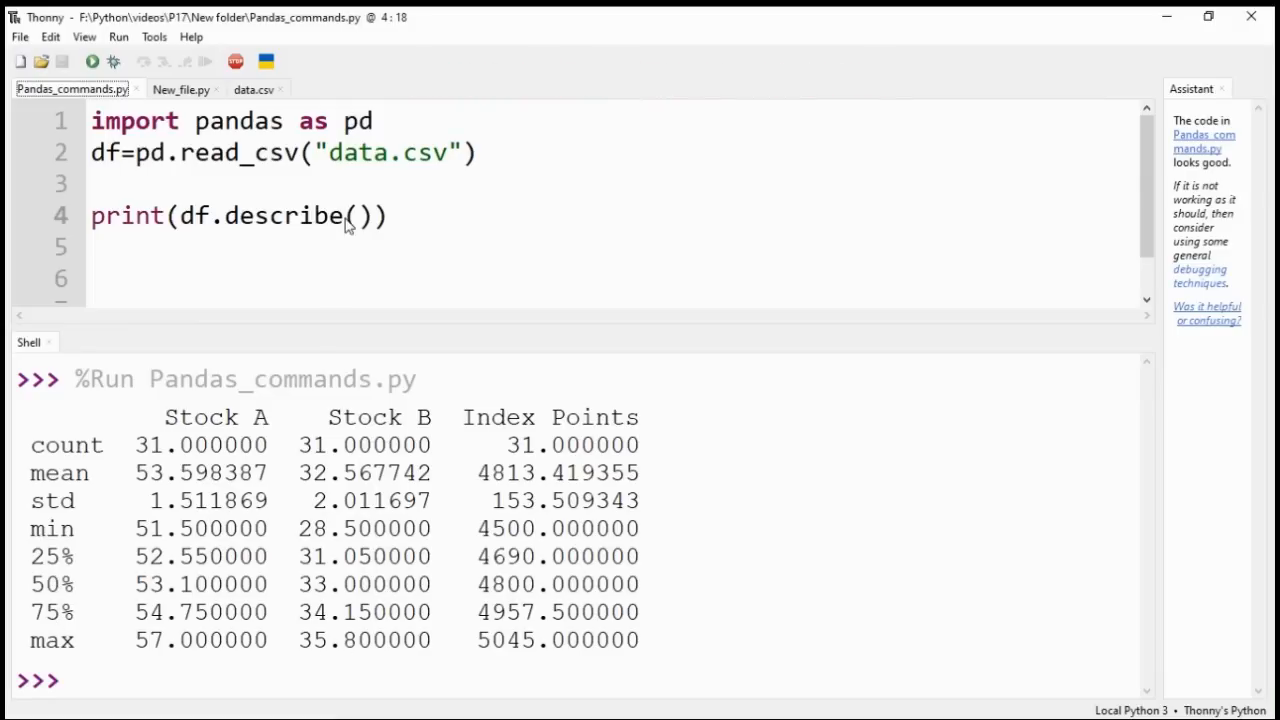
# - Replace describe with count on line 4 and run, listing 31 rows per column
pyautogui.doubleClick(283, 215)
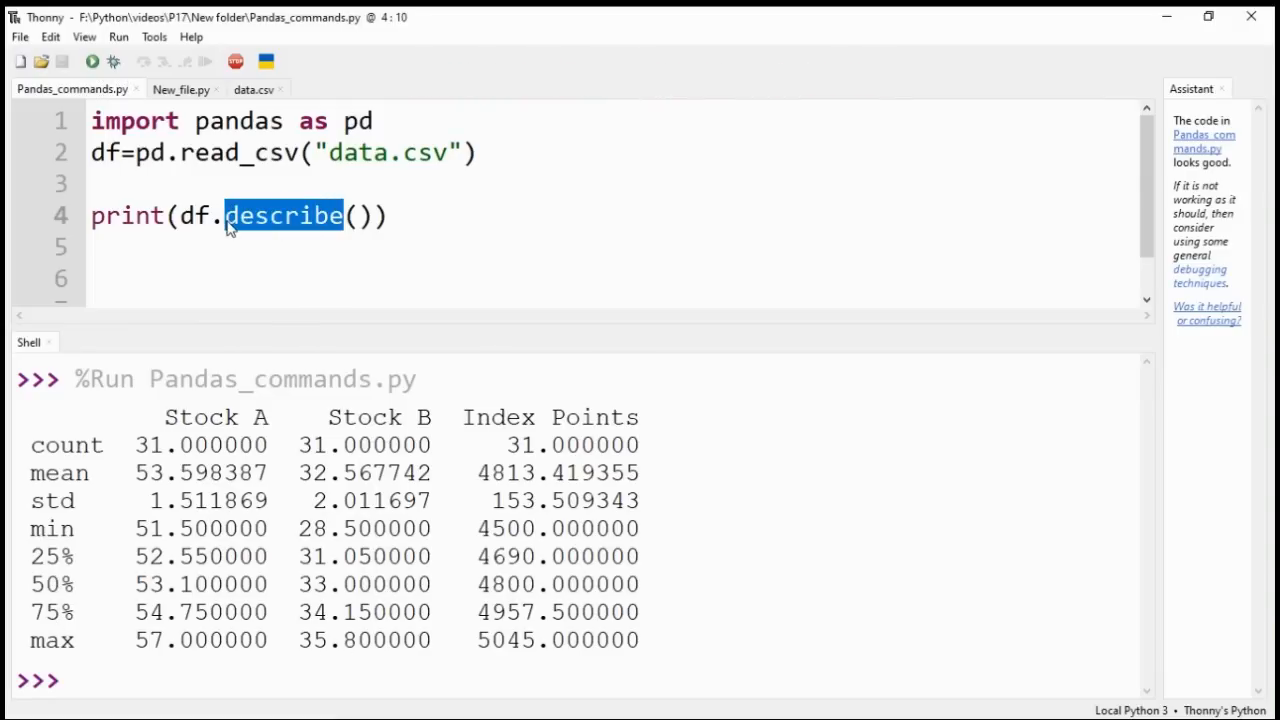
pyautogui.write('count')
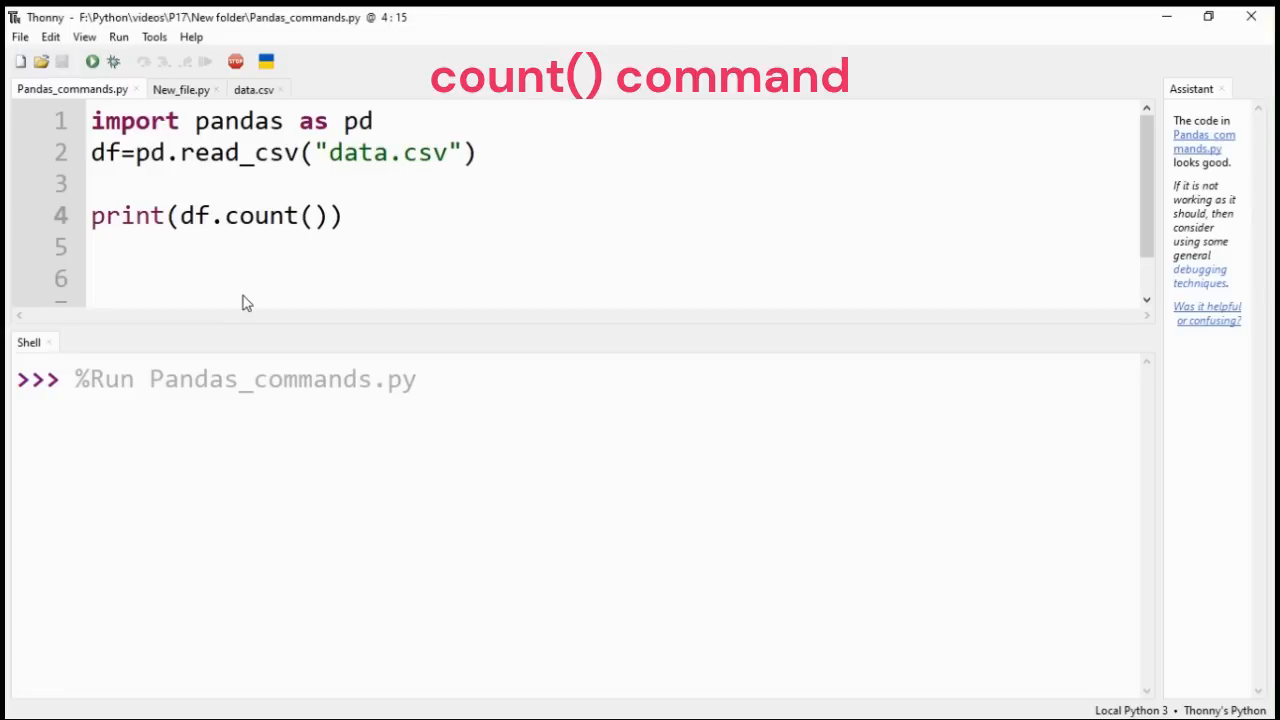
pyautogui.click(91, 61)
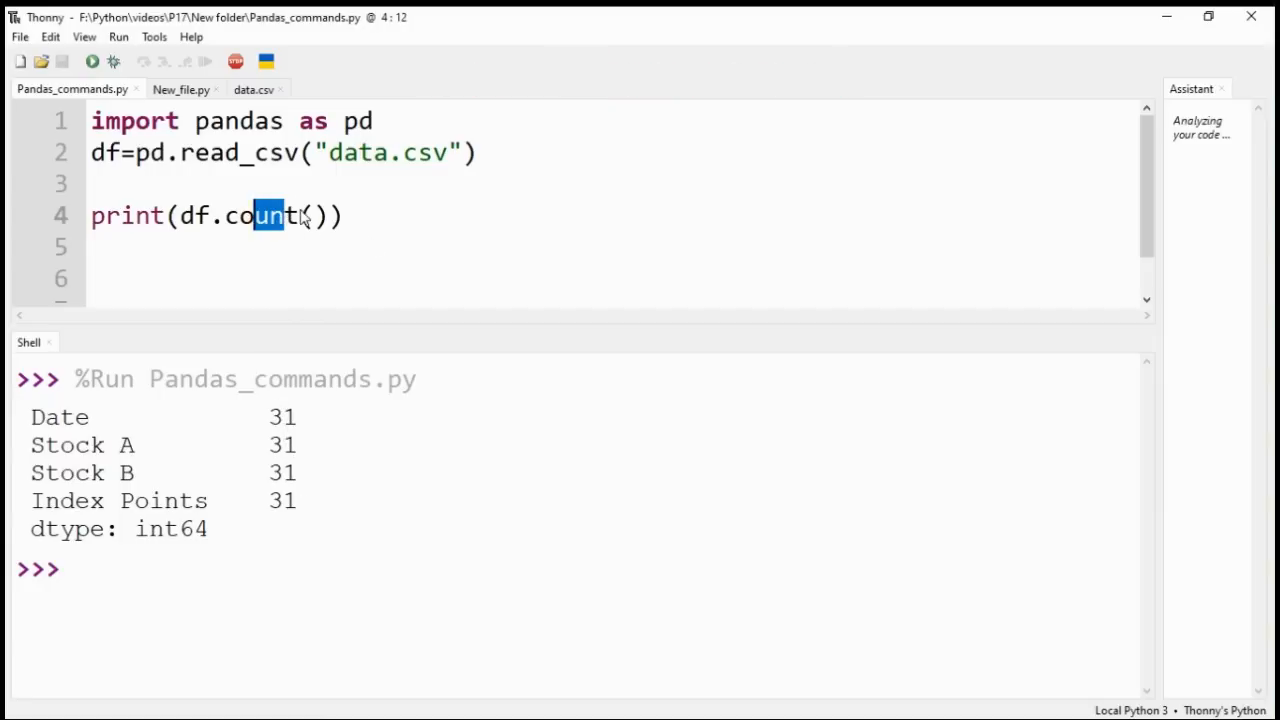
# - Switch to df.max(), run, and highlight maxima 2023/01/31, 57.0, 35.8 and 5045
pyautogui.doubleClick(263, 216)
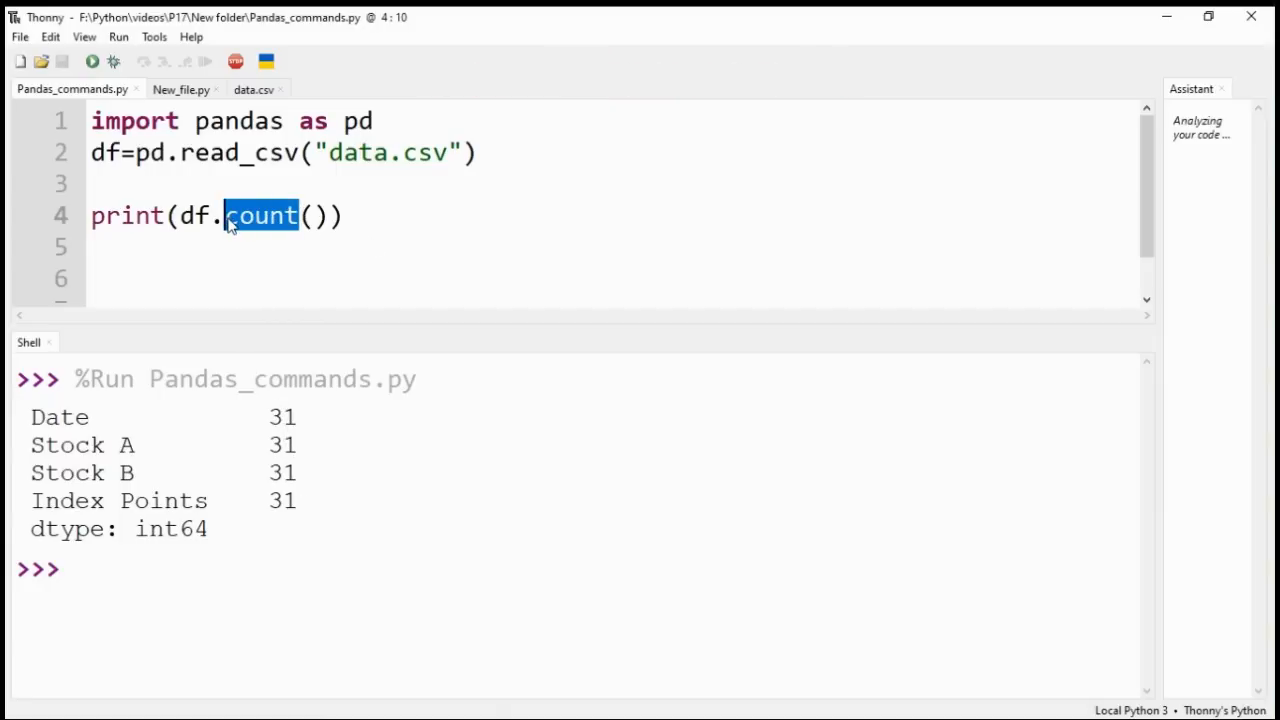
pyautogui.write('max')
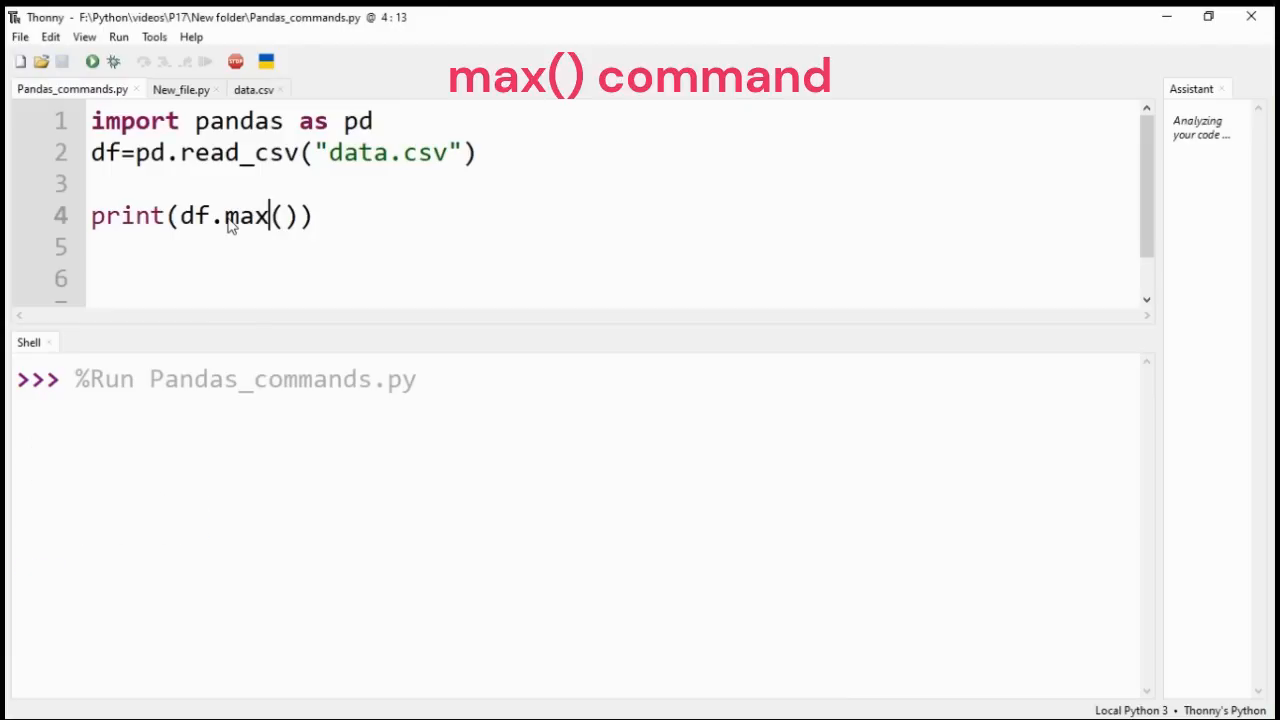
pyautogui.click(91, 61)
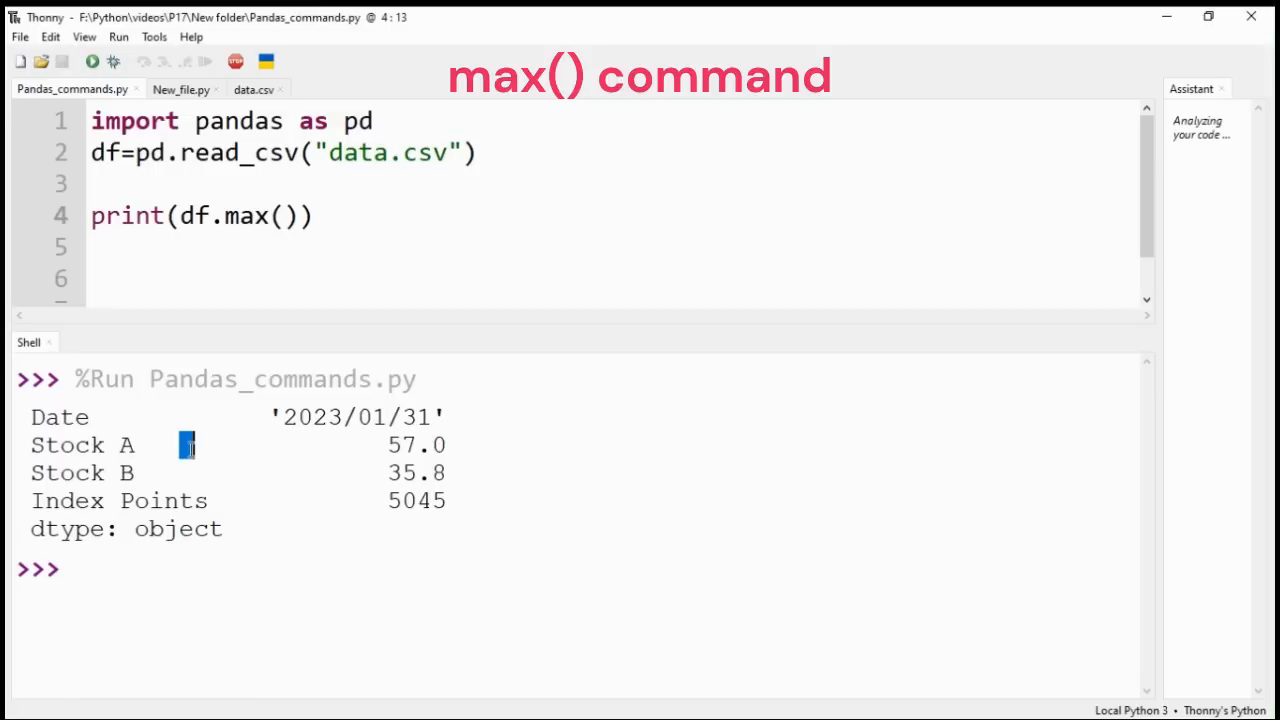
pyautogui.moveTo(185, 445); pyautogui.dragTo(450, 505)
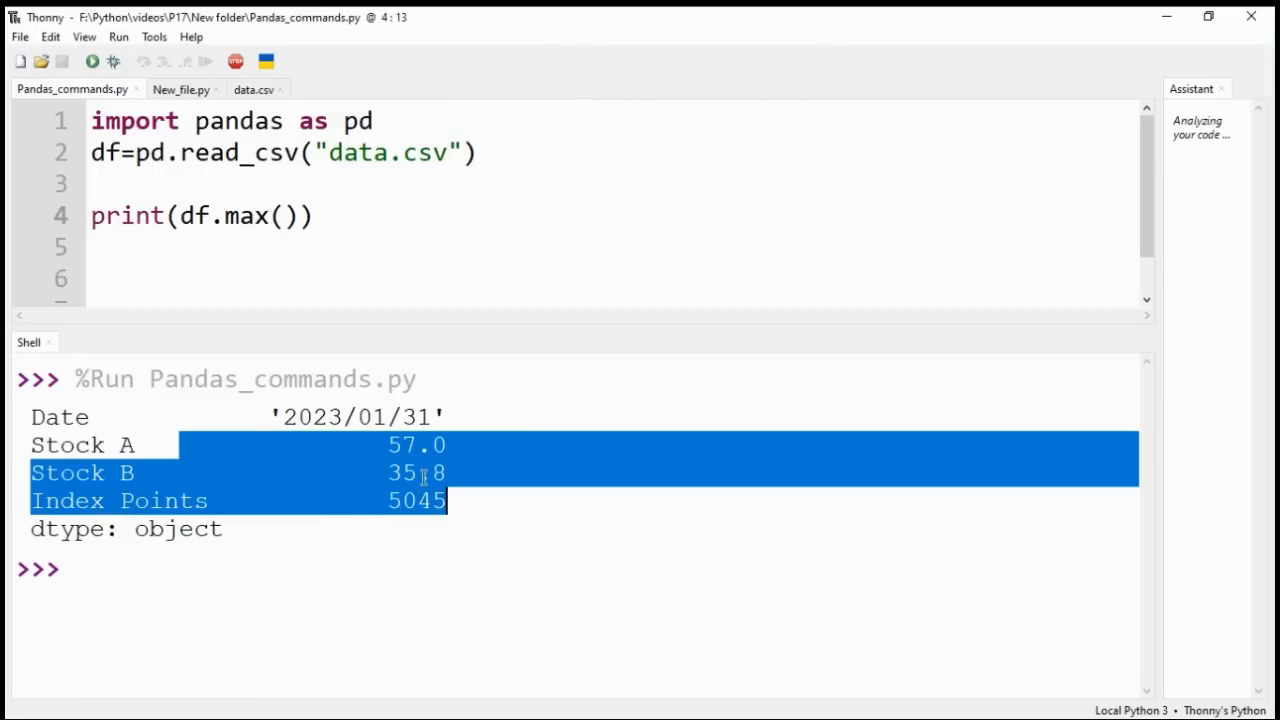
pyautogui.click(268, 216)
pyautogui.write('in')
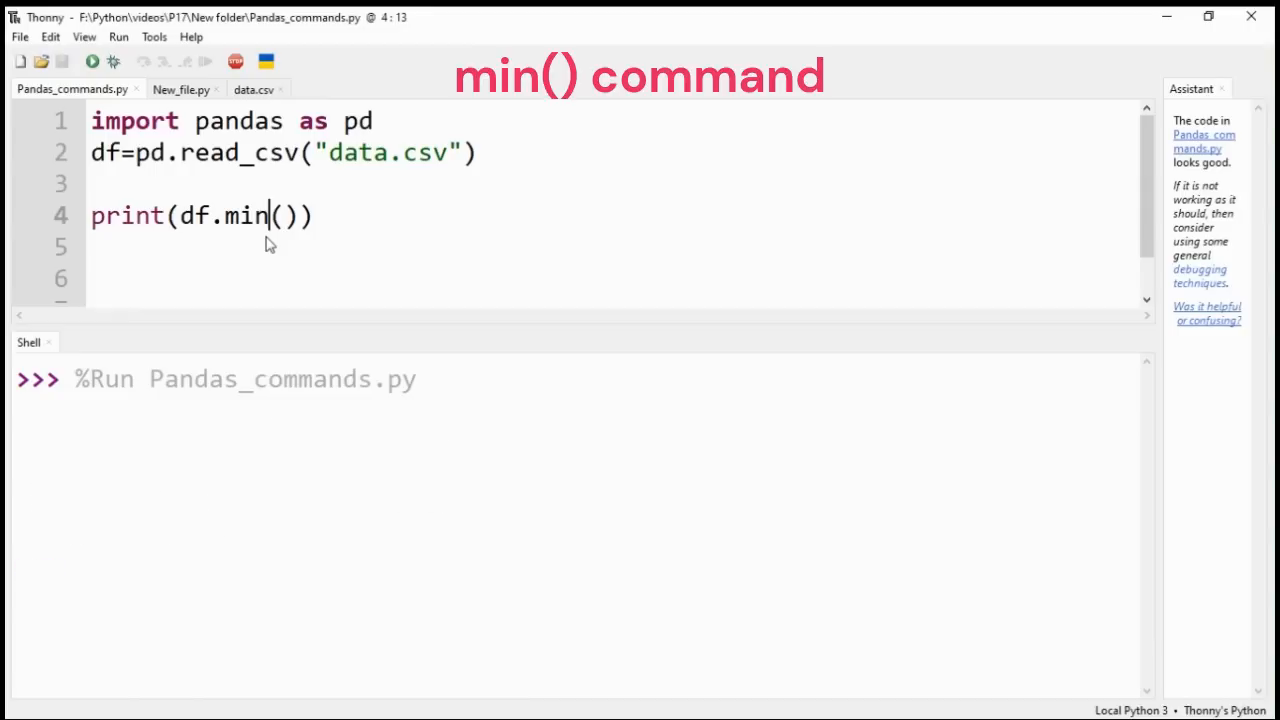
# - Run df.min(), then df.std(), highlighting deviations 1.51, 2.01 and 153.5
pyautogui.click(91, 61)
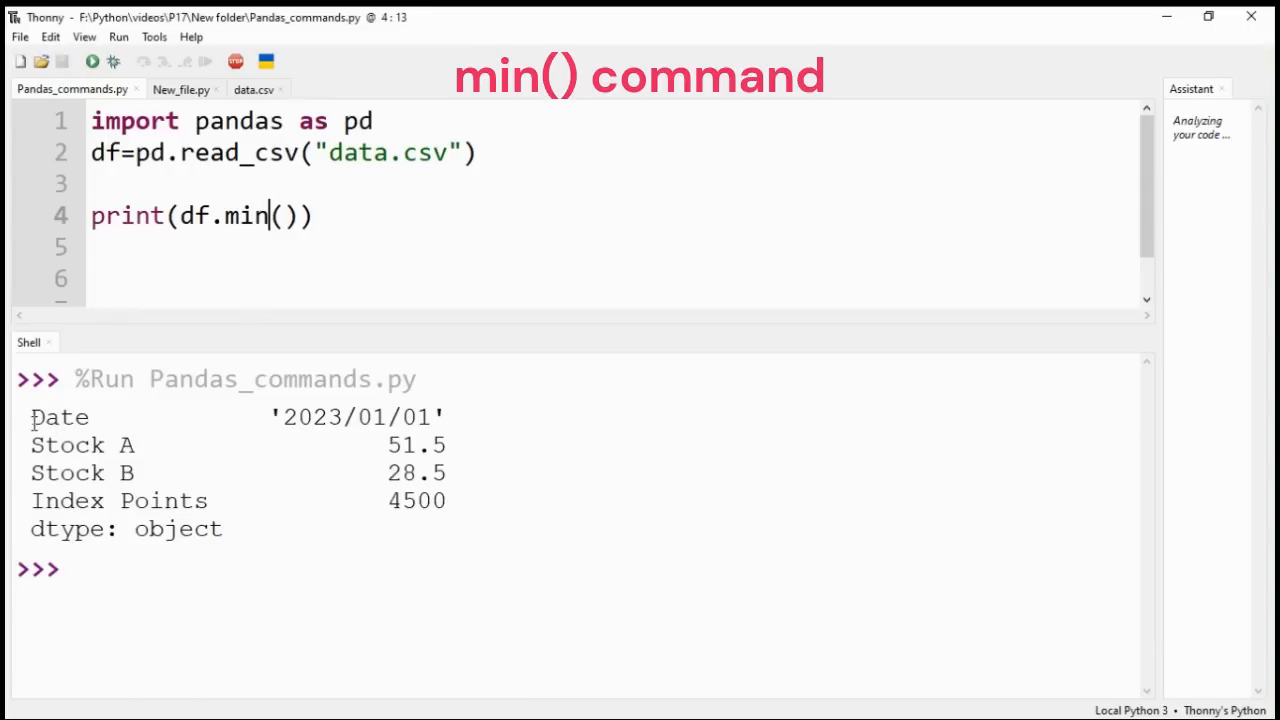
pyautogui.moveTo(31, 417); pyautogui.dragTo(455, 501)
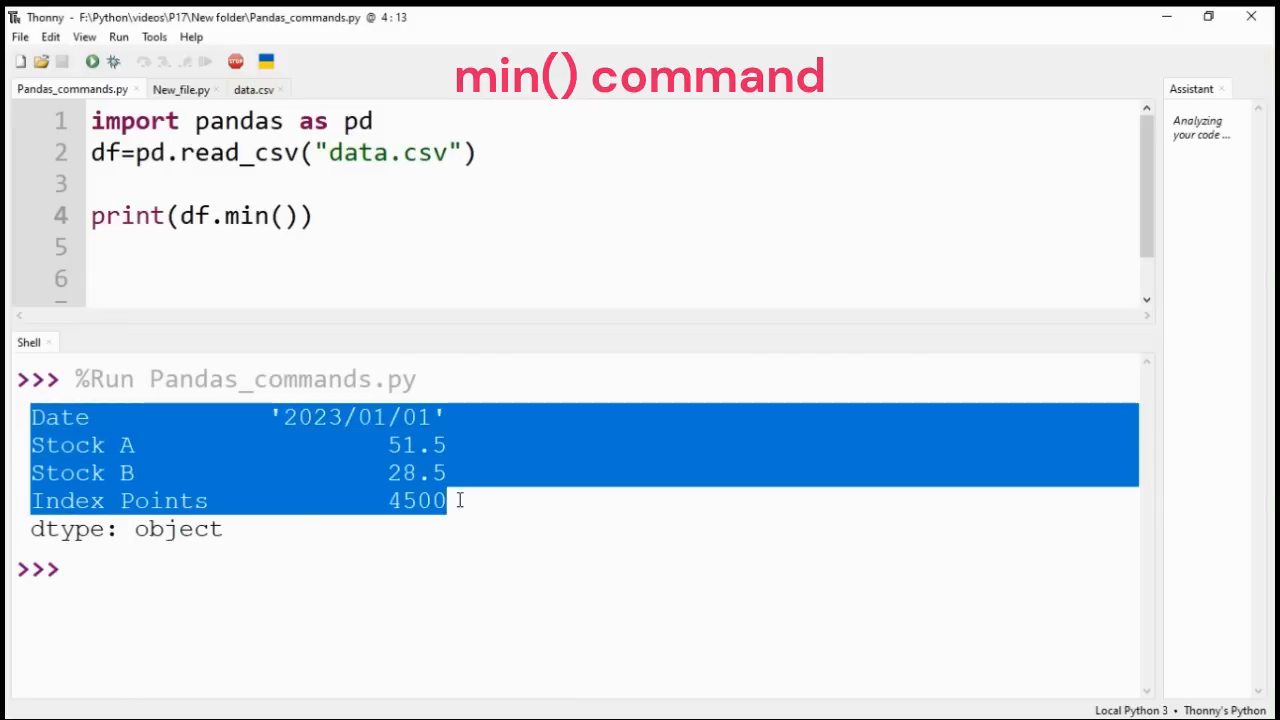
pyautogui.click(278, 250)
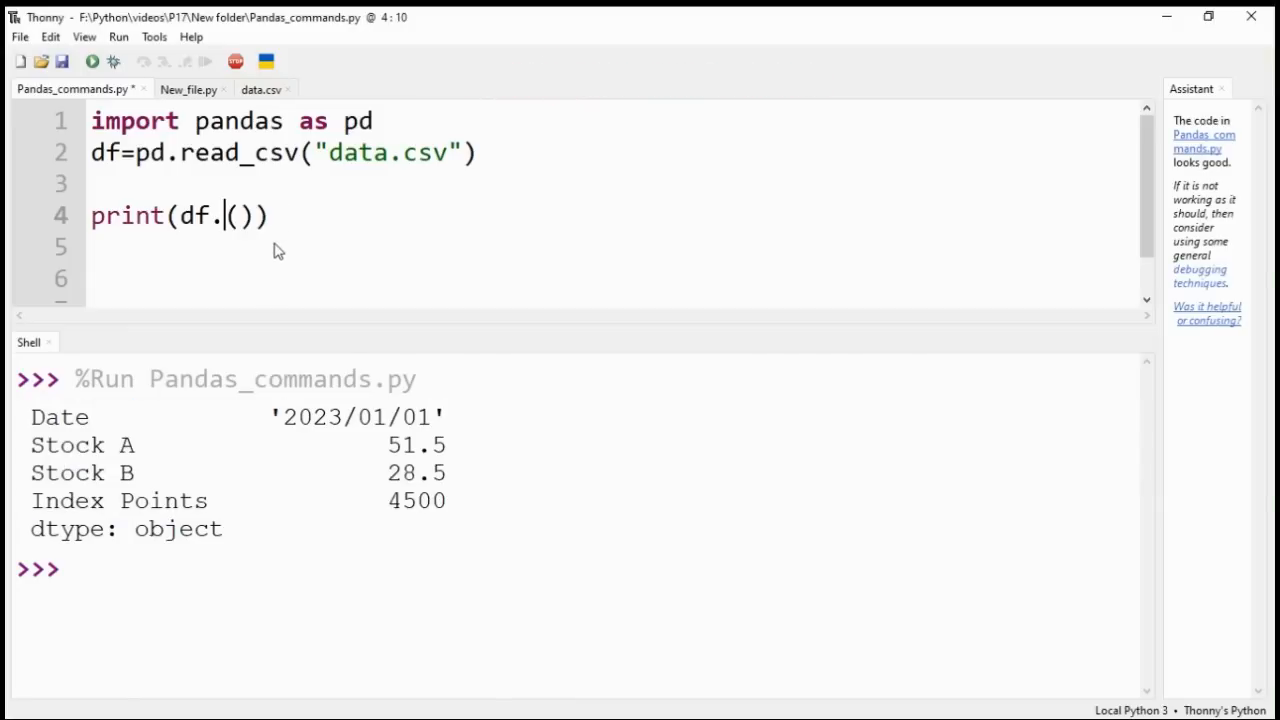
pyautogui.write('std')
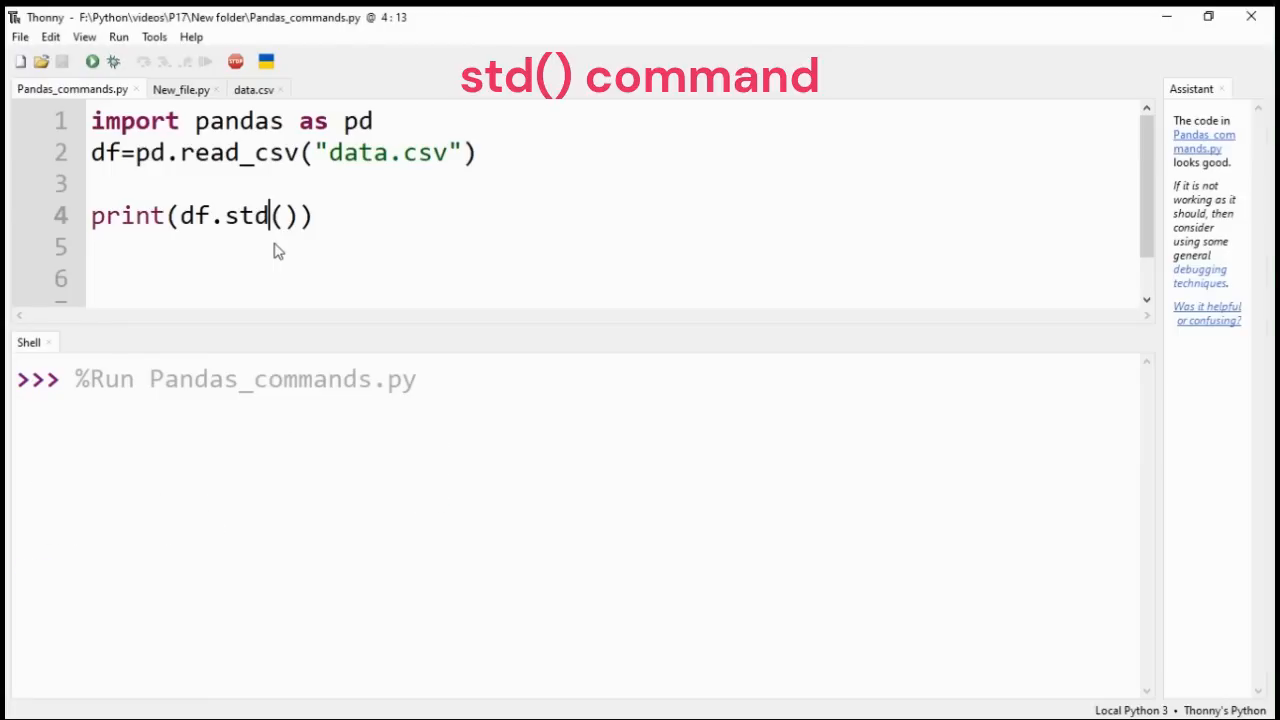
pyautogui.click(91, 61)
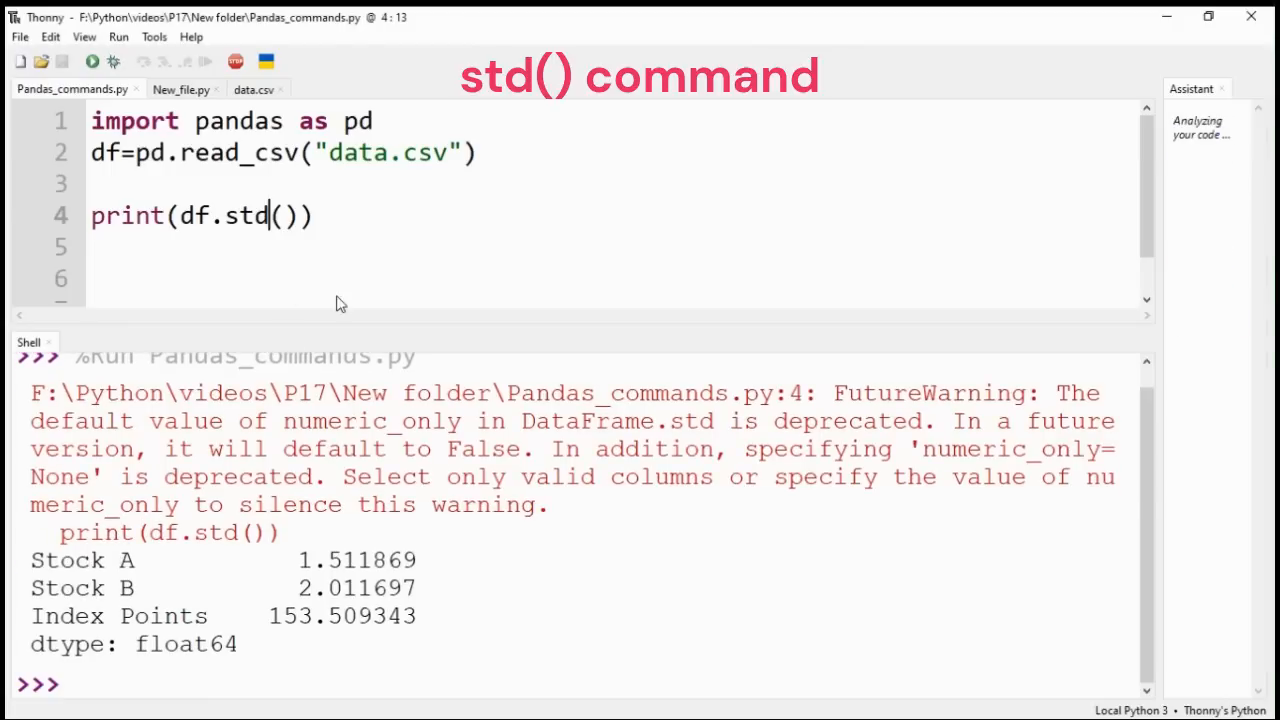
pyautogui.doubleClick(82, 560)
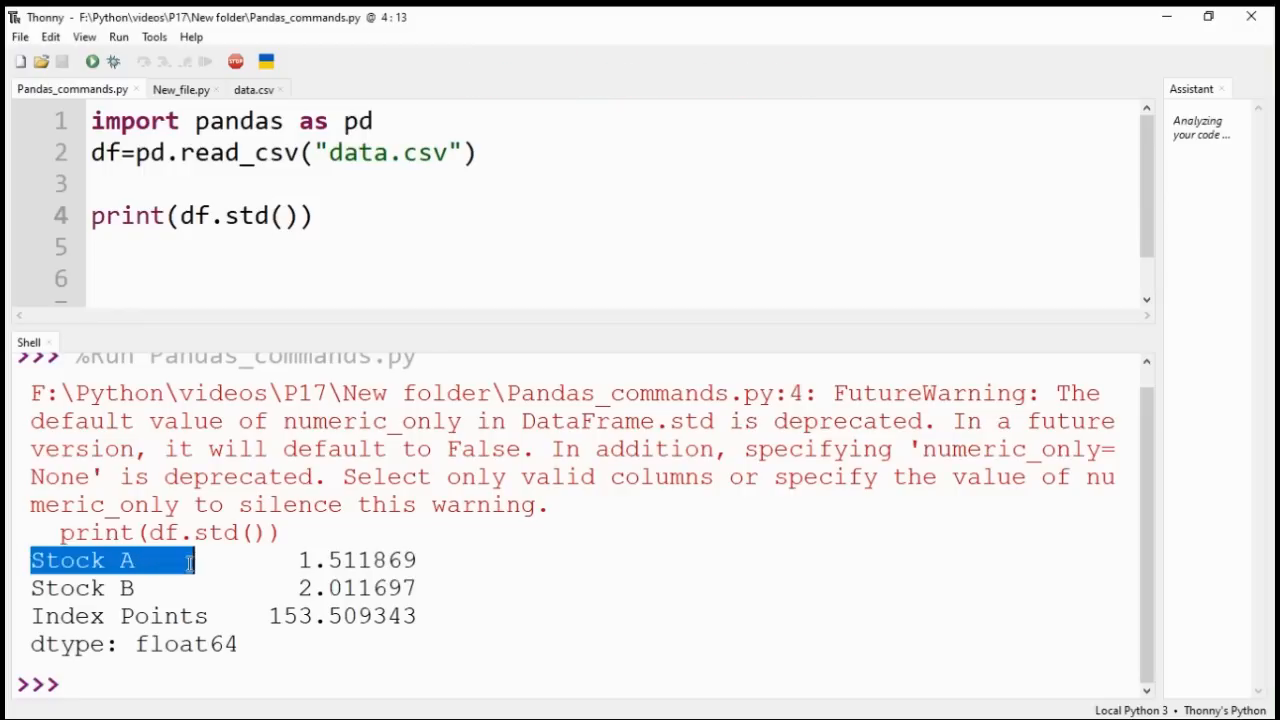
pyautogui.moveTo(185, 560); pyautogui.dragTo(430, 616)
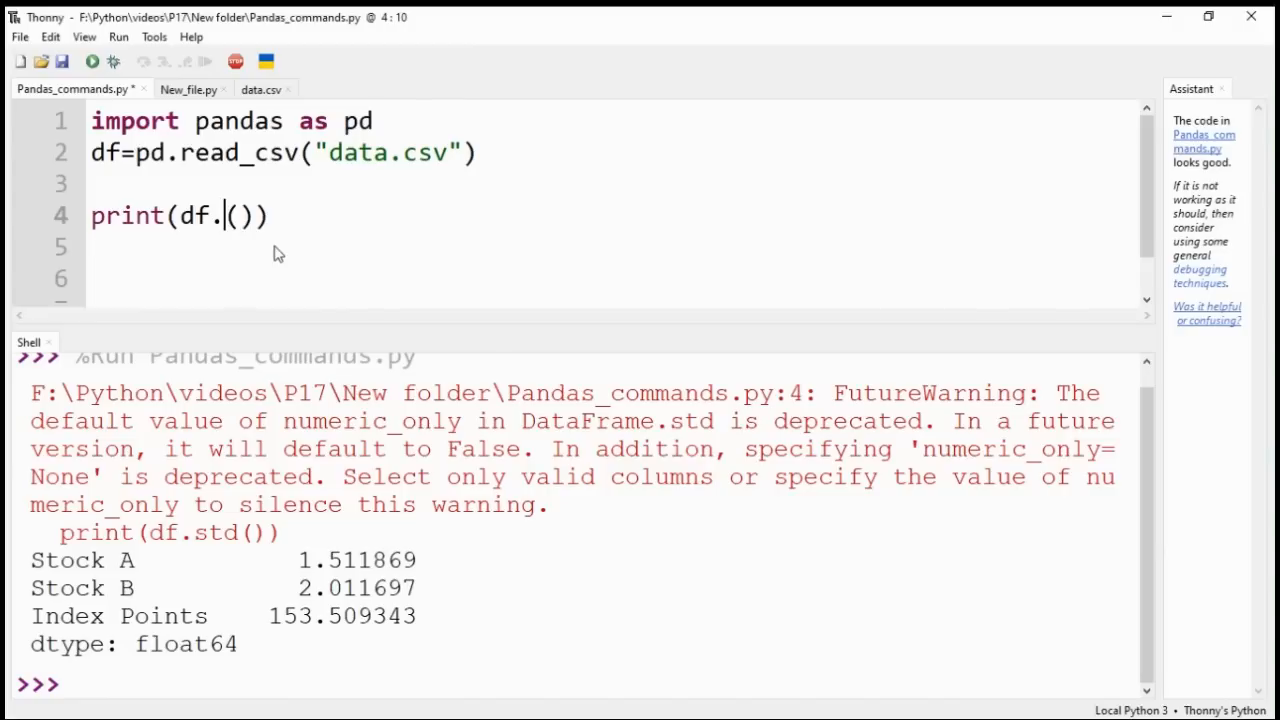
# - Call df.transpose() on line 4 and run the script
pyautogui.write('trans')
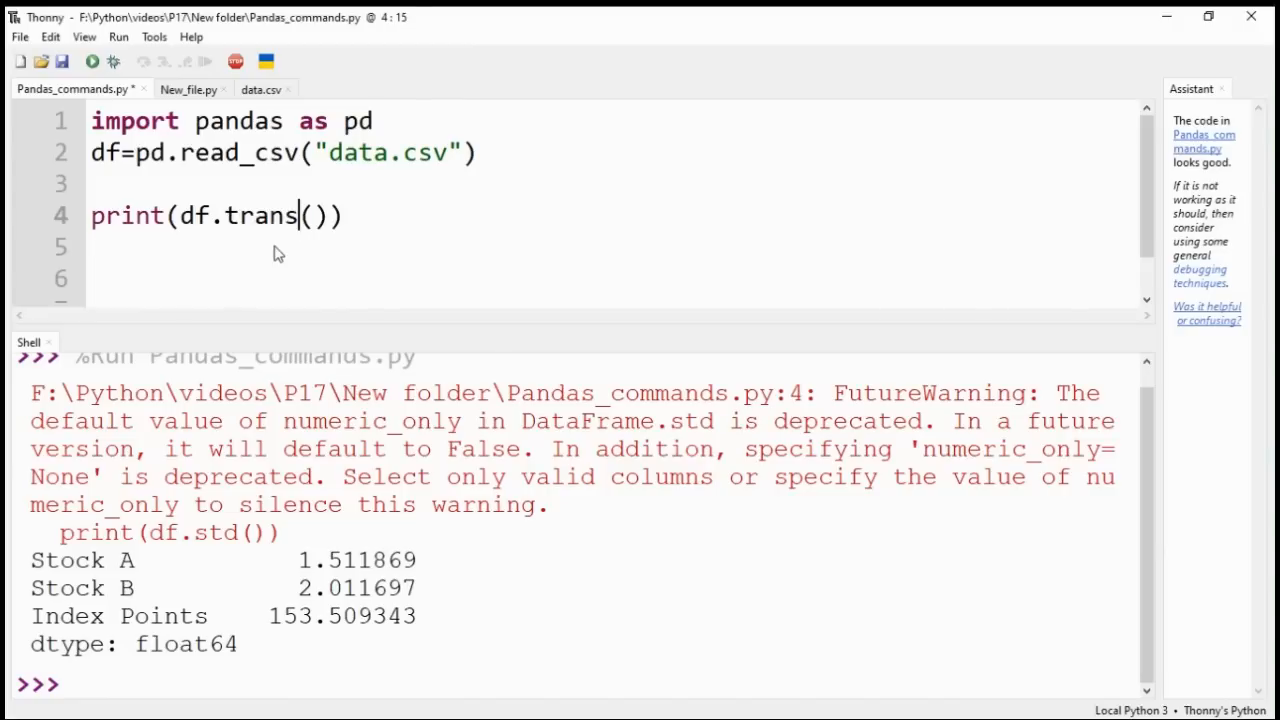
pyautogui.write('pose')
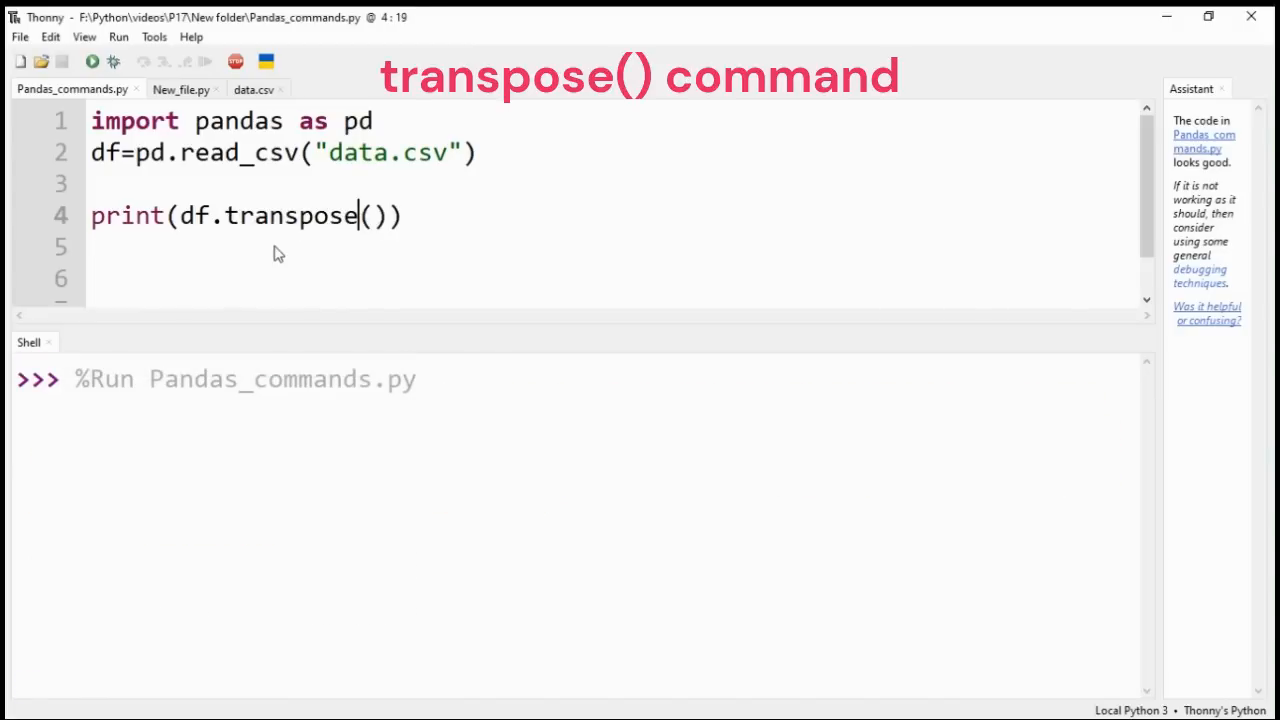
pyautogui.click(91, 61)
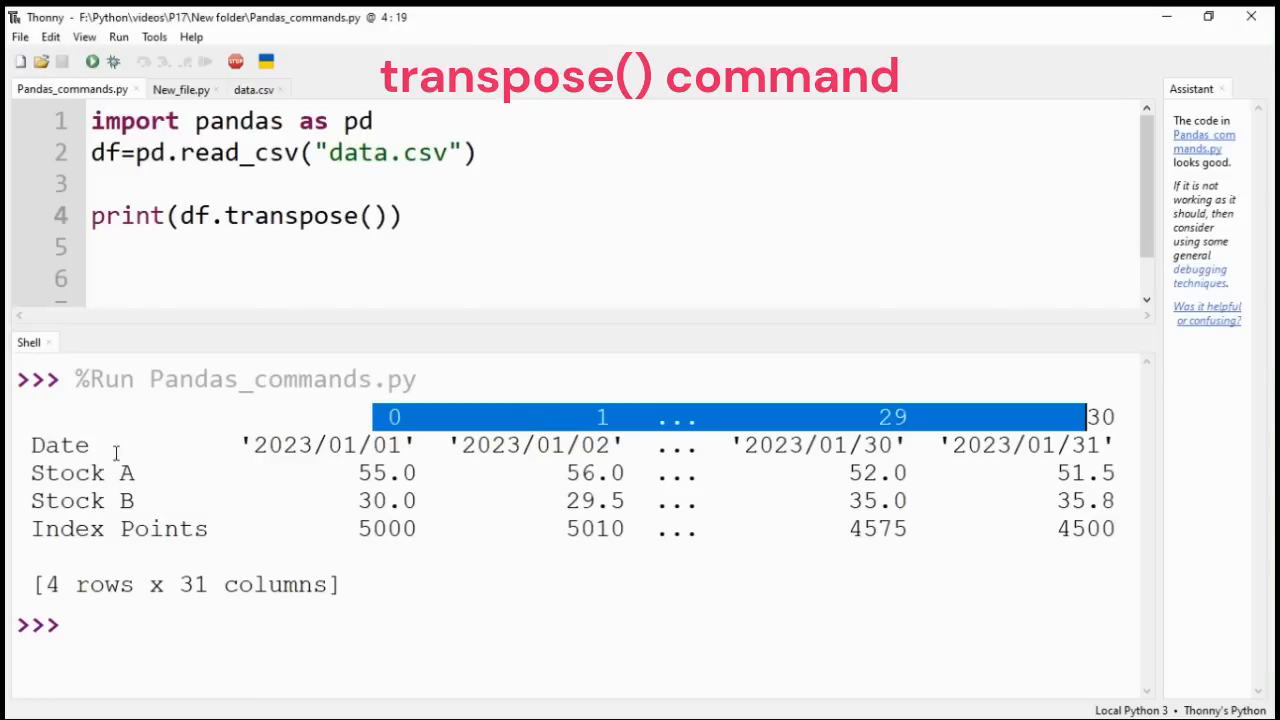
pyautogui.moveTo(259, 553)
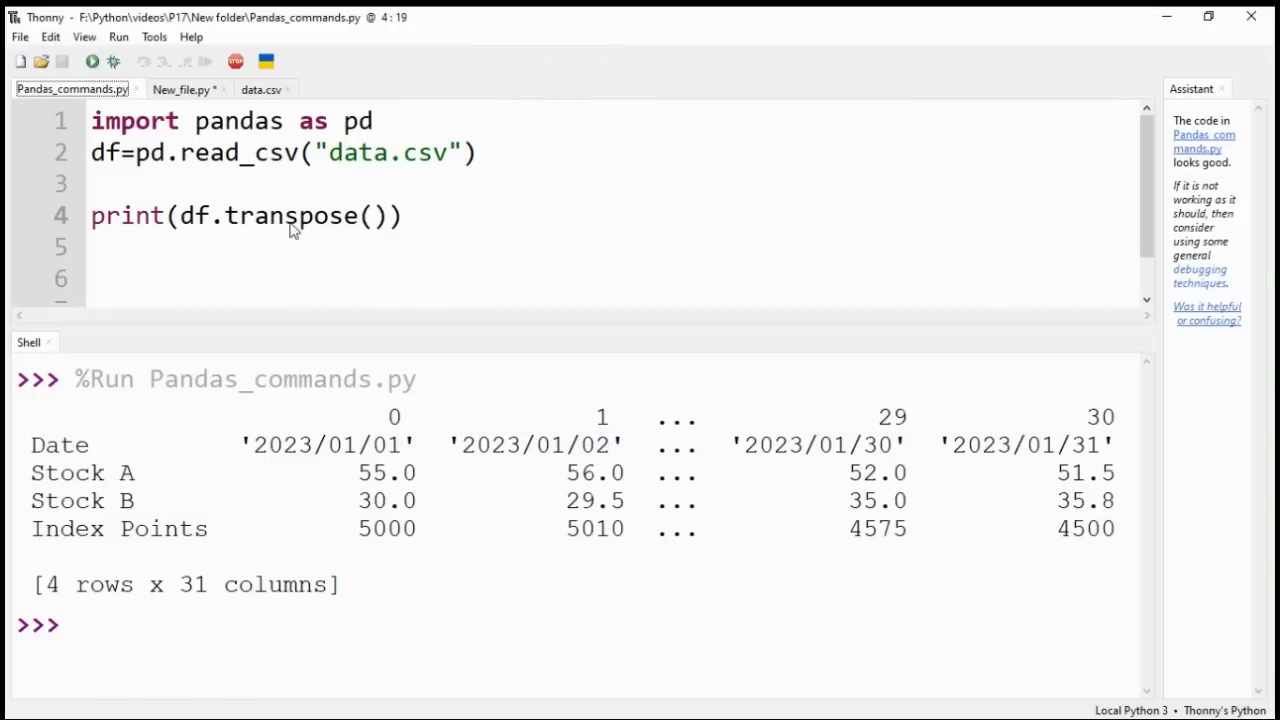
# - Replace transpose with sample(2) and run, showing random rows 16 and 20
pyautogui.doubleClick(292, 215)
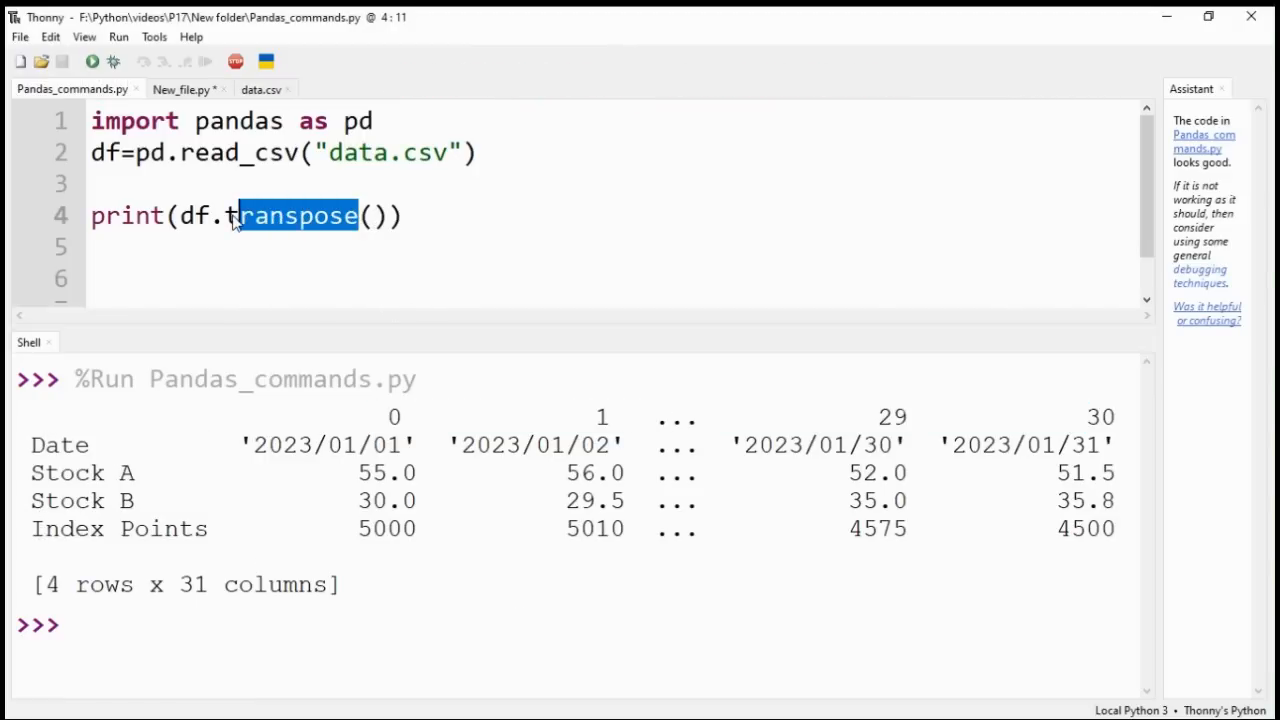
pyautogui.write('sa')
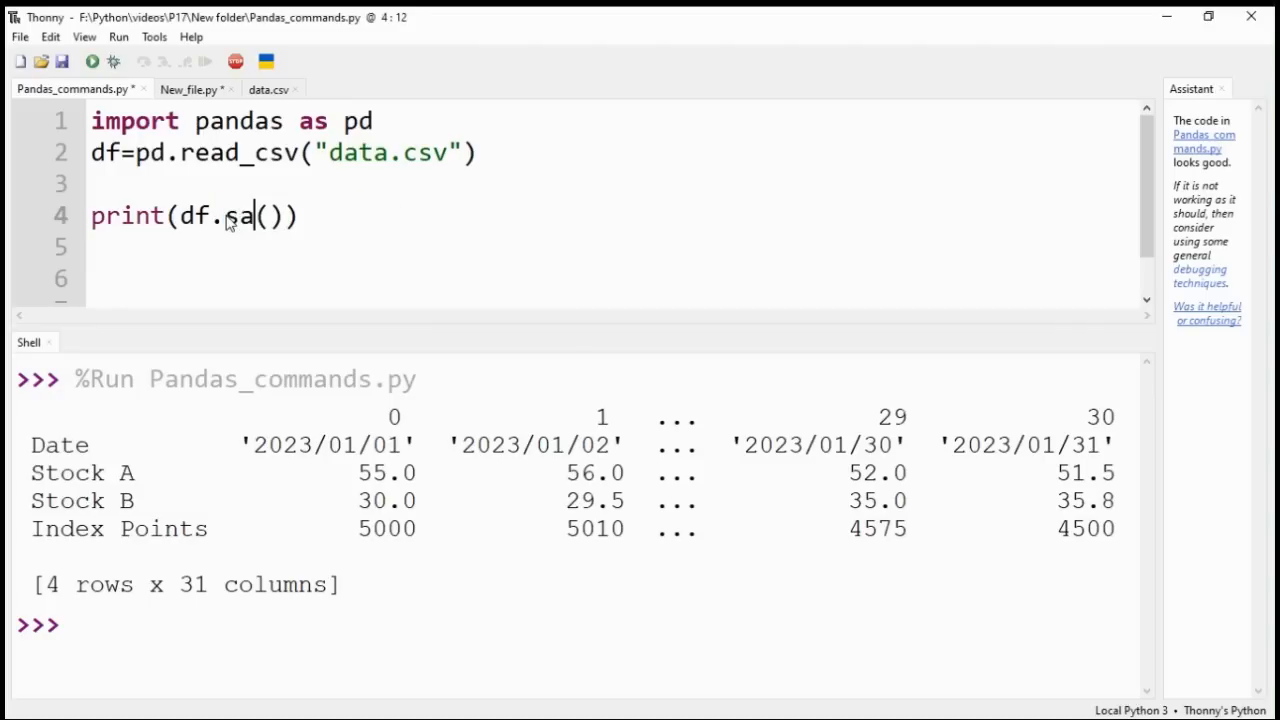
pyautogui.write('mple')
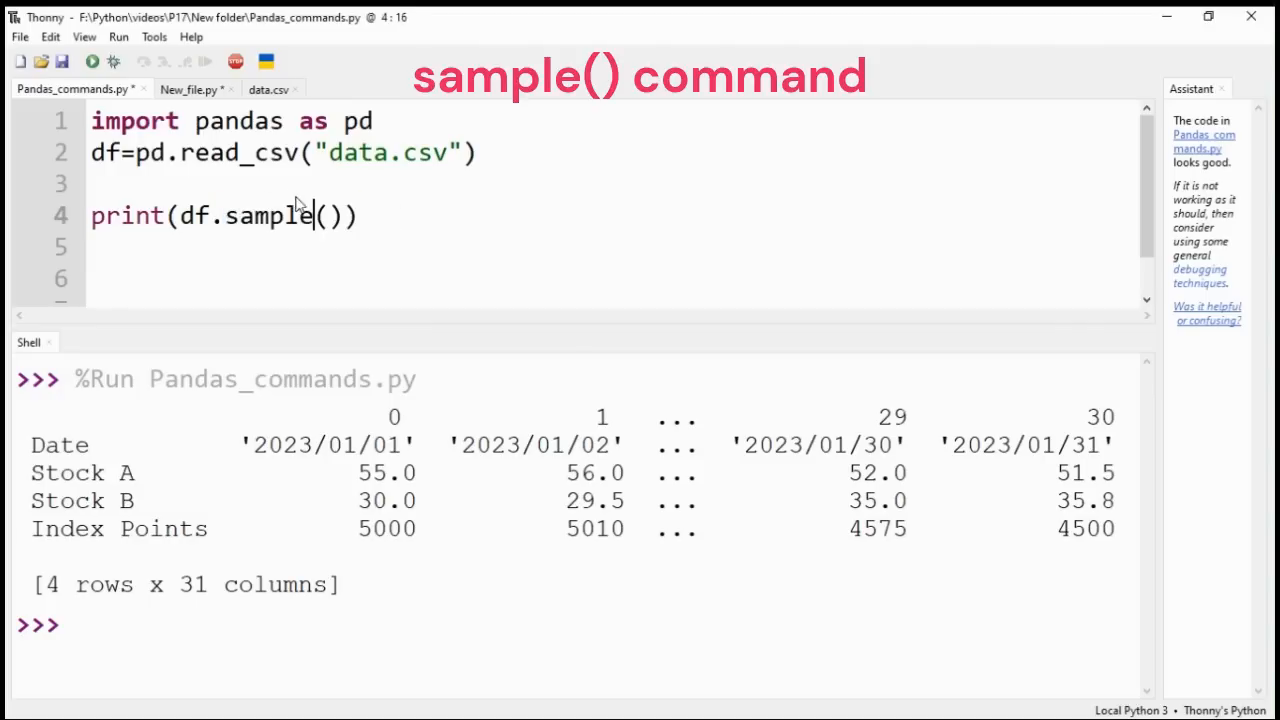
pyautogui.write('2')
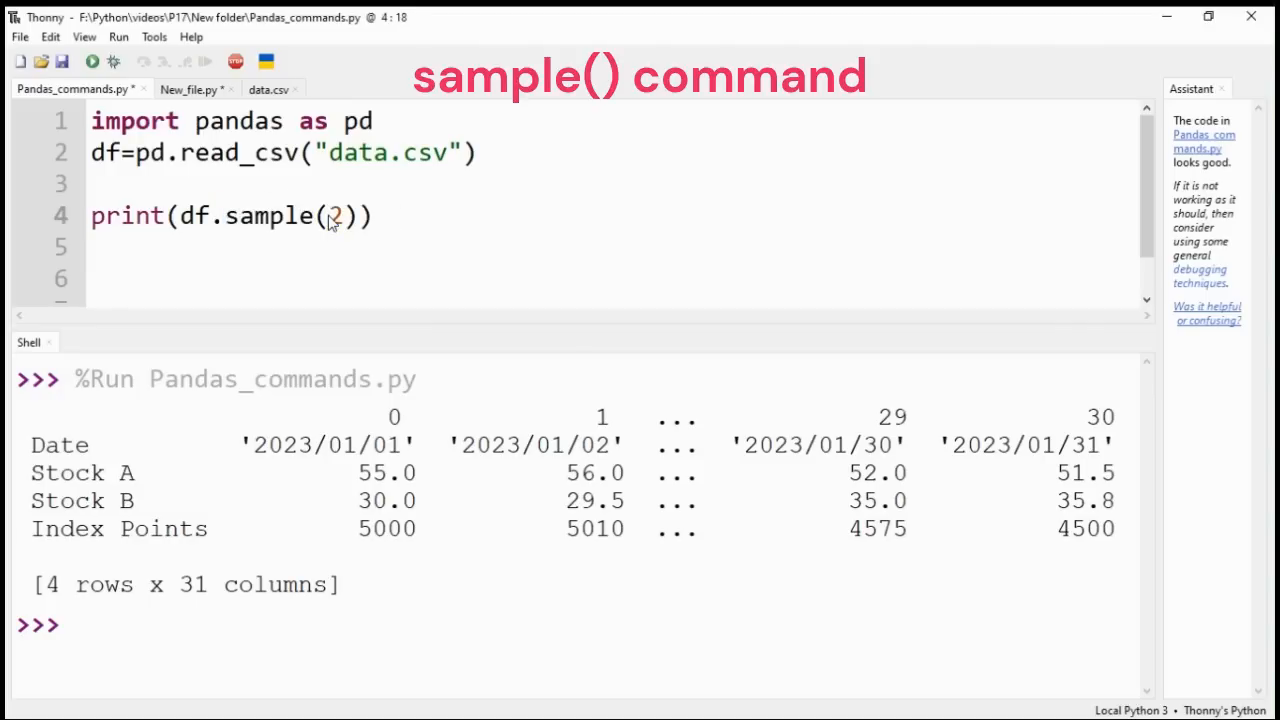
pyautogui.click(91, 61)
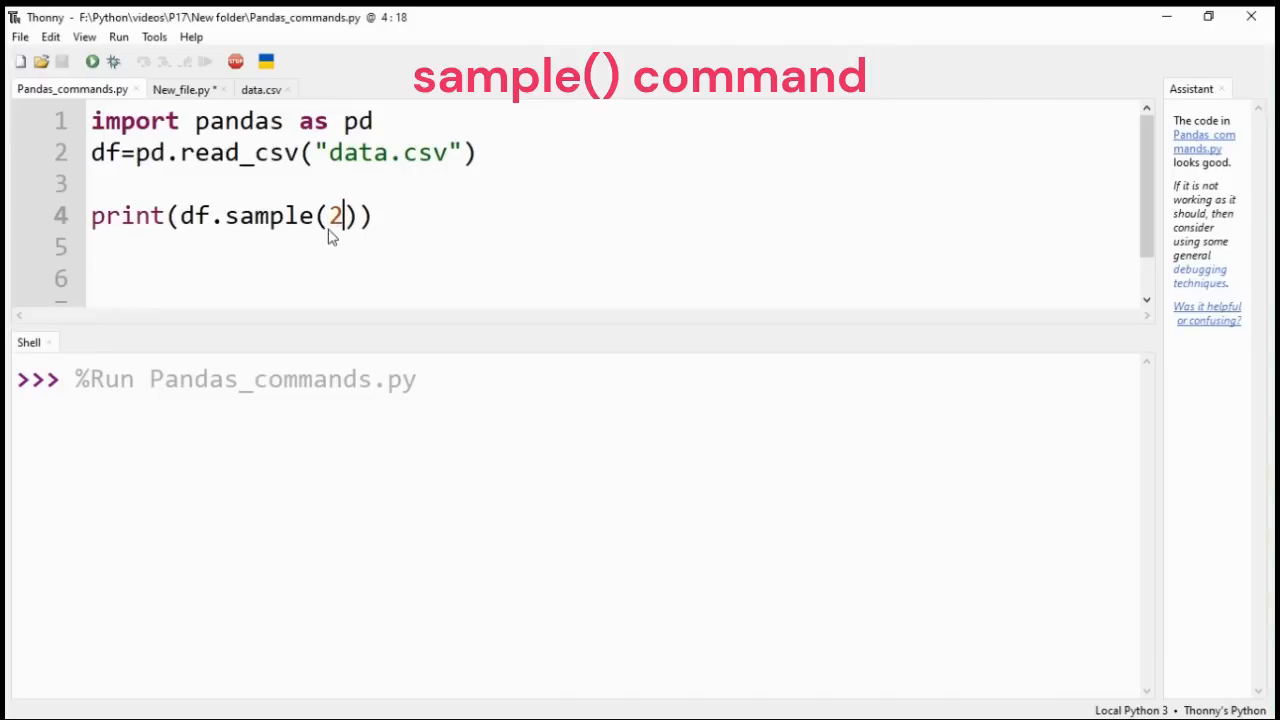
pyautogui.click(91, 61)
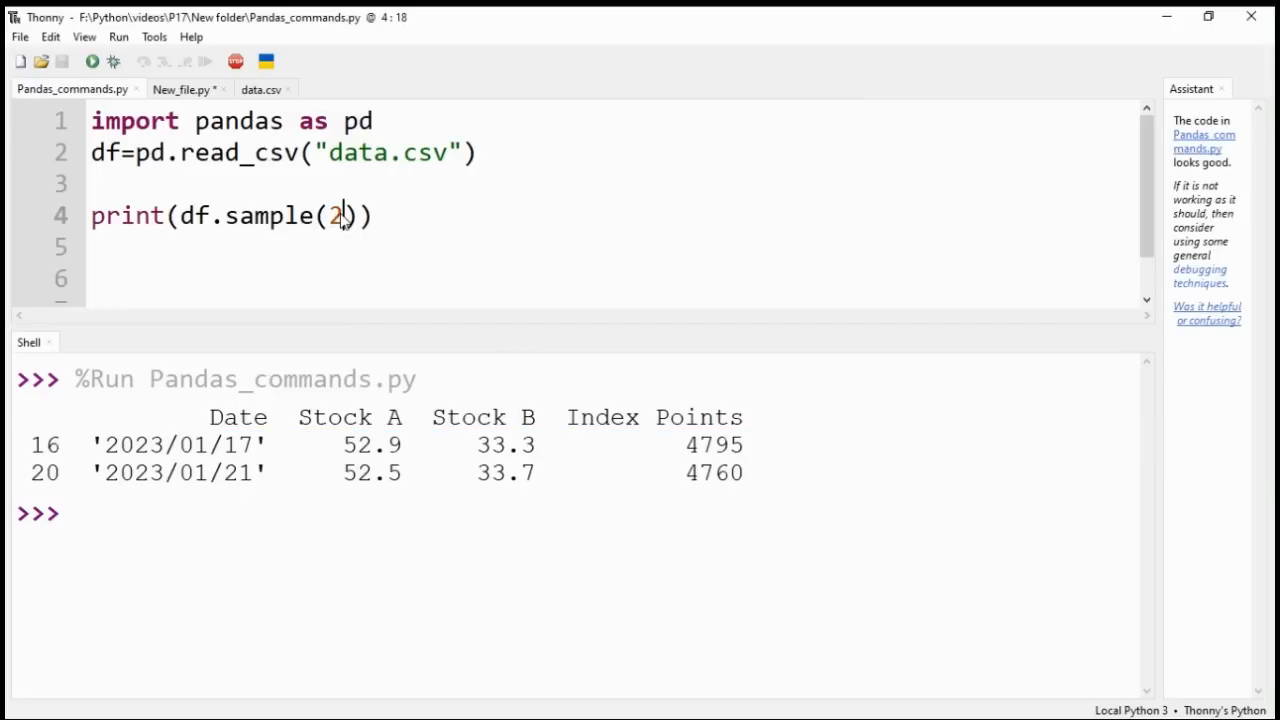
# - Change line 4 to df.add_prefix("My-") so columns print as My-Date, My-Stock A, etc
pyautogui.press('BackSpace')
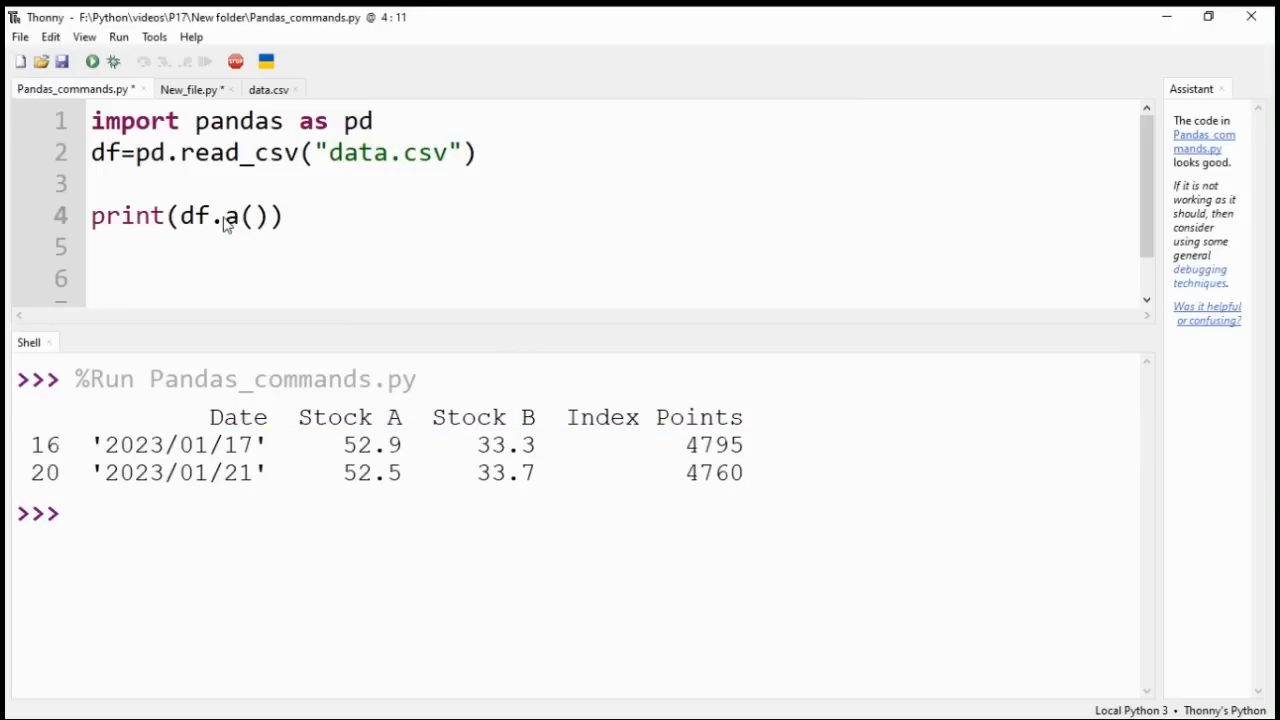
pyautogui.write('dd')
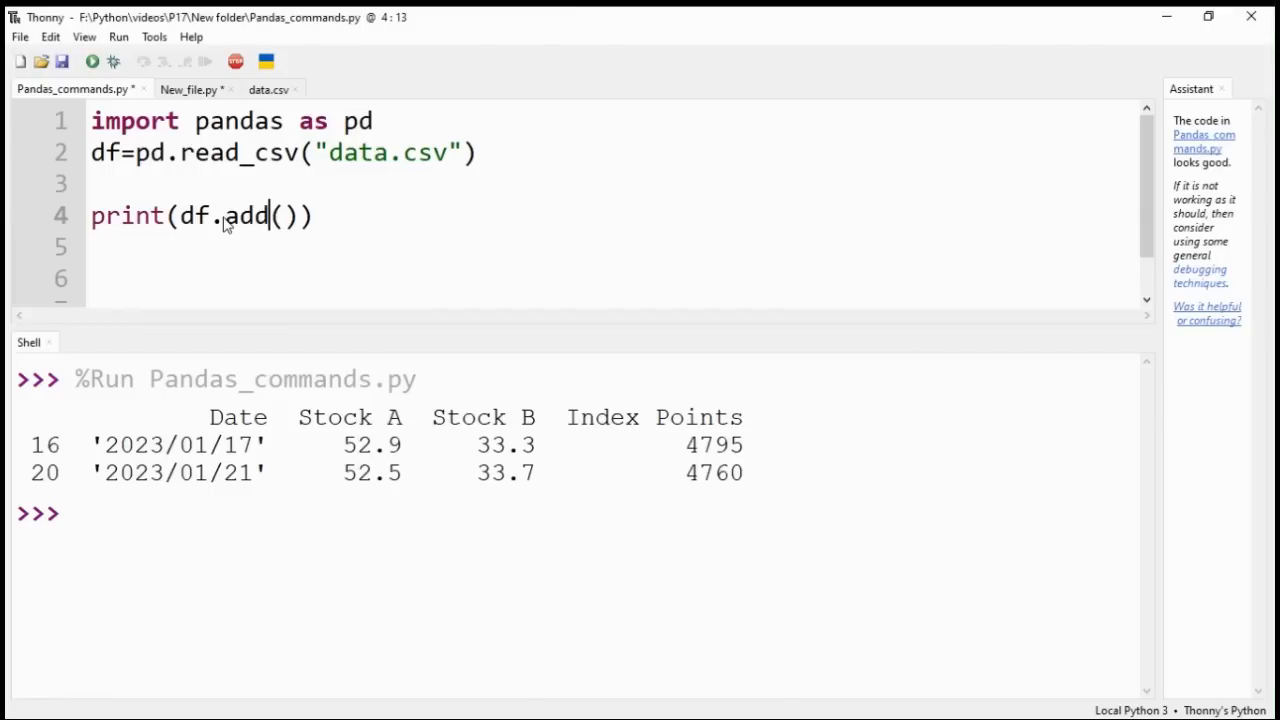
pyautogui.write('_prefix')
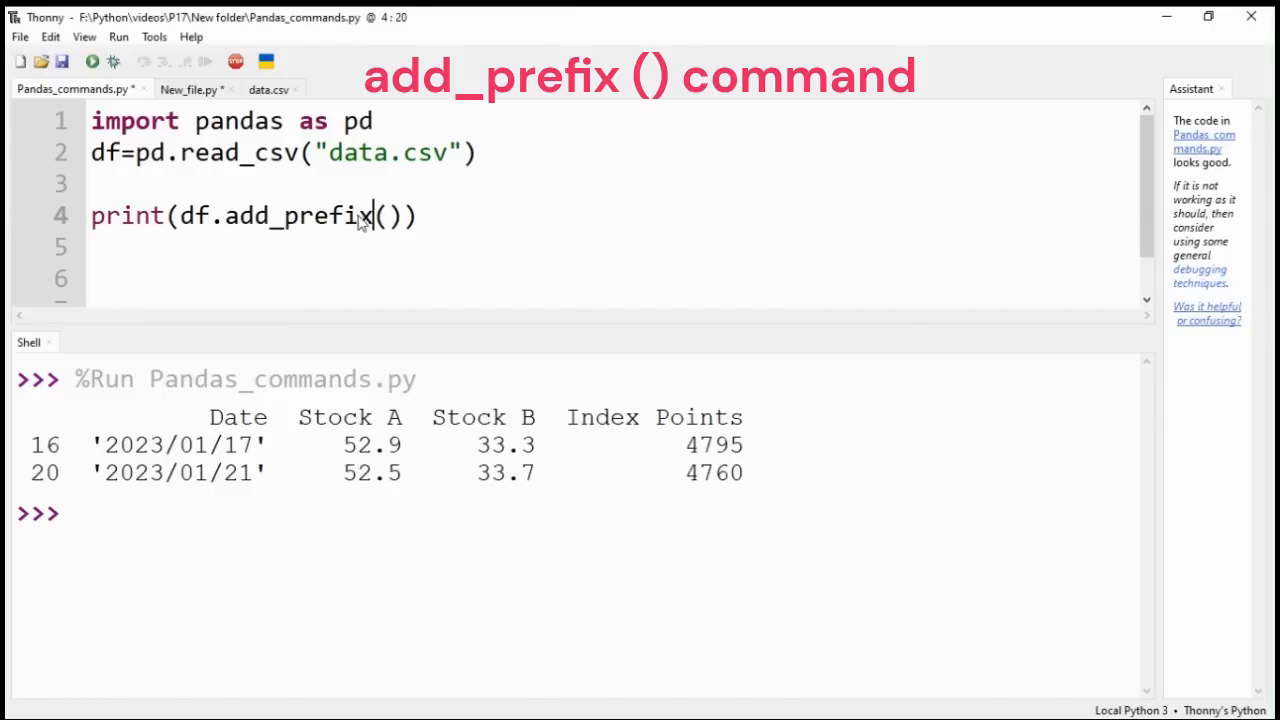
pyautogui.write('"')
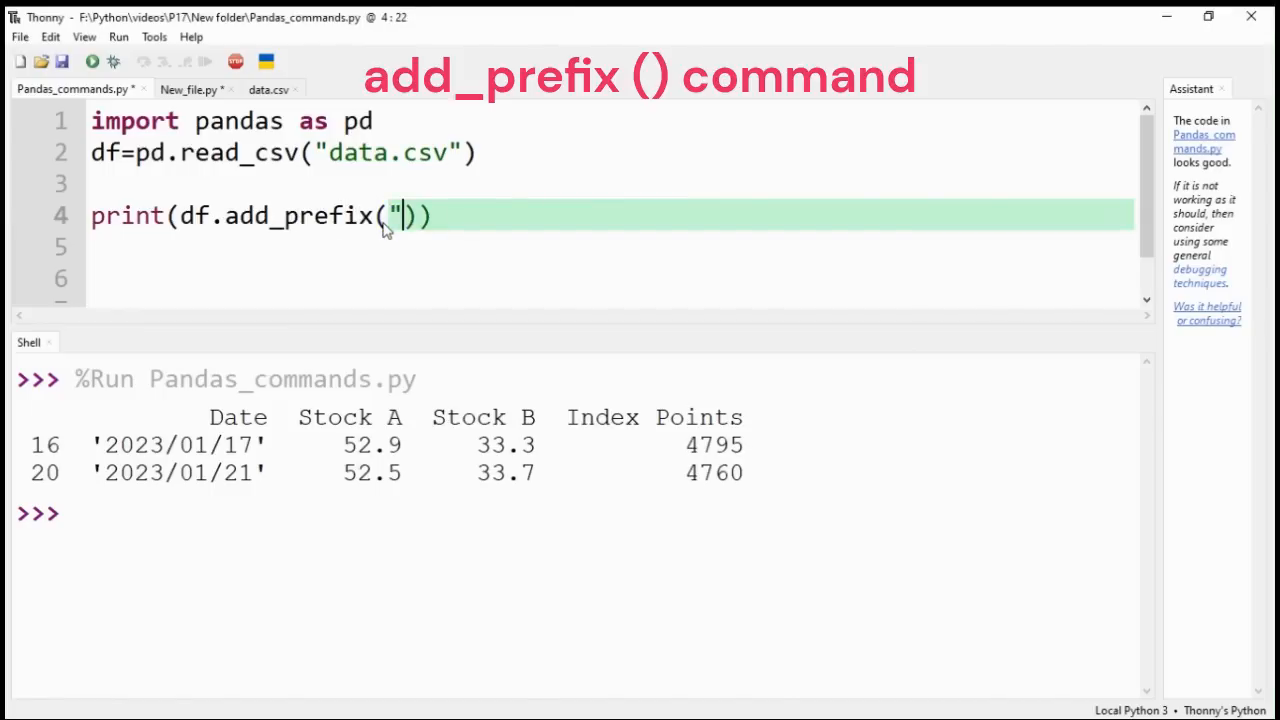
pyautogui.write('My')
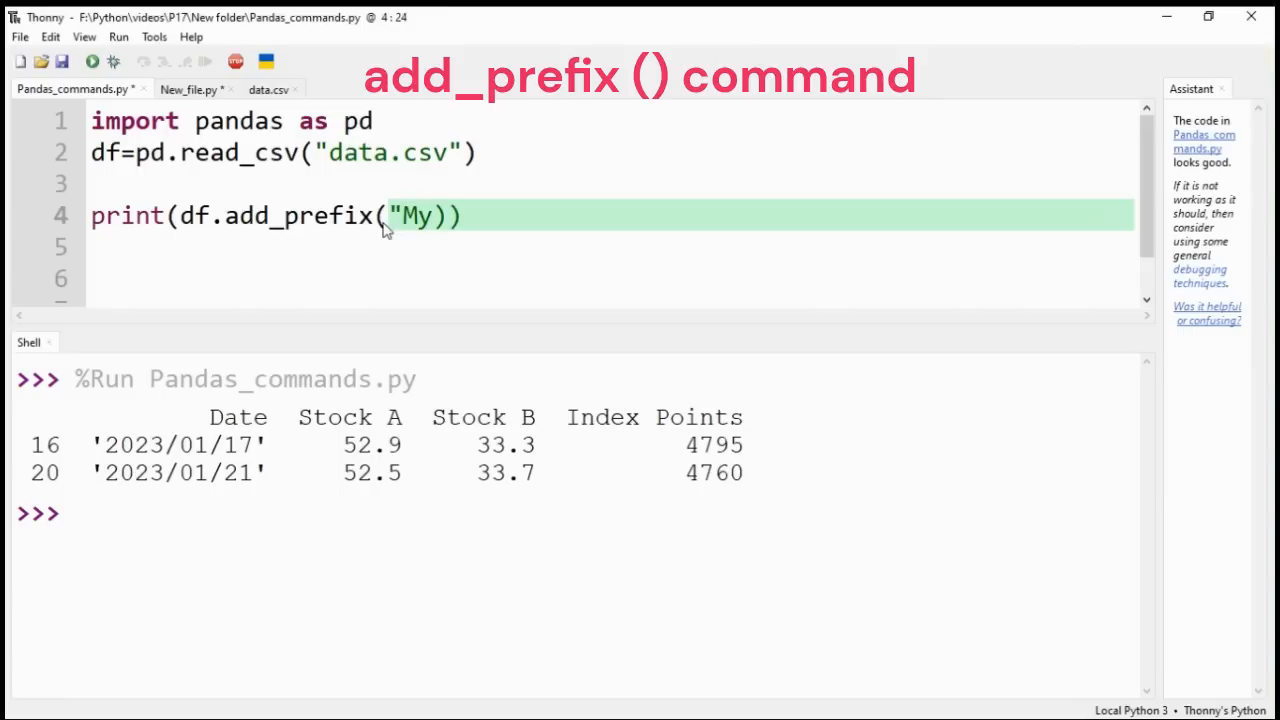
pyautogui.write('-')
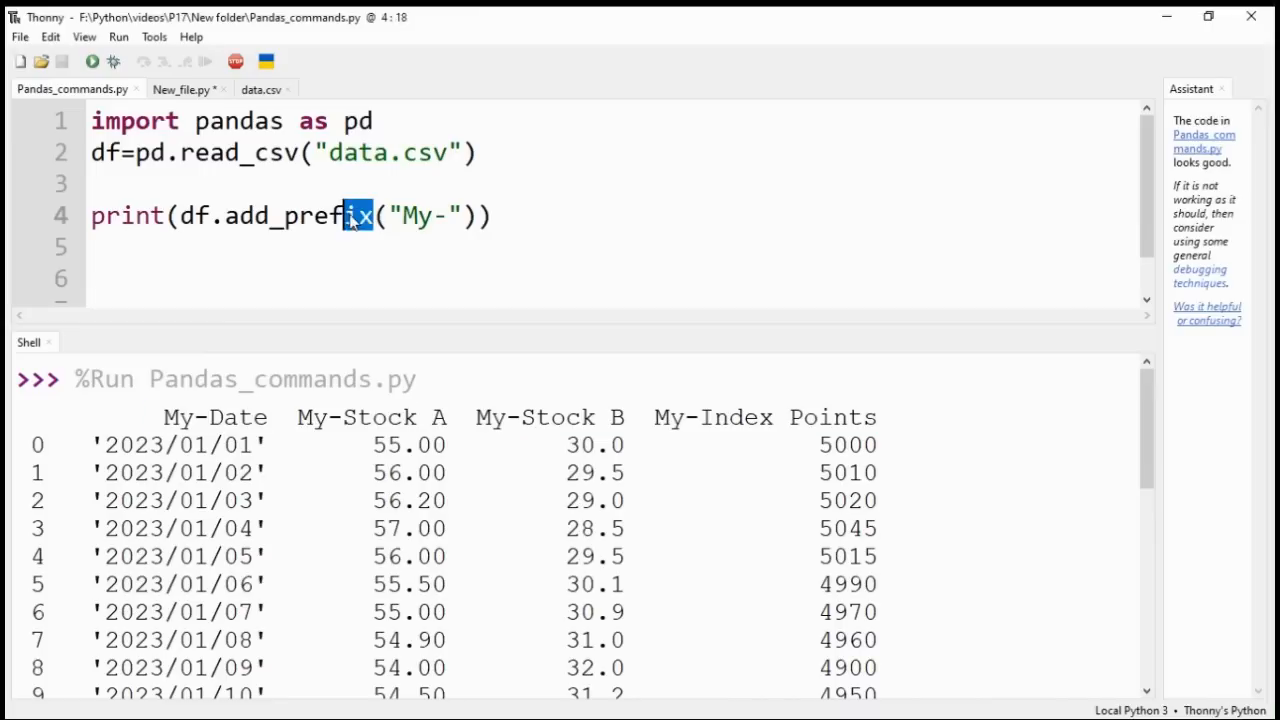
pyautogui.doubleClick(297, 216)
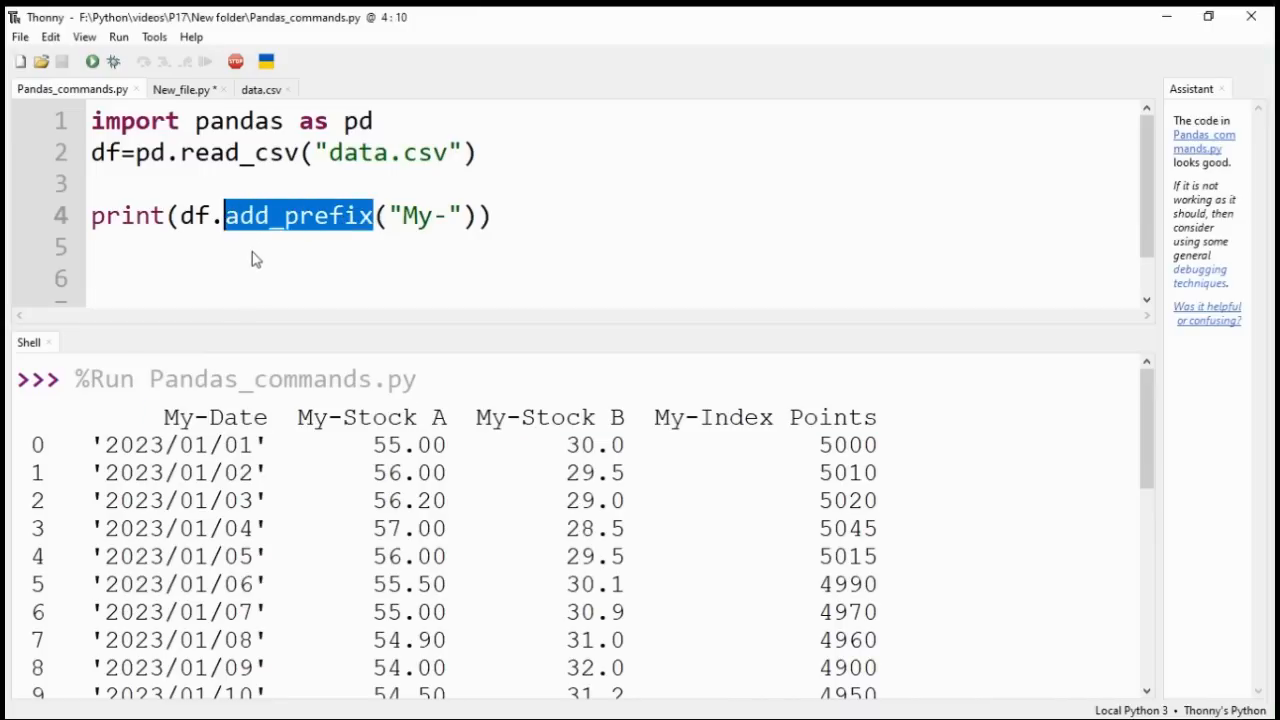
pyautogui.write('appley')
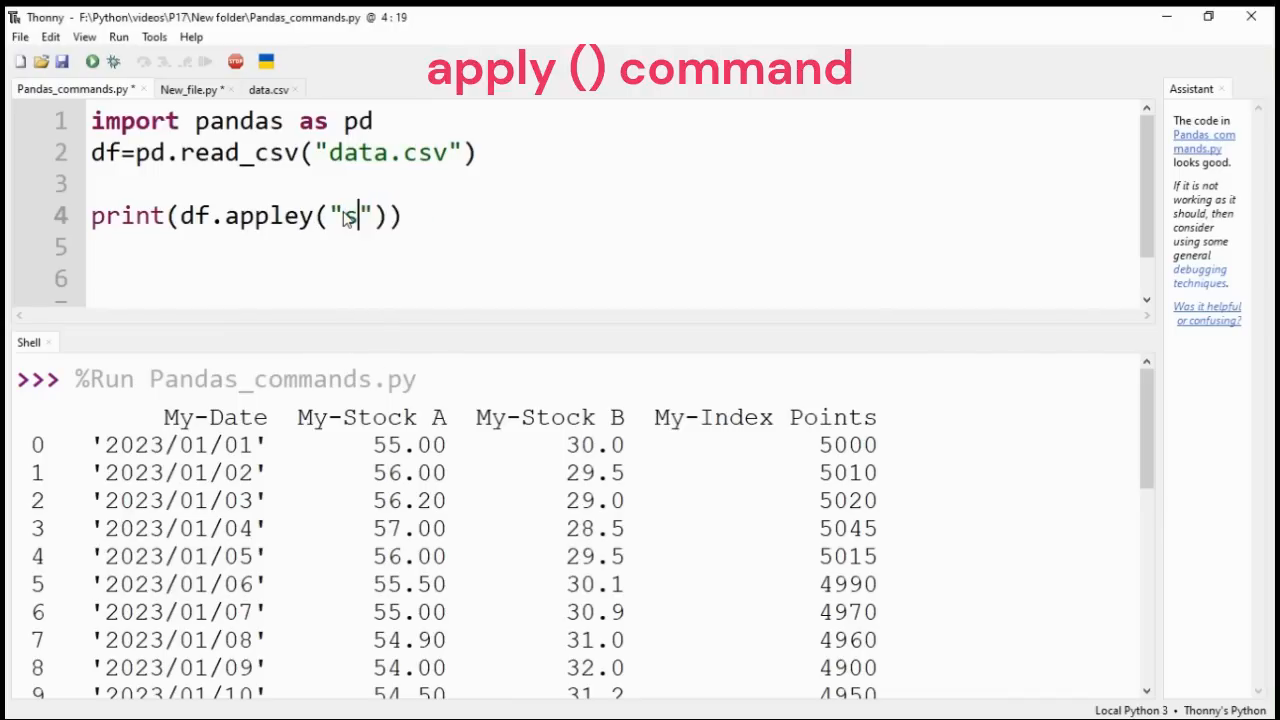
# - Run df.apply("sum") and highlight totals Stock A 1661.55 and Stock B 1009.6
pyautogui.write('um')
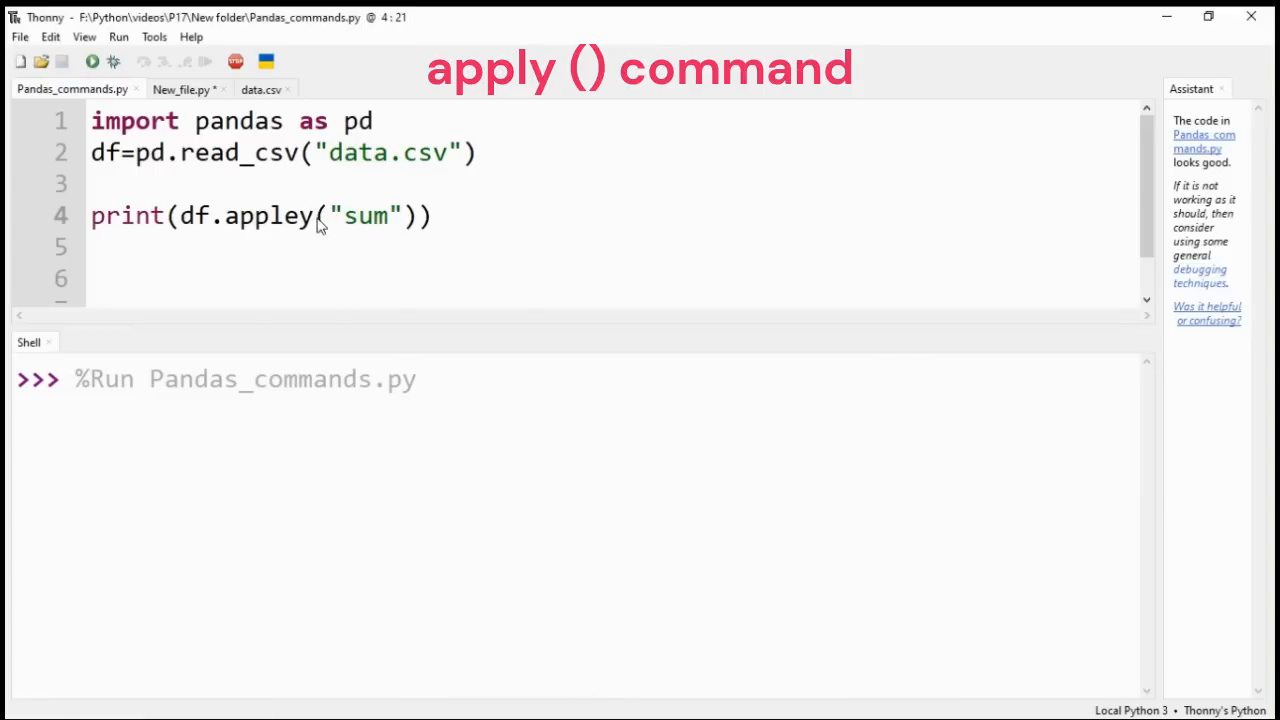
pyautogui.click(91, 61)
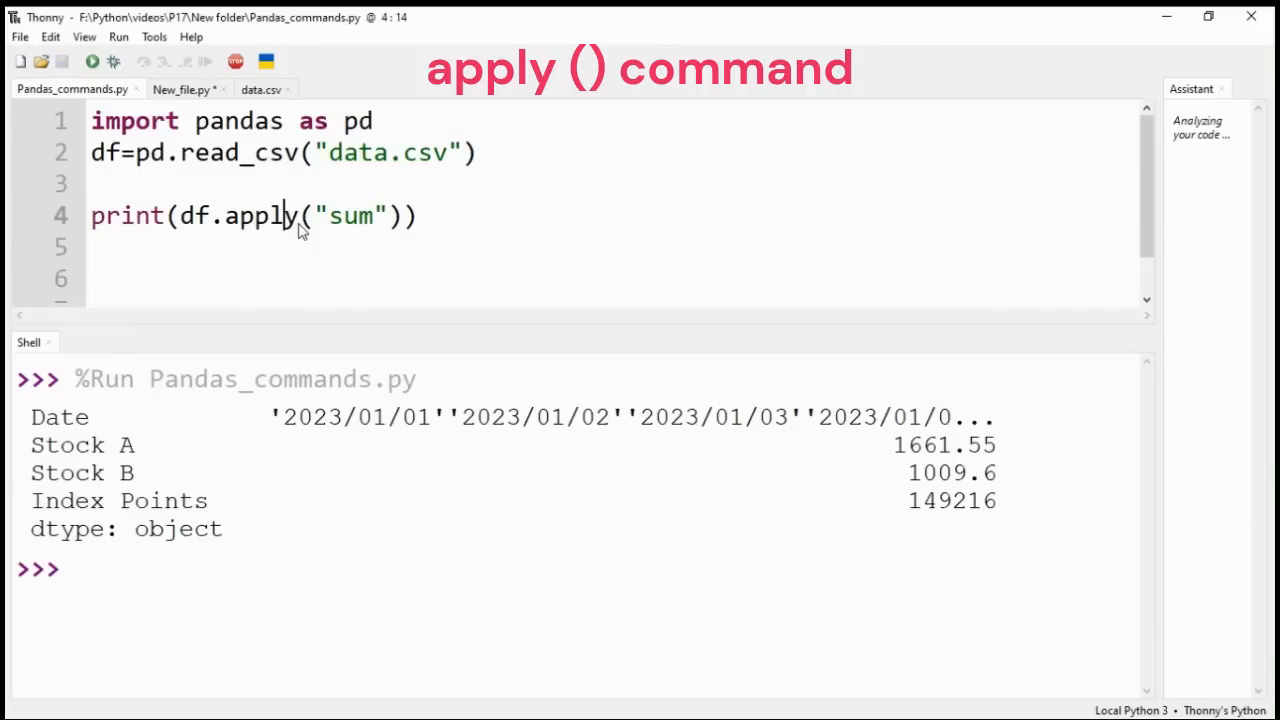
pyautogui.moveTo(104, 430)
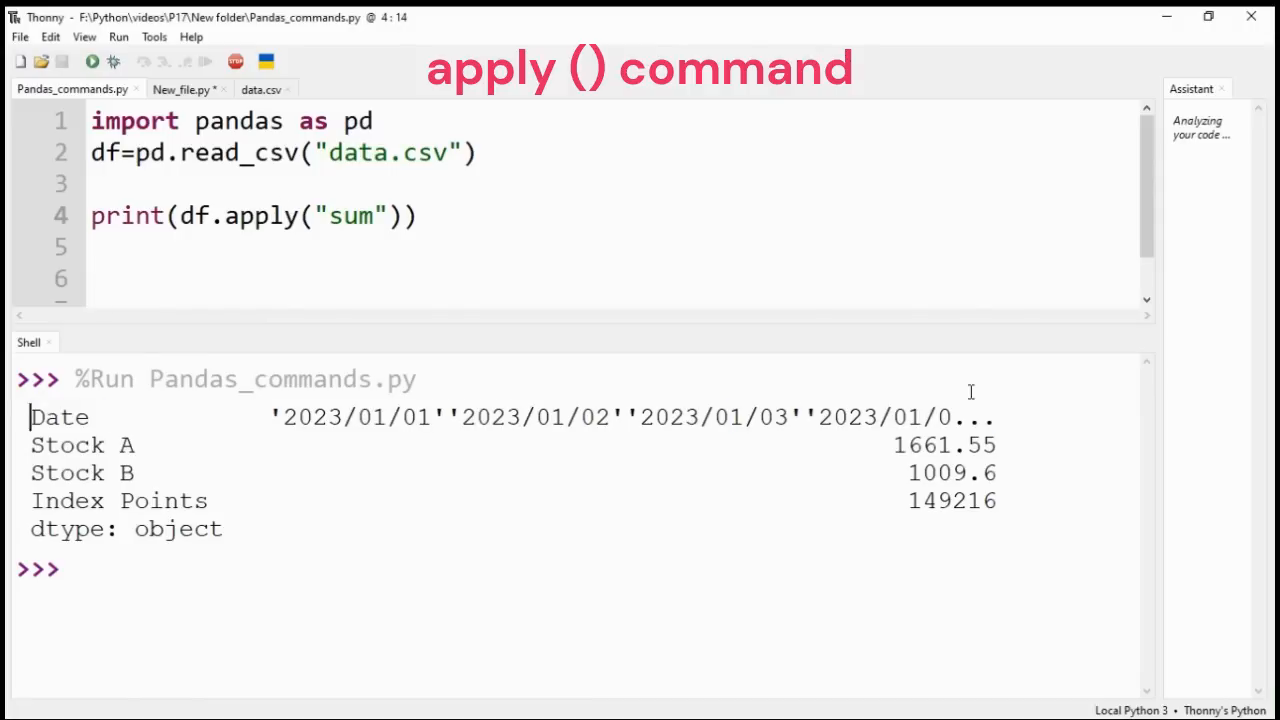
pyautogui.moveTo(30, 445); pyautogui.dragTo(175, 473)
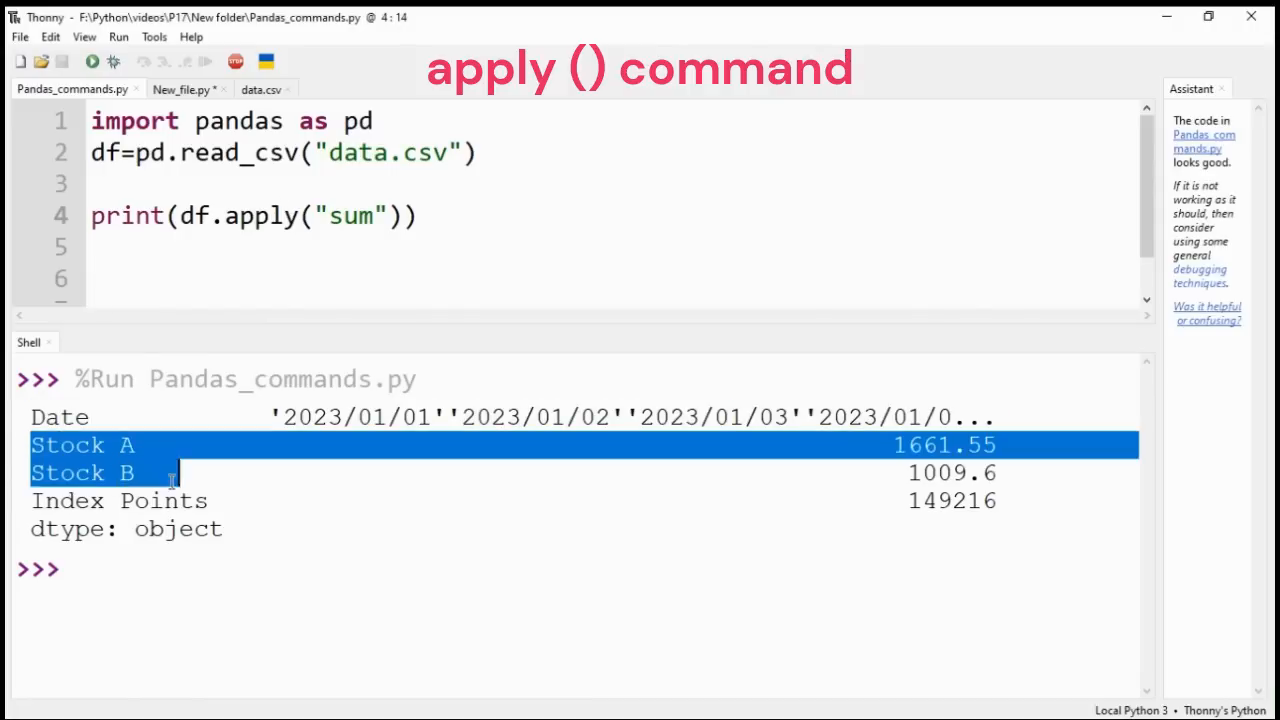
pyautogui.moveTo(170, 473); pyautogui.dragTo(1010, 501)
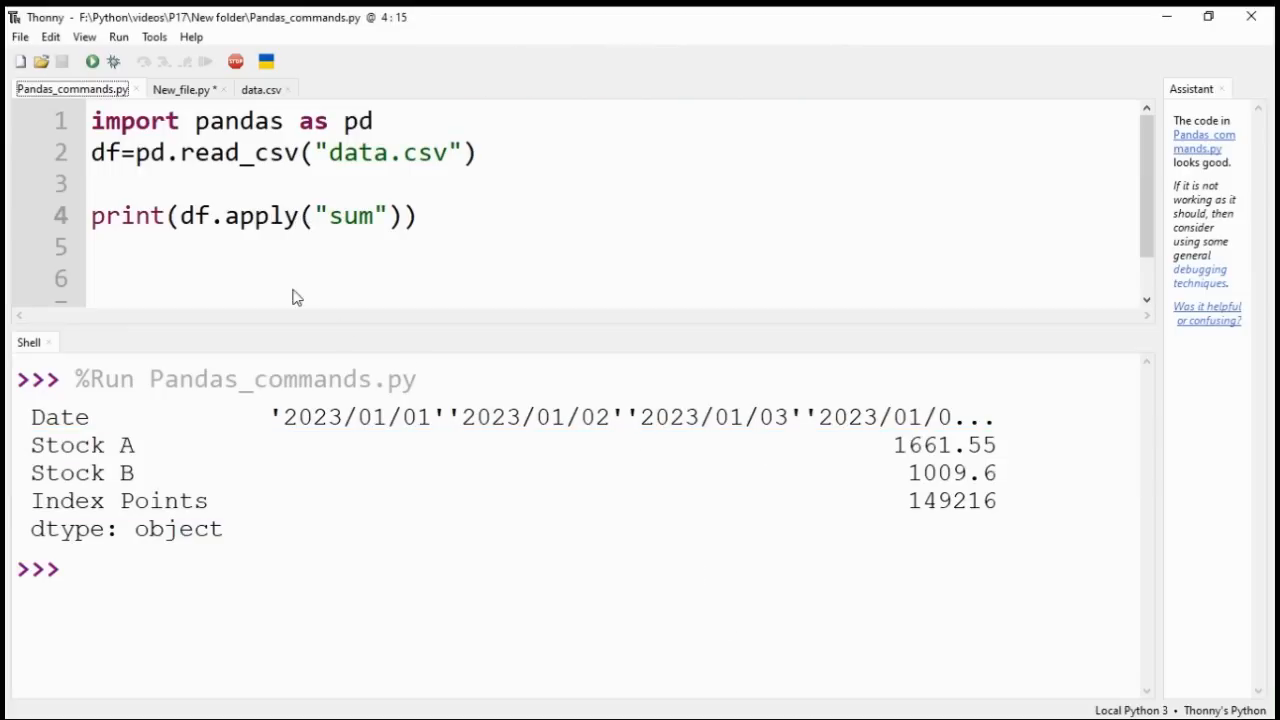
pyautogui.doubleClick(260, 216)
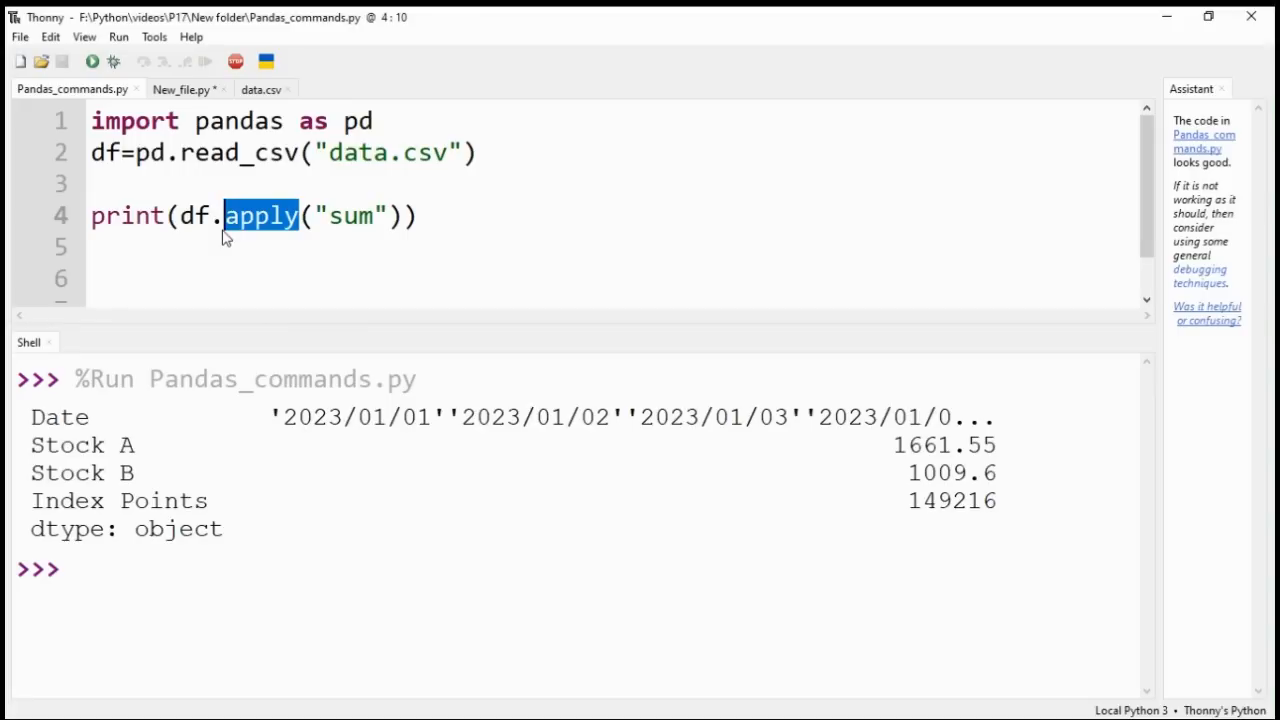
# - Change line 4 to df.rename({30:"Day31"}), run, and check the last row's Day31 label
pyautogui.write('rename')
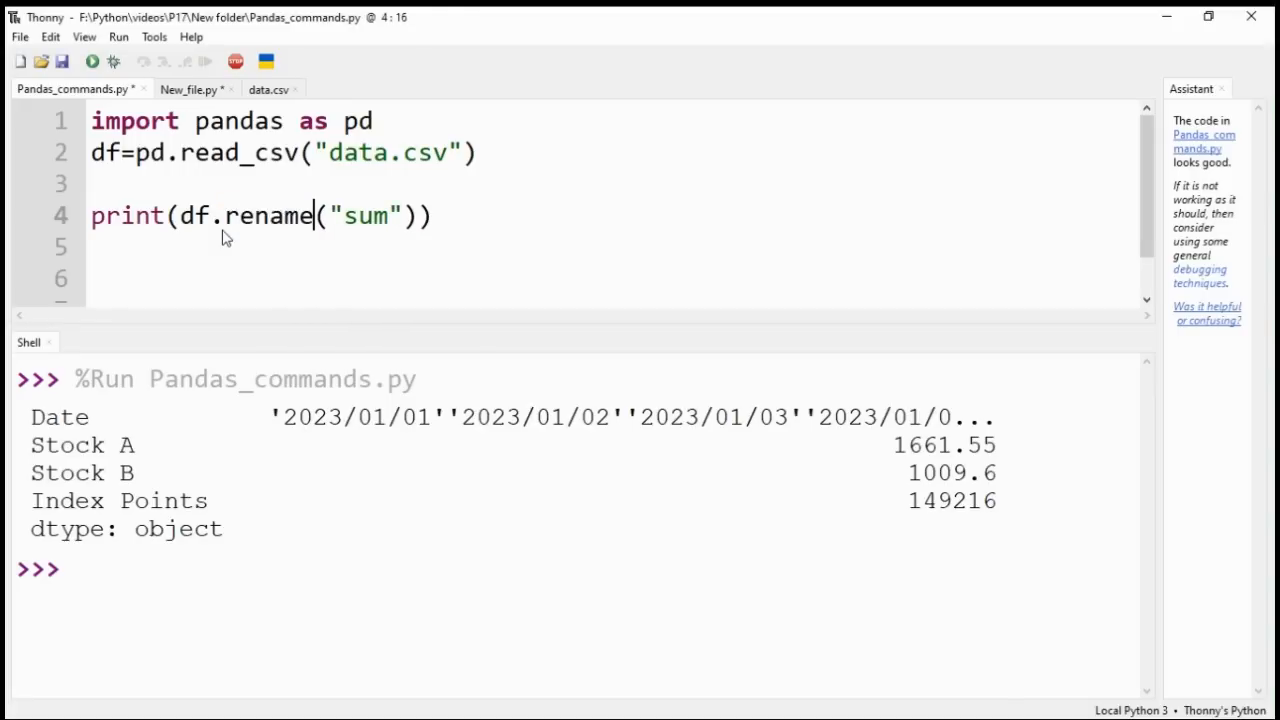
pyautogui.doubleClick(368, 216)
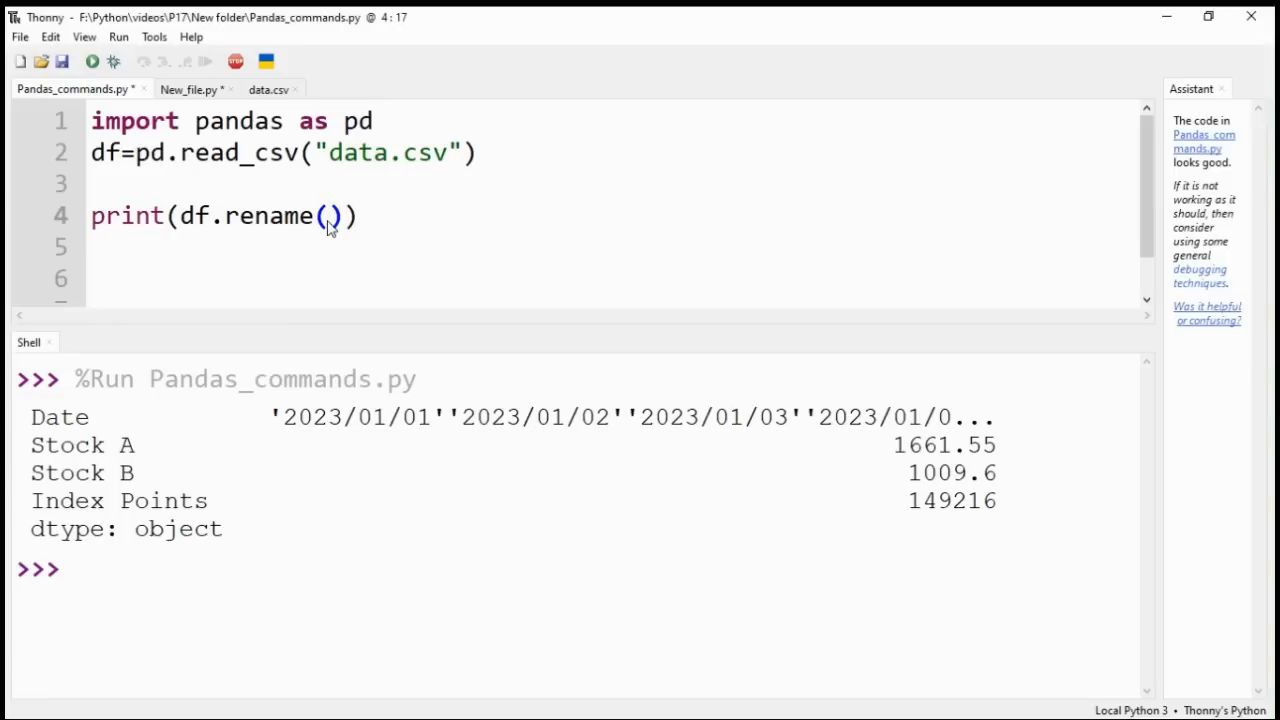
pyautogui.write('{')
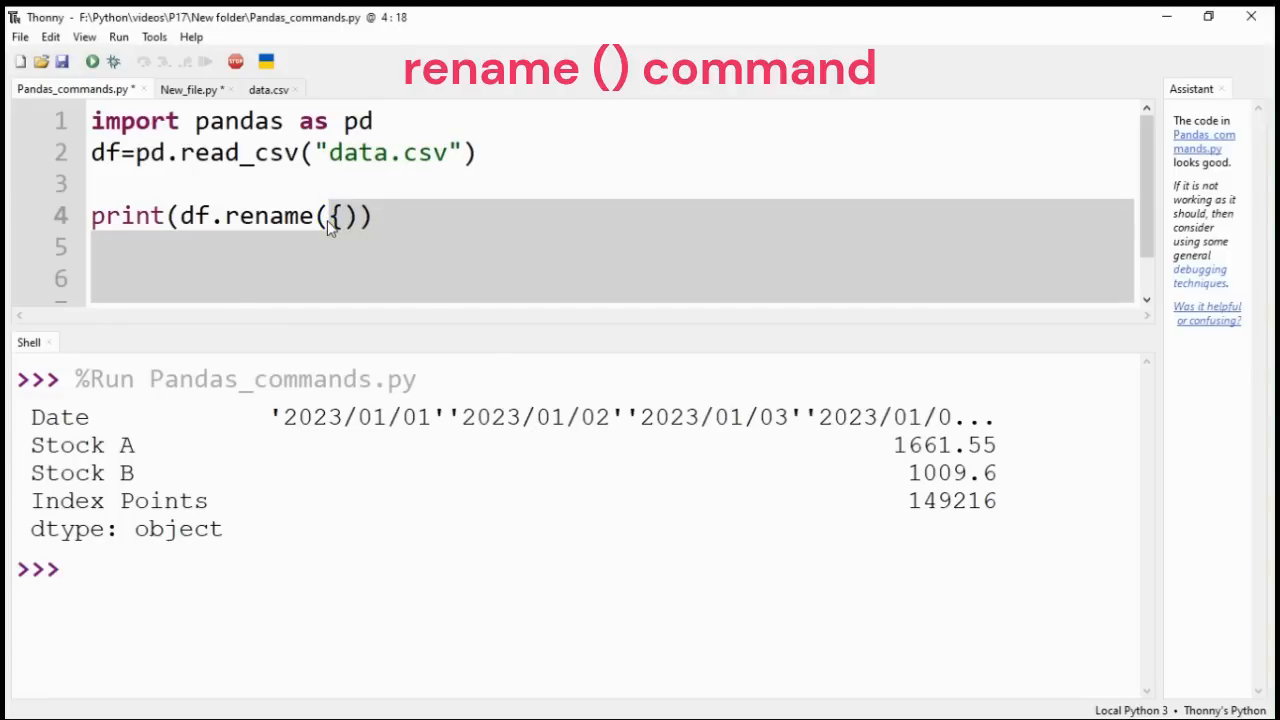
pyautogui.write('30:')
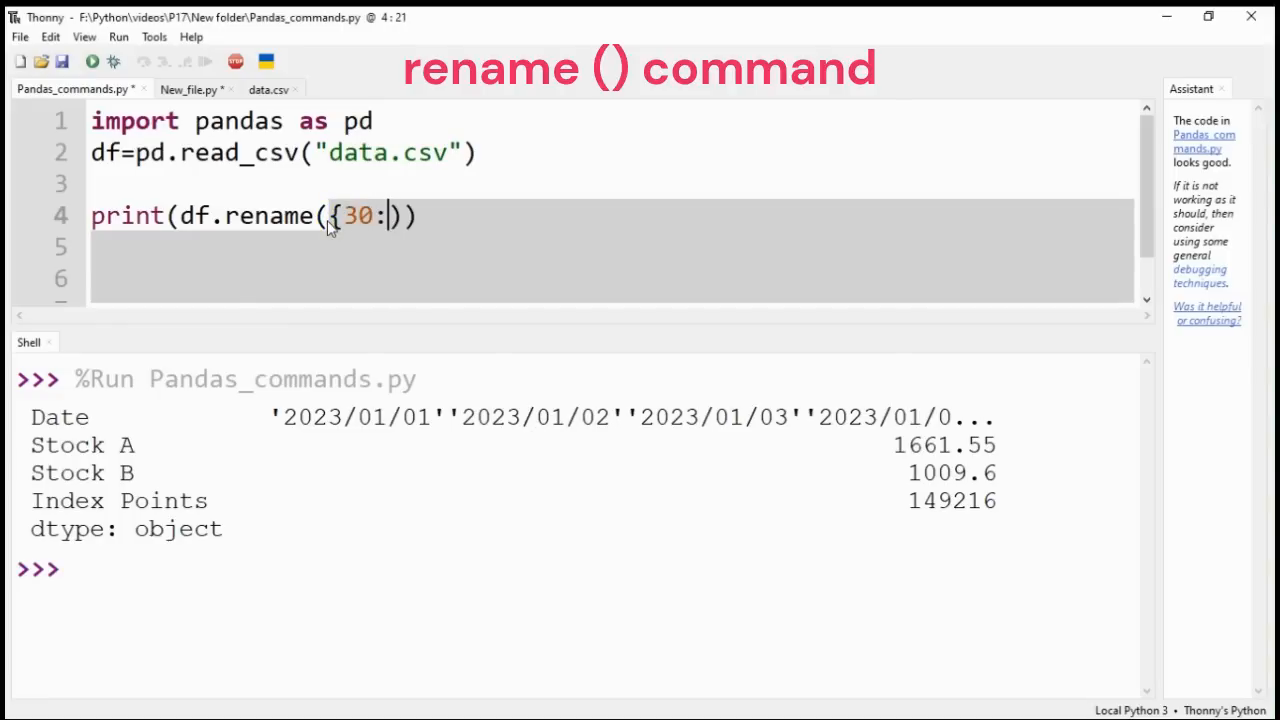
pyautogui.write('"')
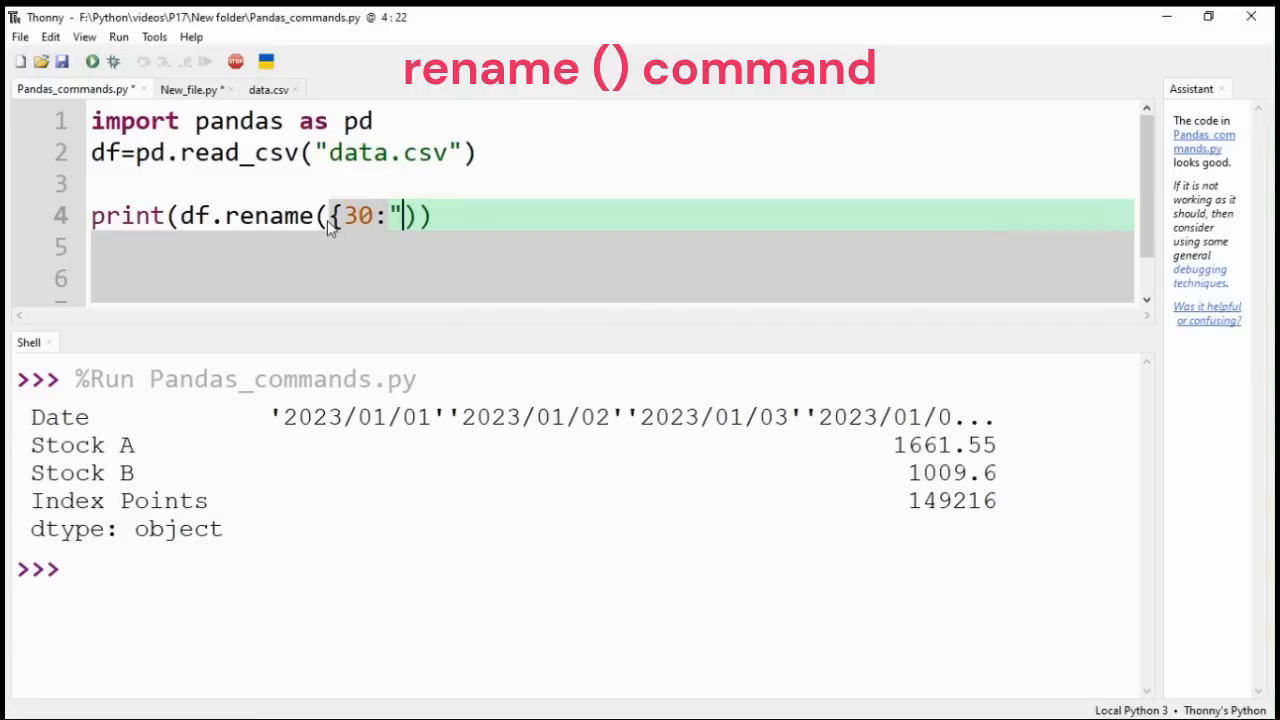
pyautogui.write('Day')
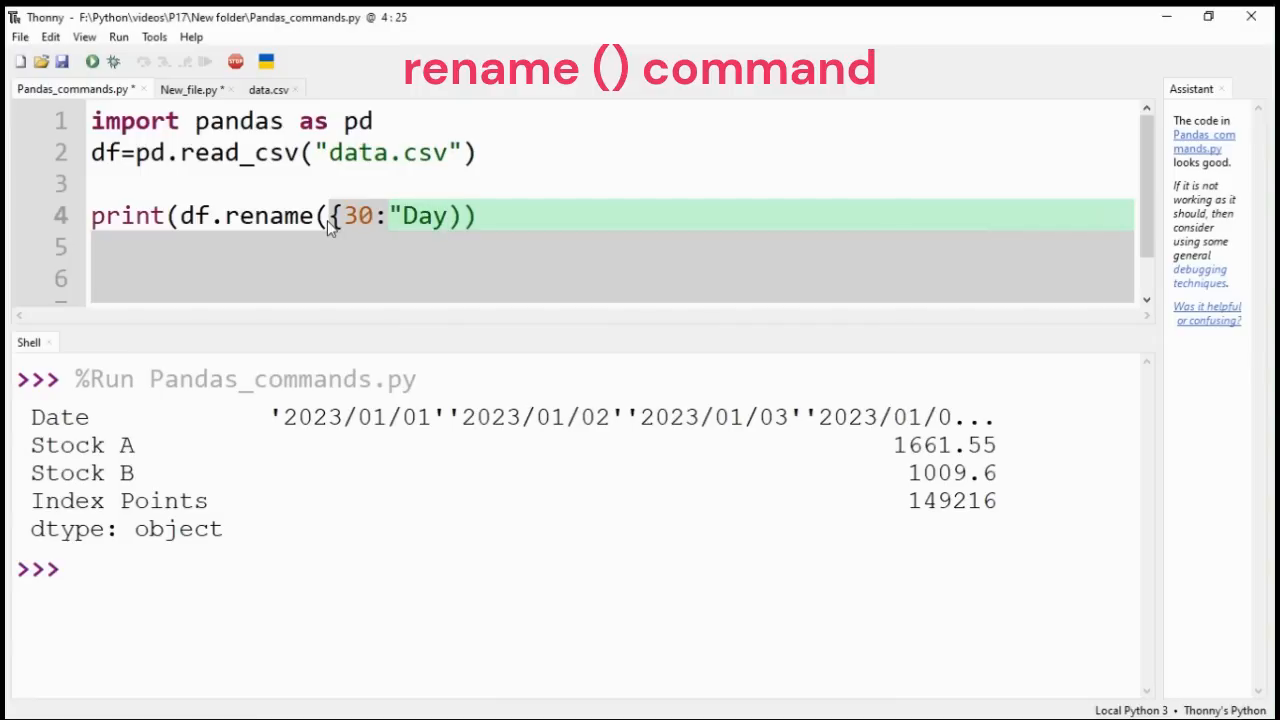
pyautogui.write('3')
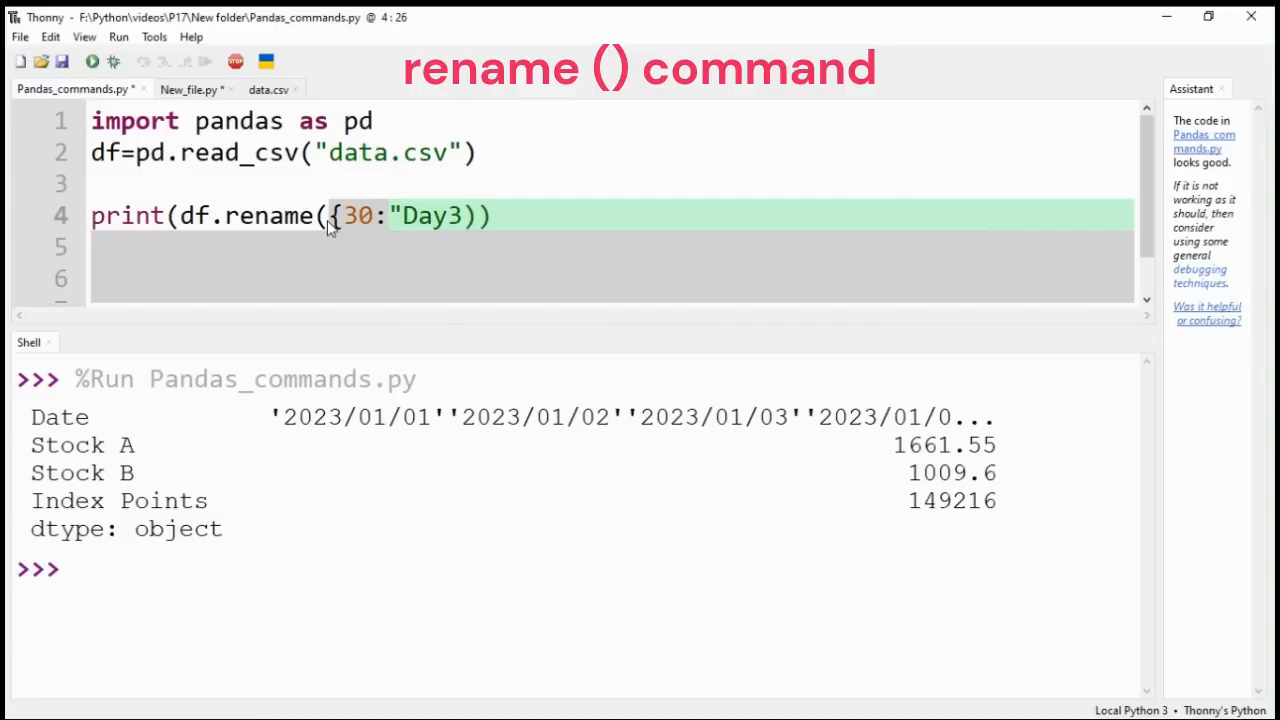
pyautogui.write('1')
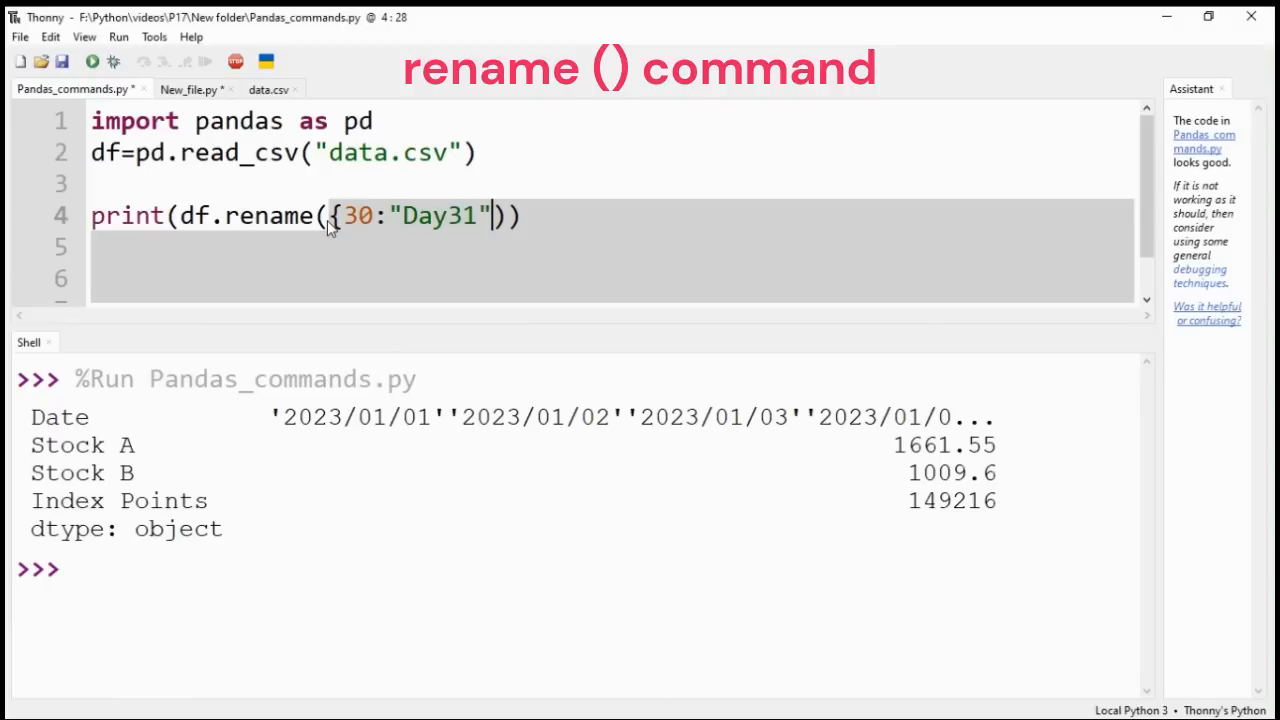
pyautogui.write(')')
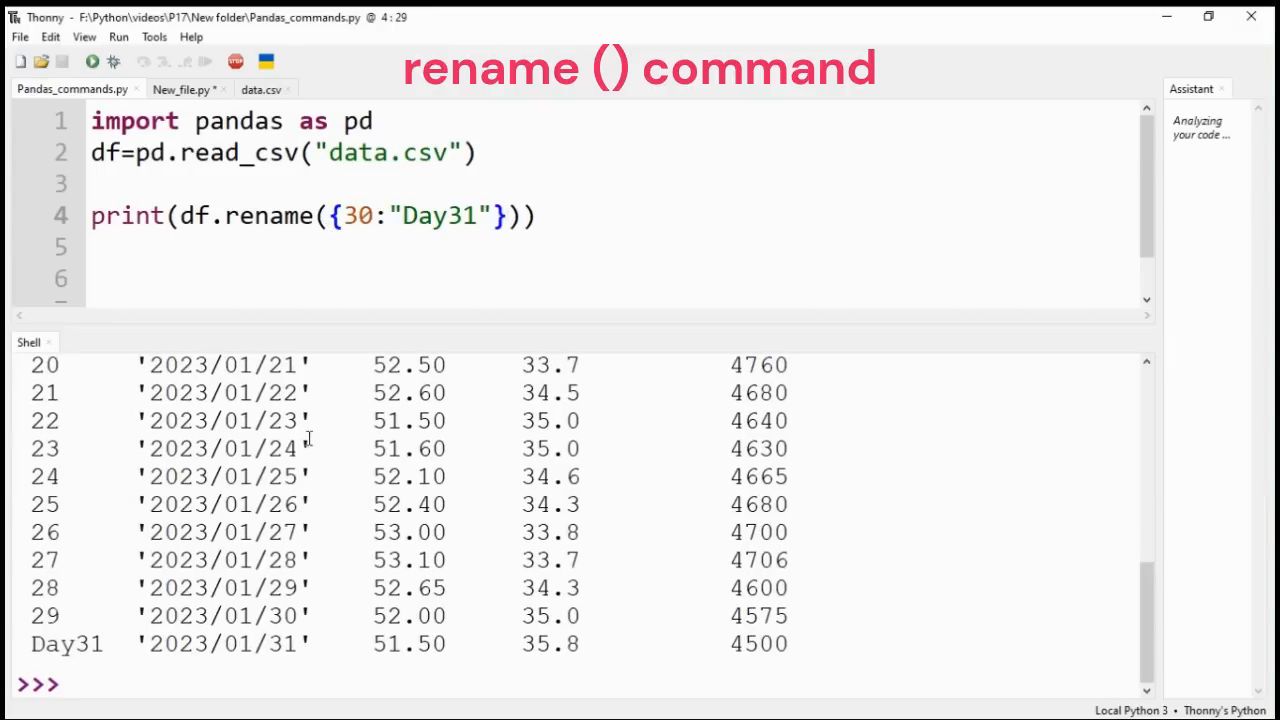
pyautogui.doubleClick(66, 643)
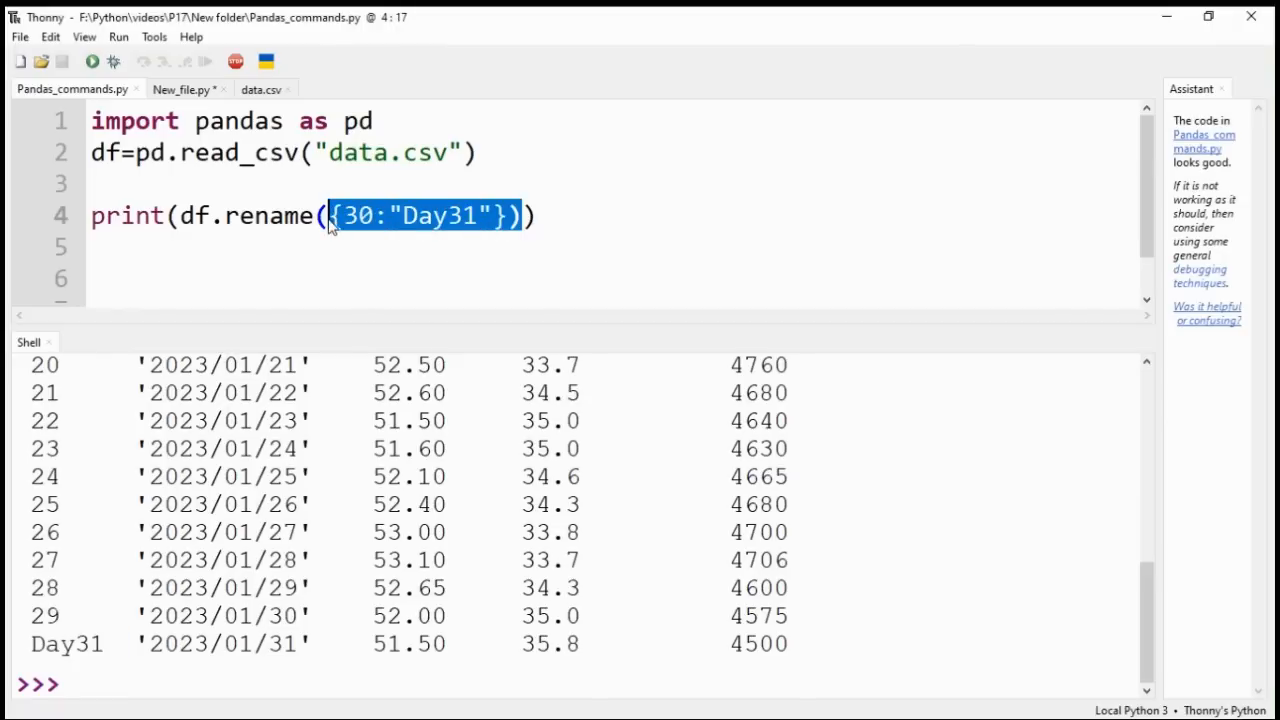
# - Replace rename with eq(55) and run, giving True in Stock A rows 0 and 6
pyautogui.press('Delete')
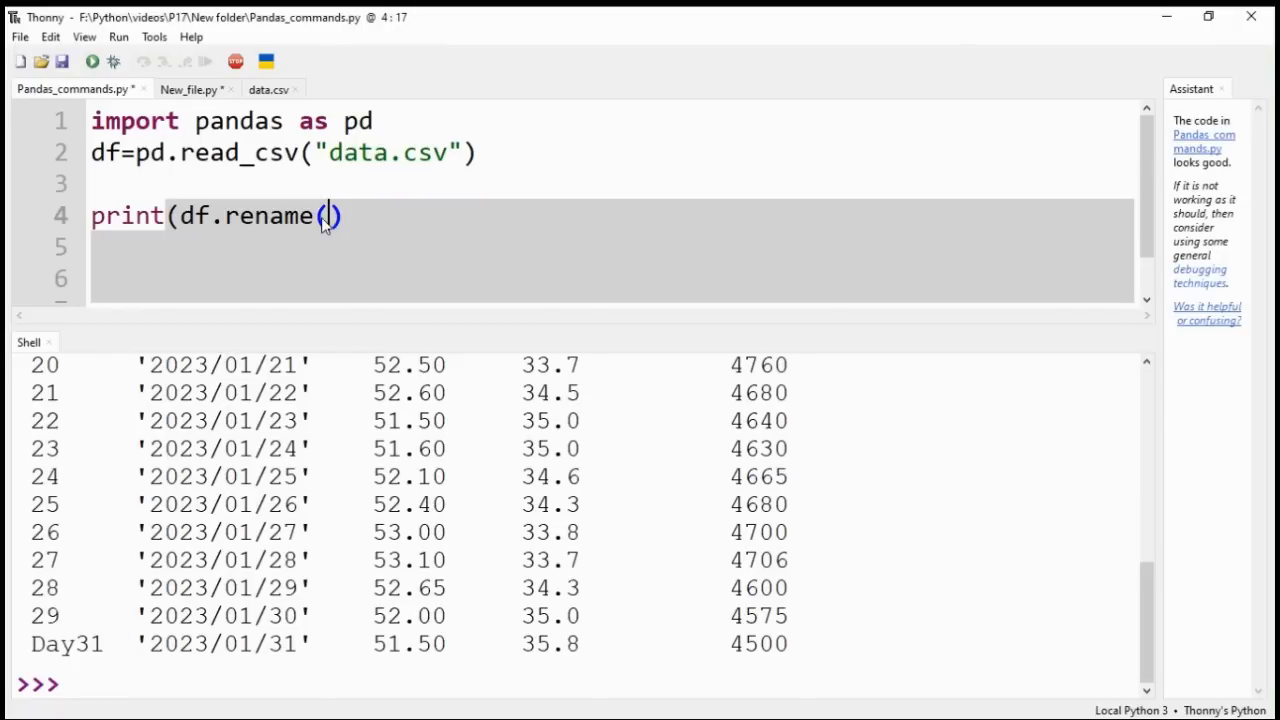
pyautogui.doubleClick(270, 216)
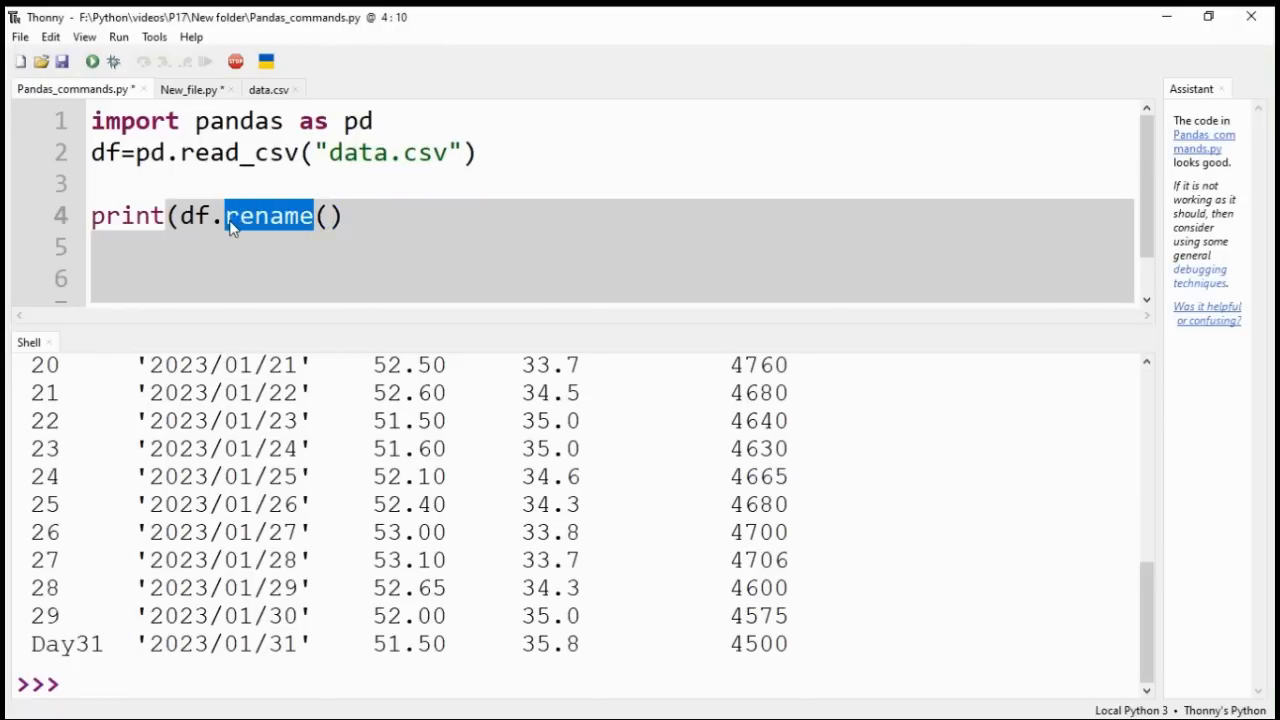
pyautogui.write('e')
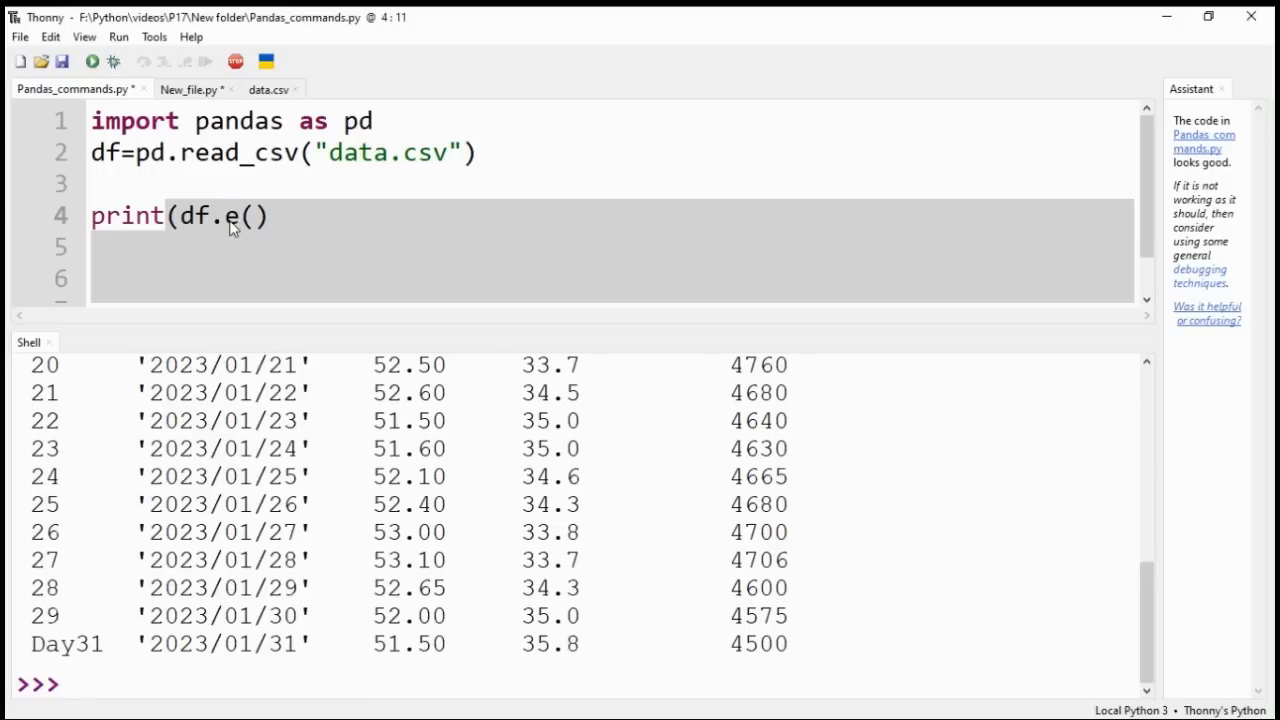
pyautogui.write('q(')
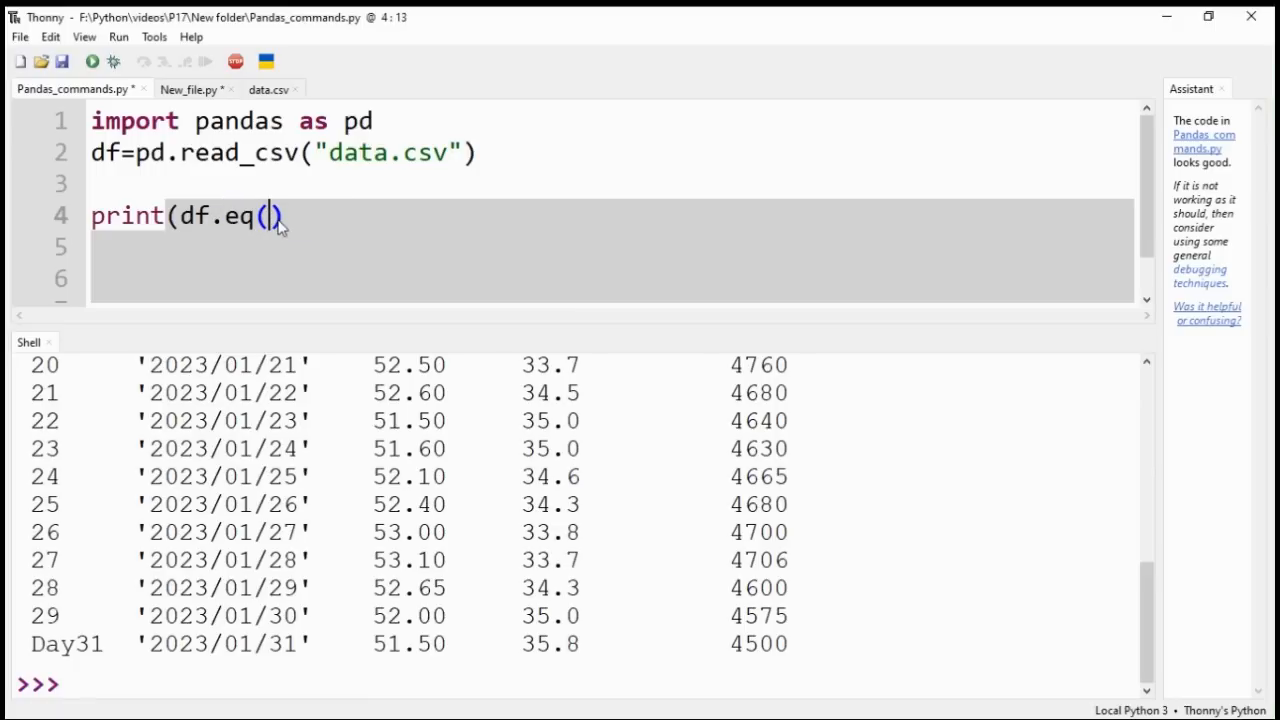
pyautogui.write('55')
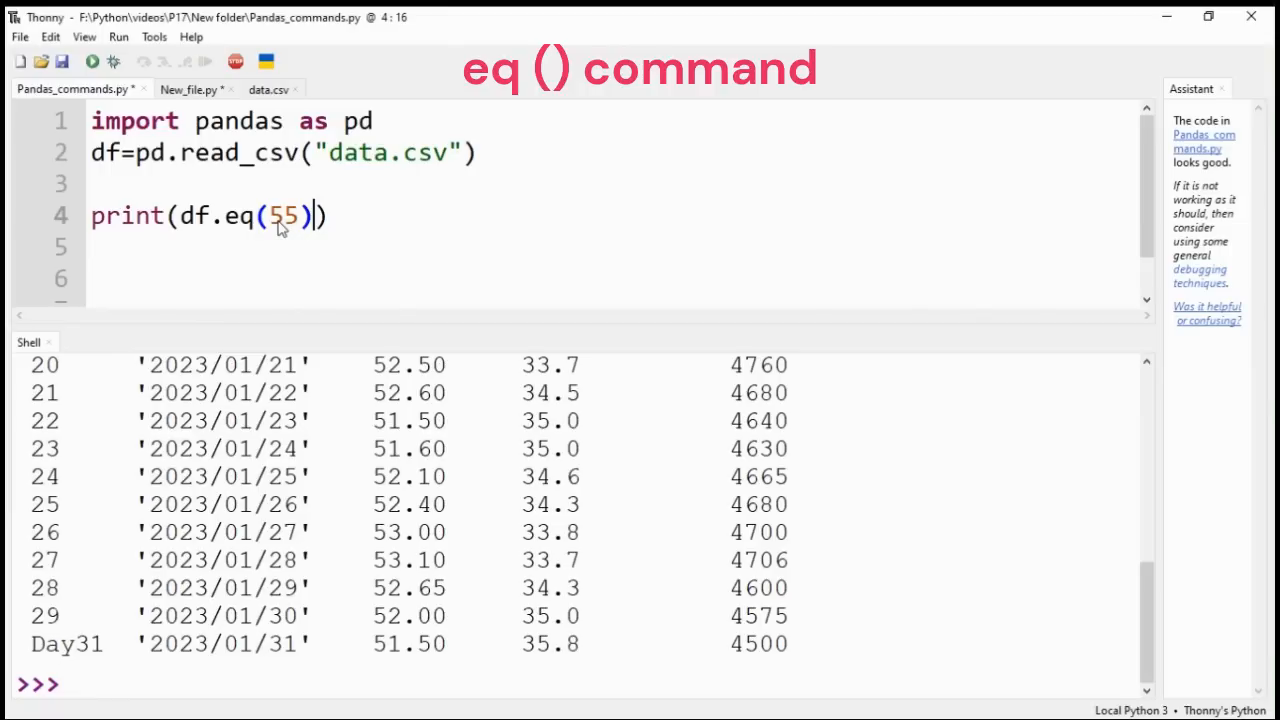
pyautogui.click(91, 61)
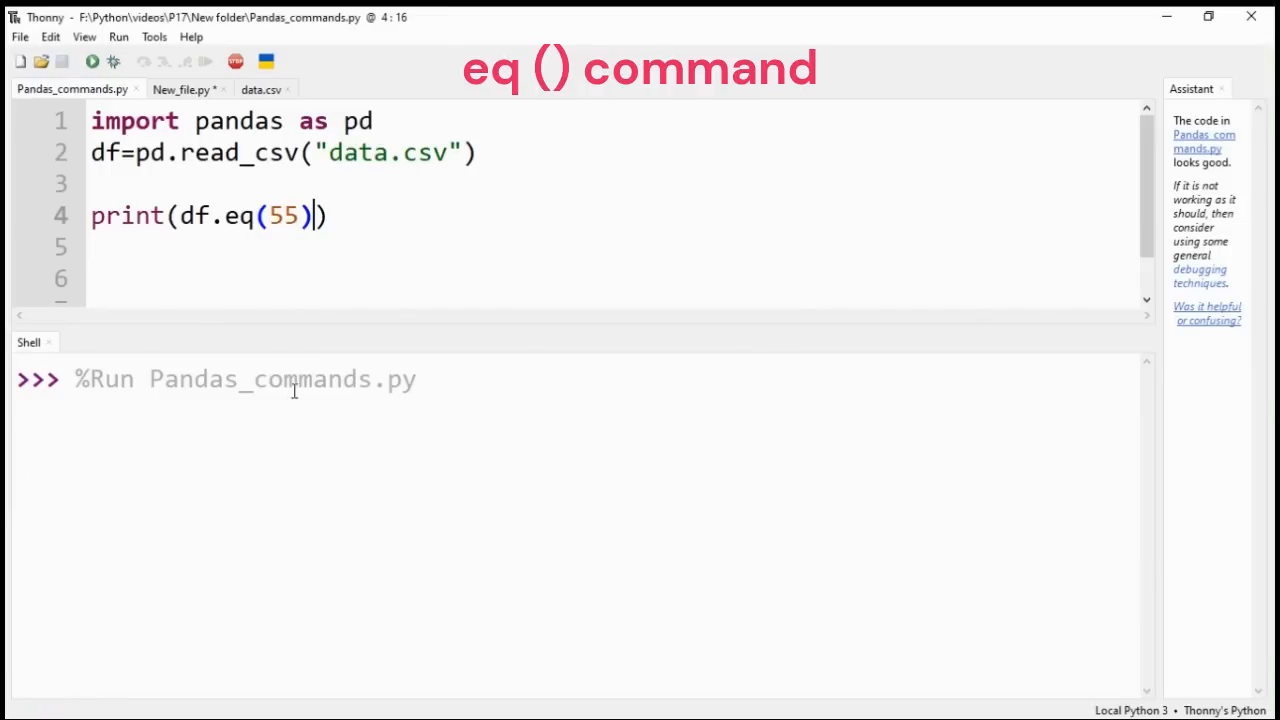
pyautogui.click(91, 62)
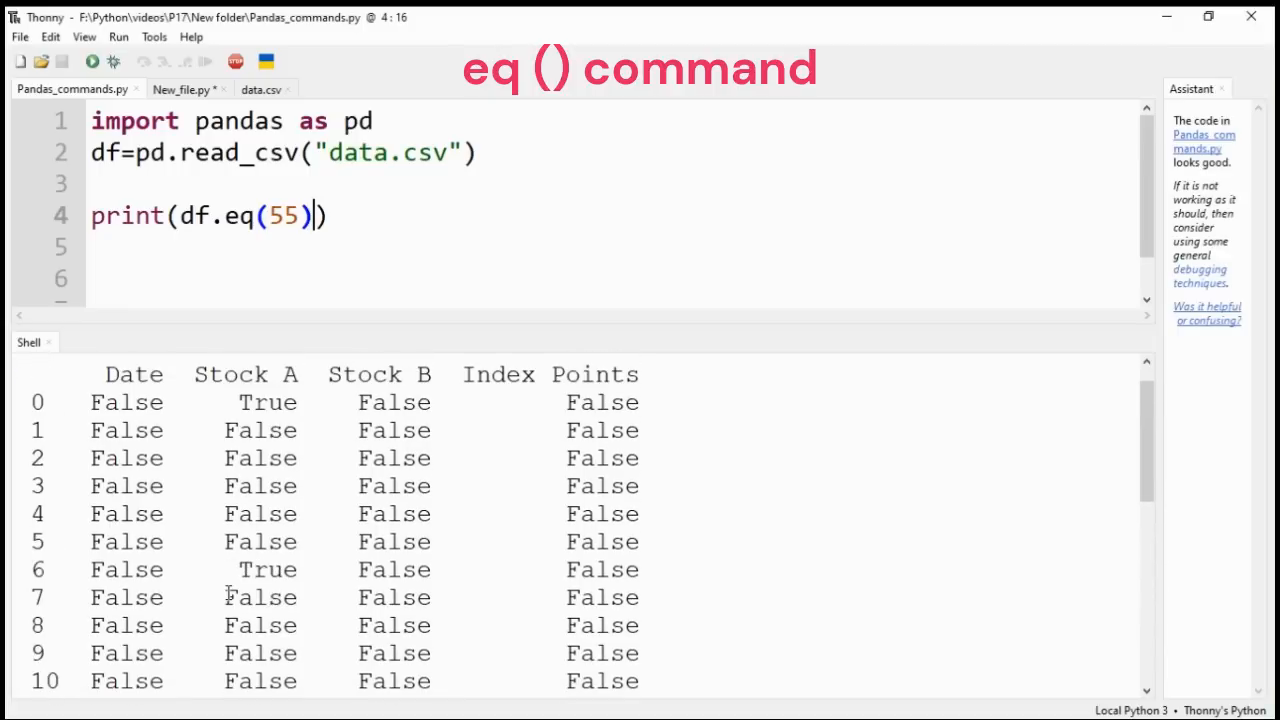
pyautogui.doubleClick(267, 569)
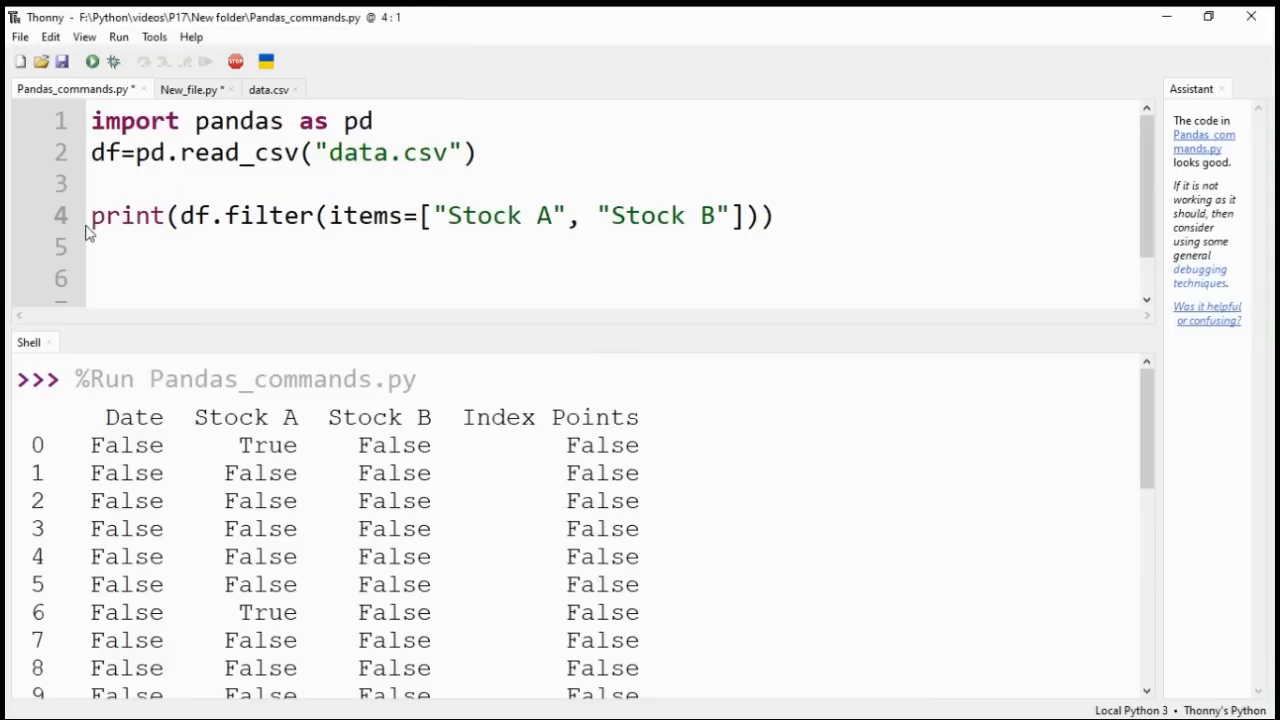
# - Run df.filter(items=["Stock A", "Stock B"]) to print only those two columns
pyautogui.doubleClick(247, 215)
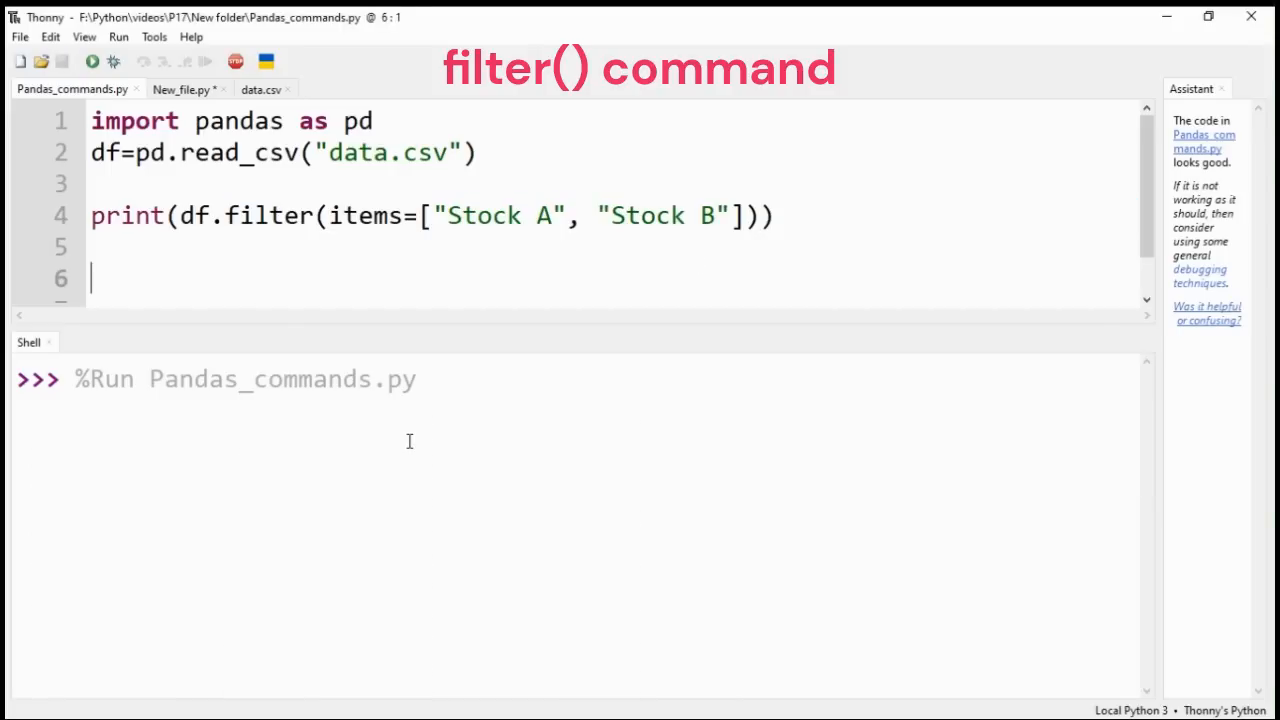
pyautogui.click(92, 61)
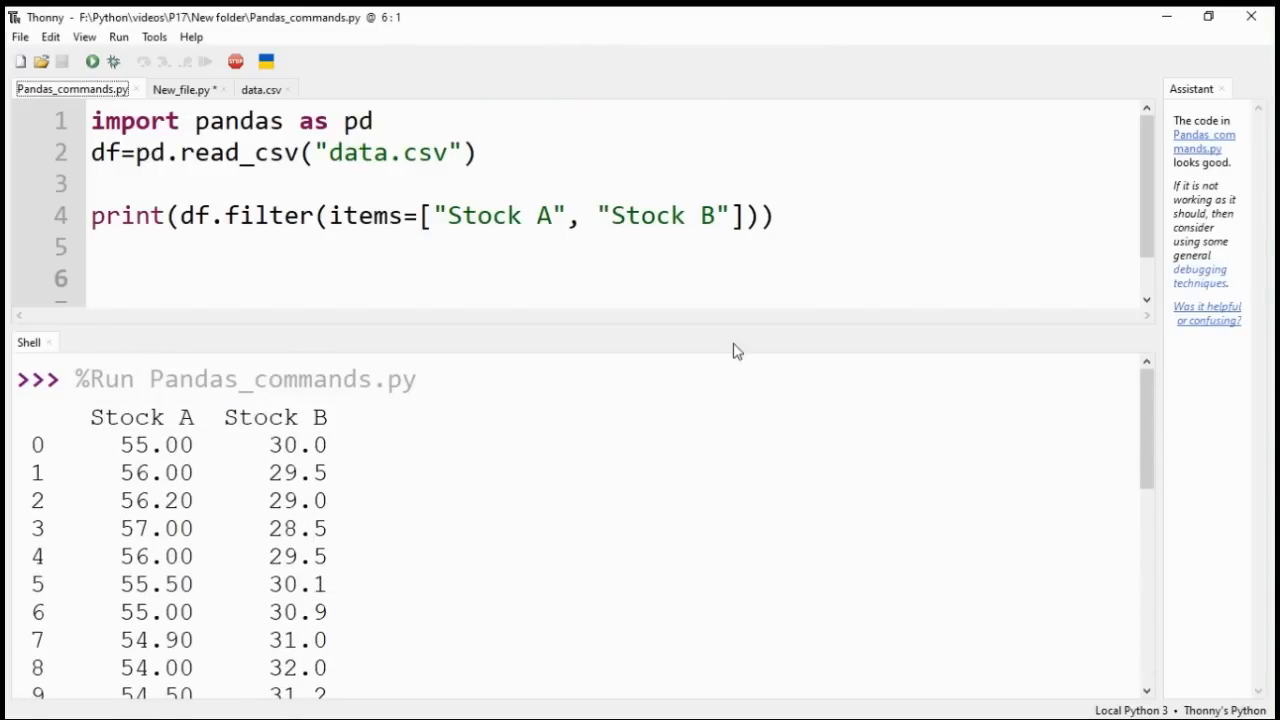
pyautogui.tripleClick(430, 215)
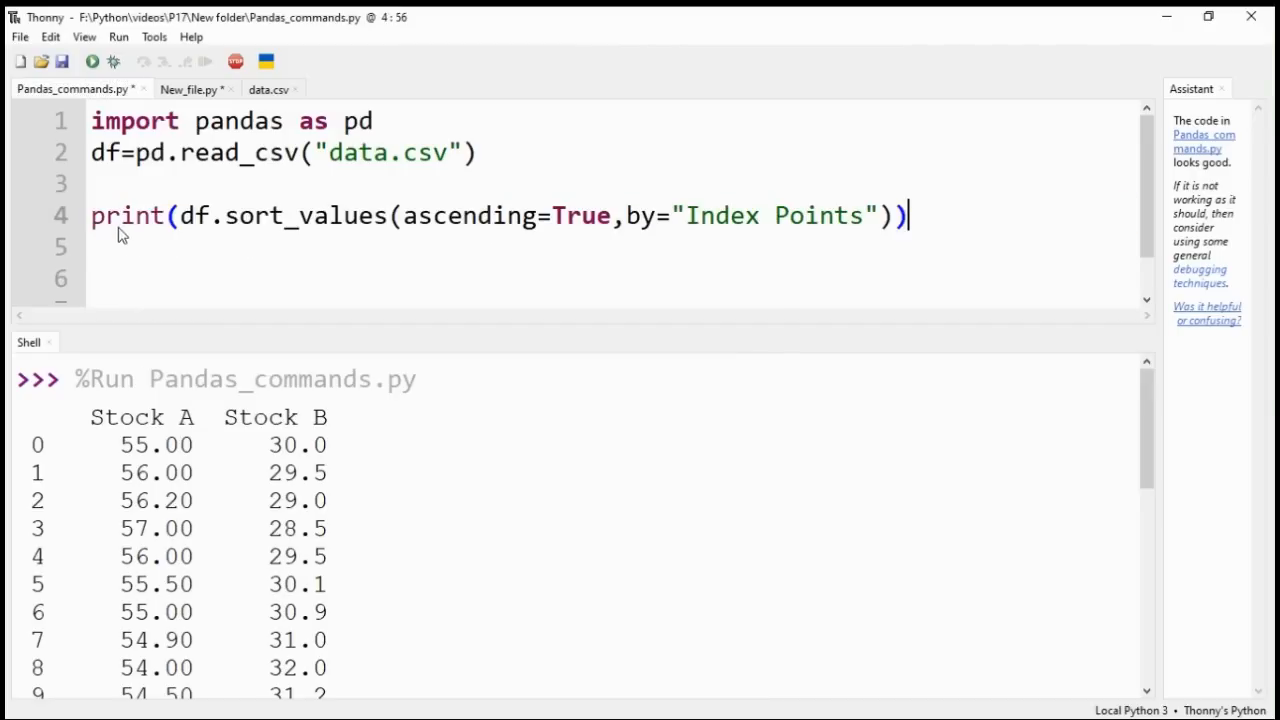
# - Change line 4 to sort_values ascending by the Index Points column
pyautogui.doubleClick(253, 215)
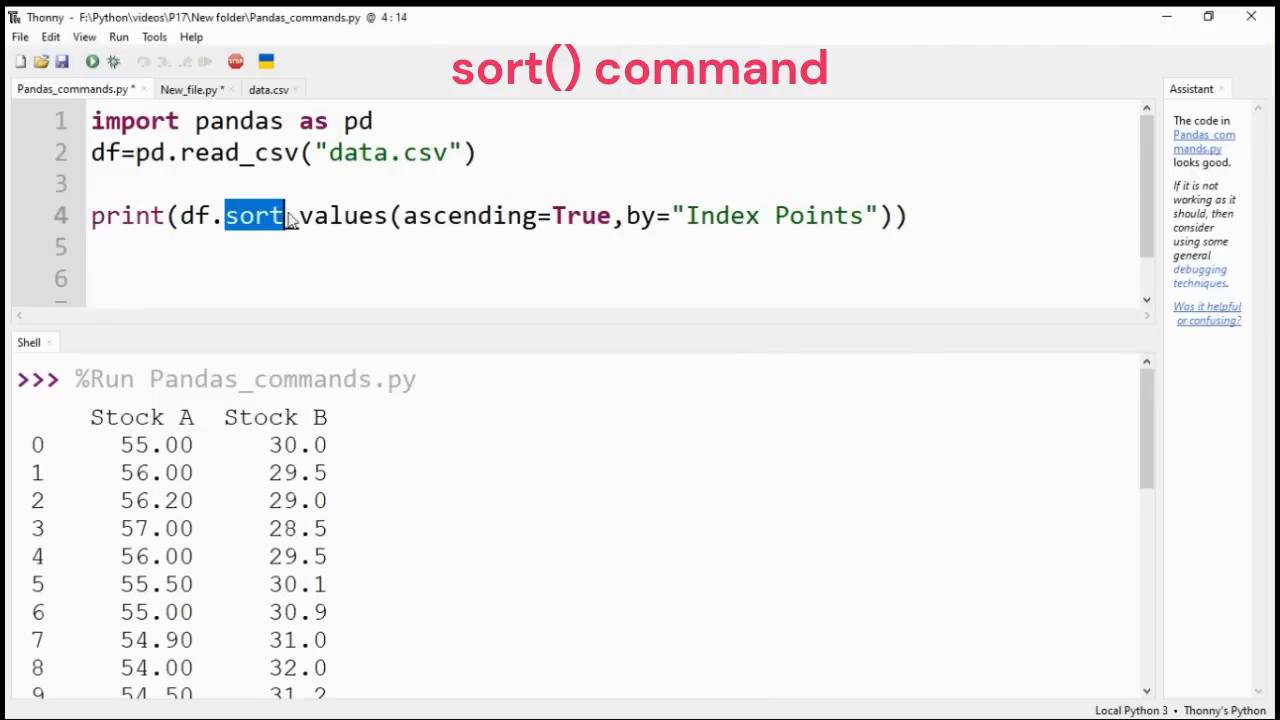
pyautogui.write('_values')
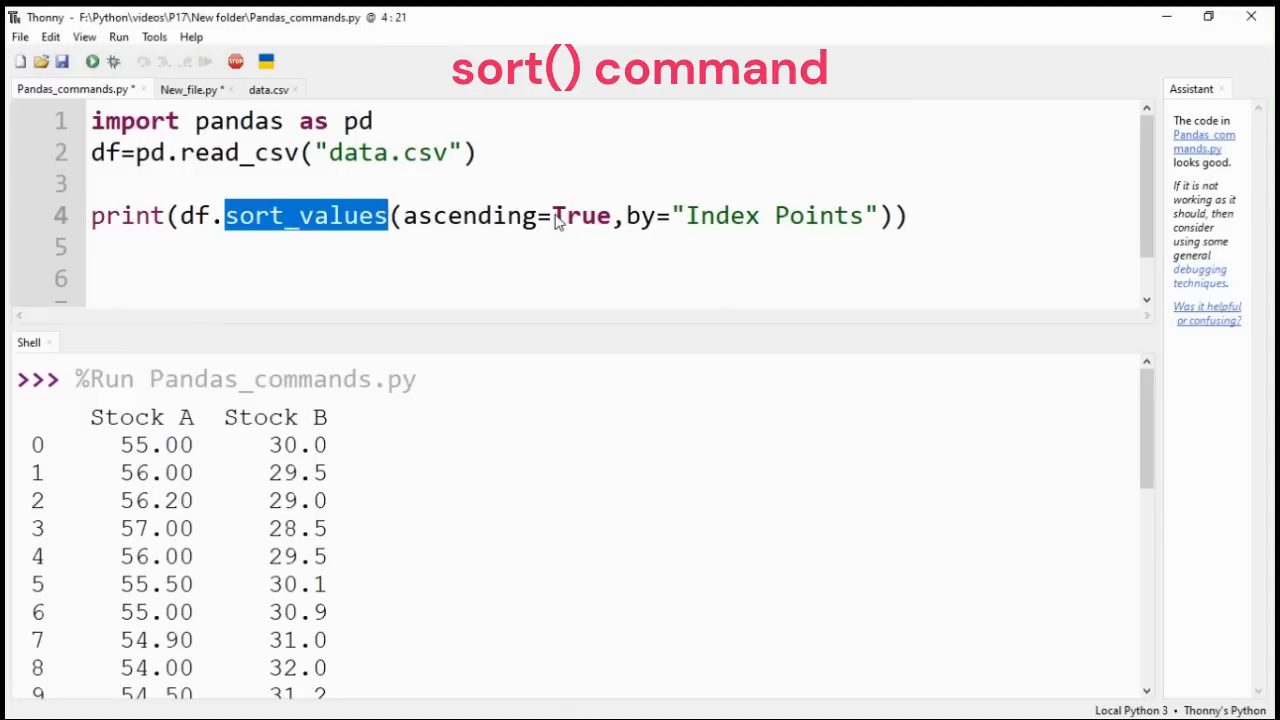
pyautogui.doubleClick(580, 216)
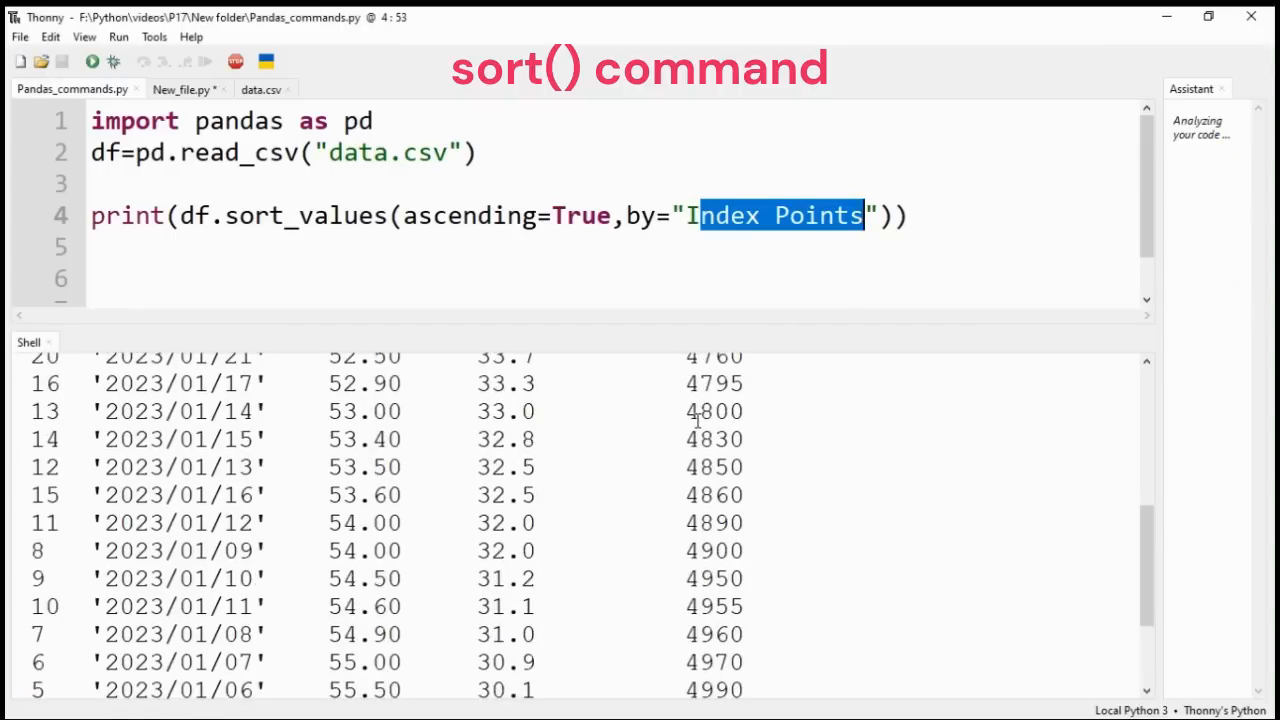
# - Run the sort, review Index Points 4500 to 5045, and enter the Stock C insert call
pyautogui.click(91, 61)
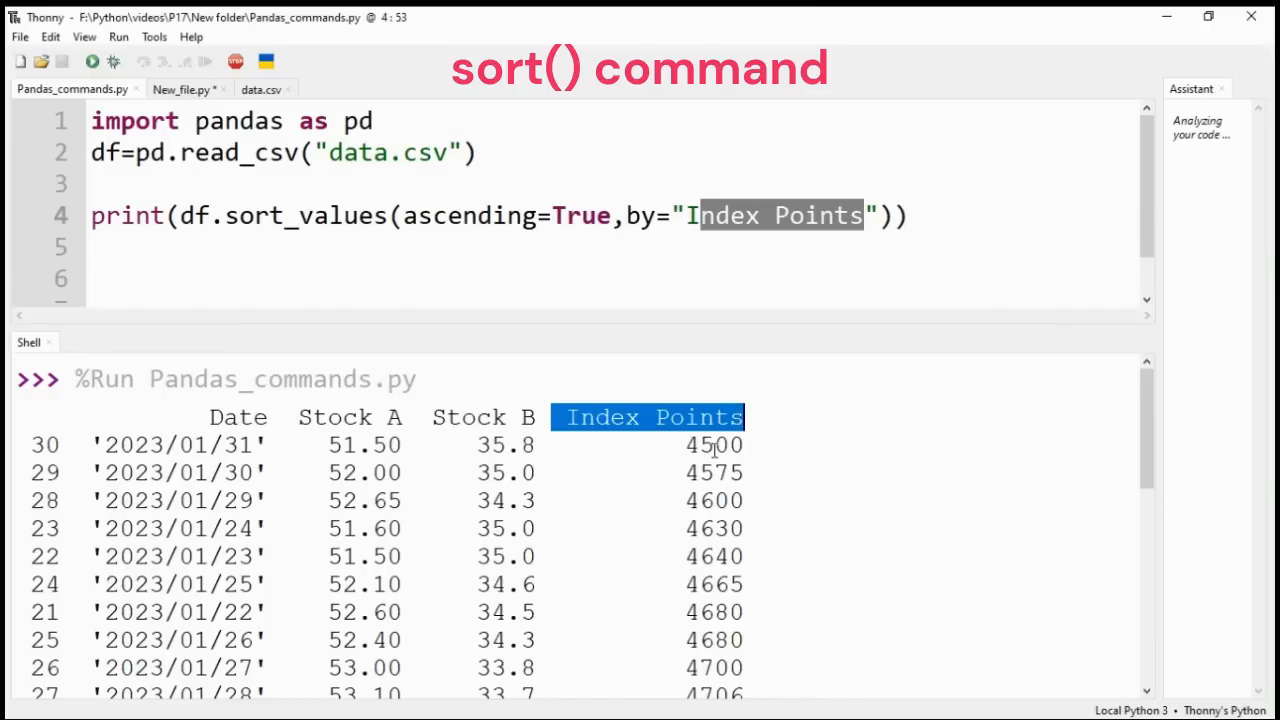
pyautogui.scroll(-3)
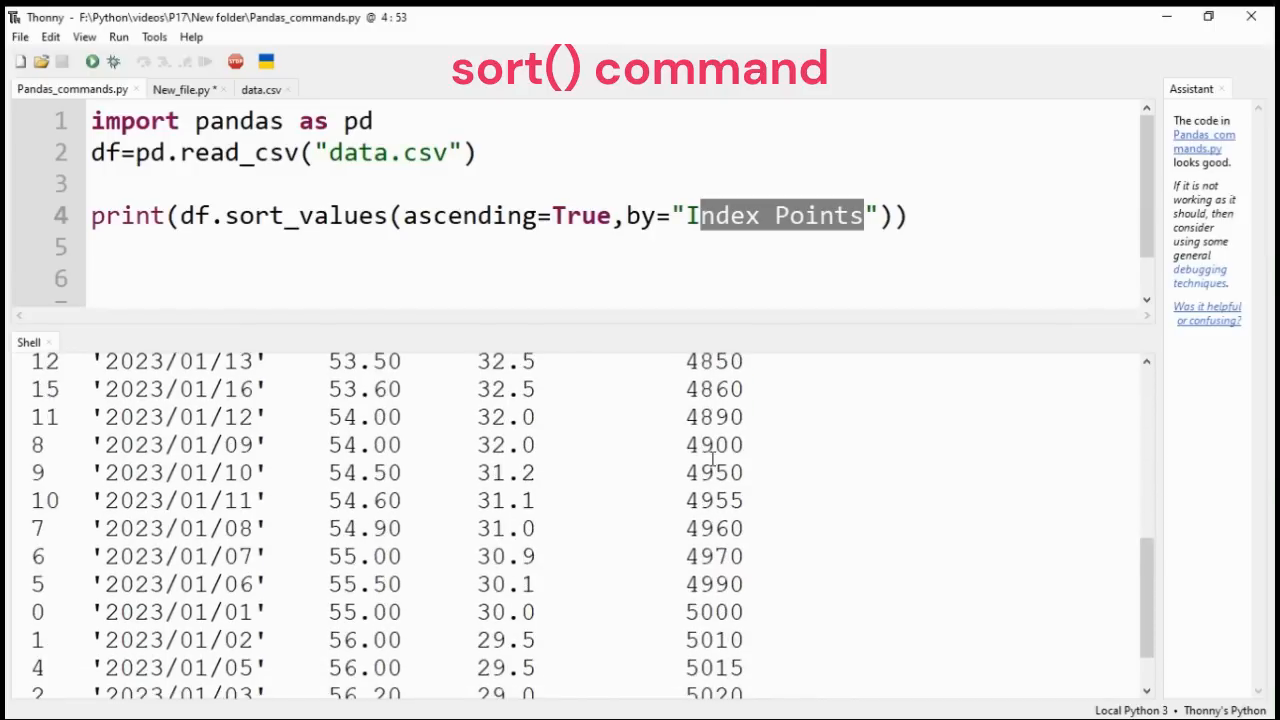
pyautogui.scroll(-3)
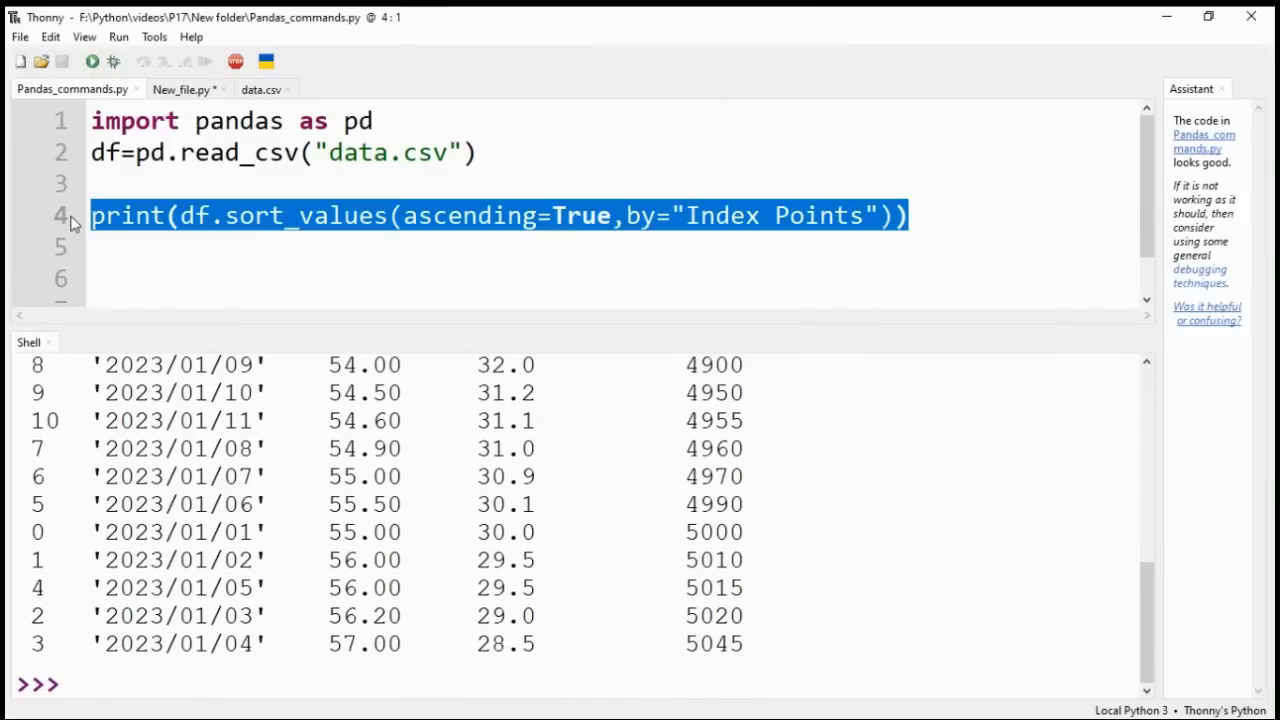
pyautogui.write('df.insert(3,"Stock C",[x for x in range(31)])')
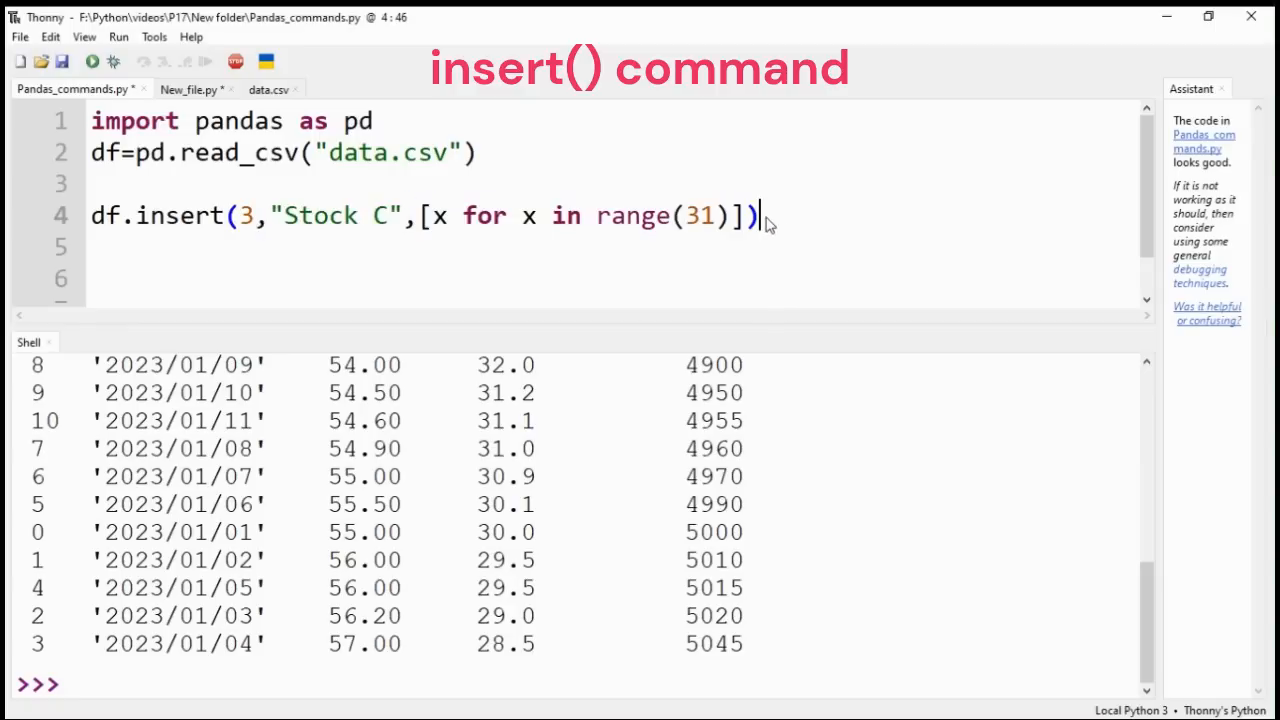
# - Add print(df) and run, showing the Stock C column numbered 0–30 before Index Points
pyautogui.write('print')
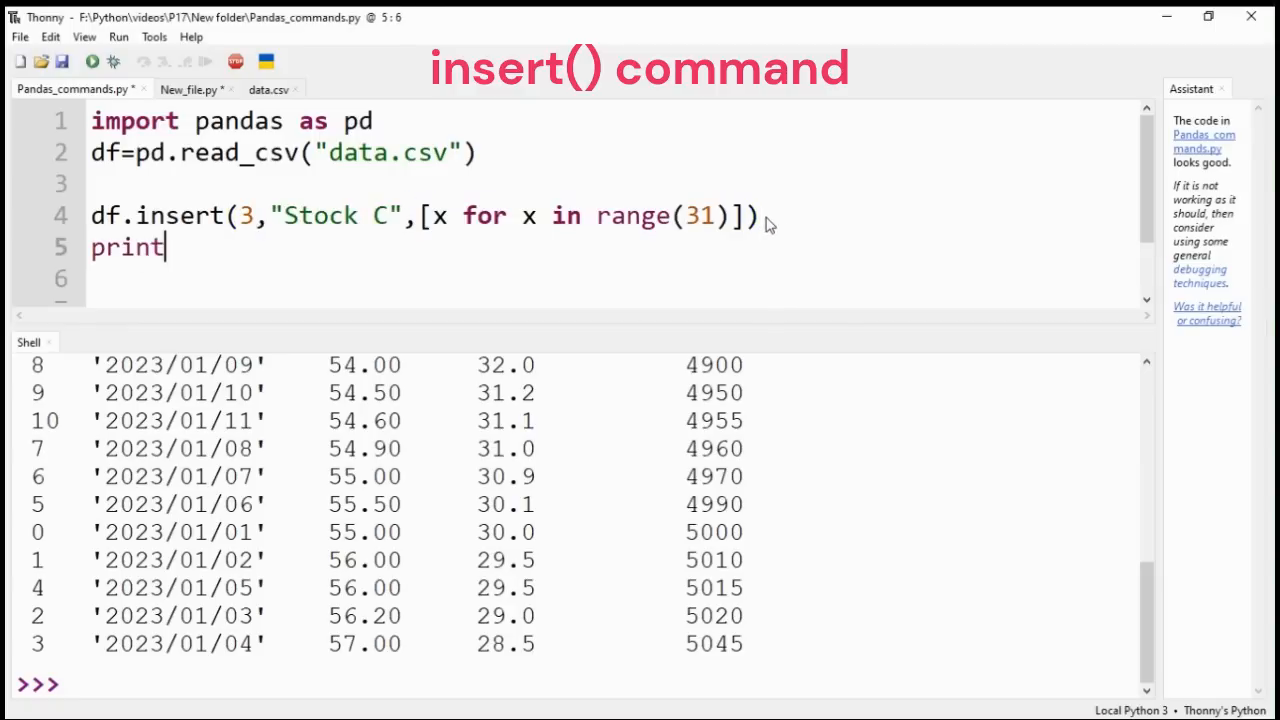
pyautogui.write('(df)')
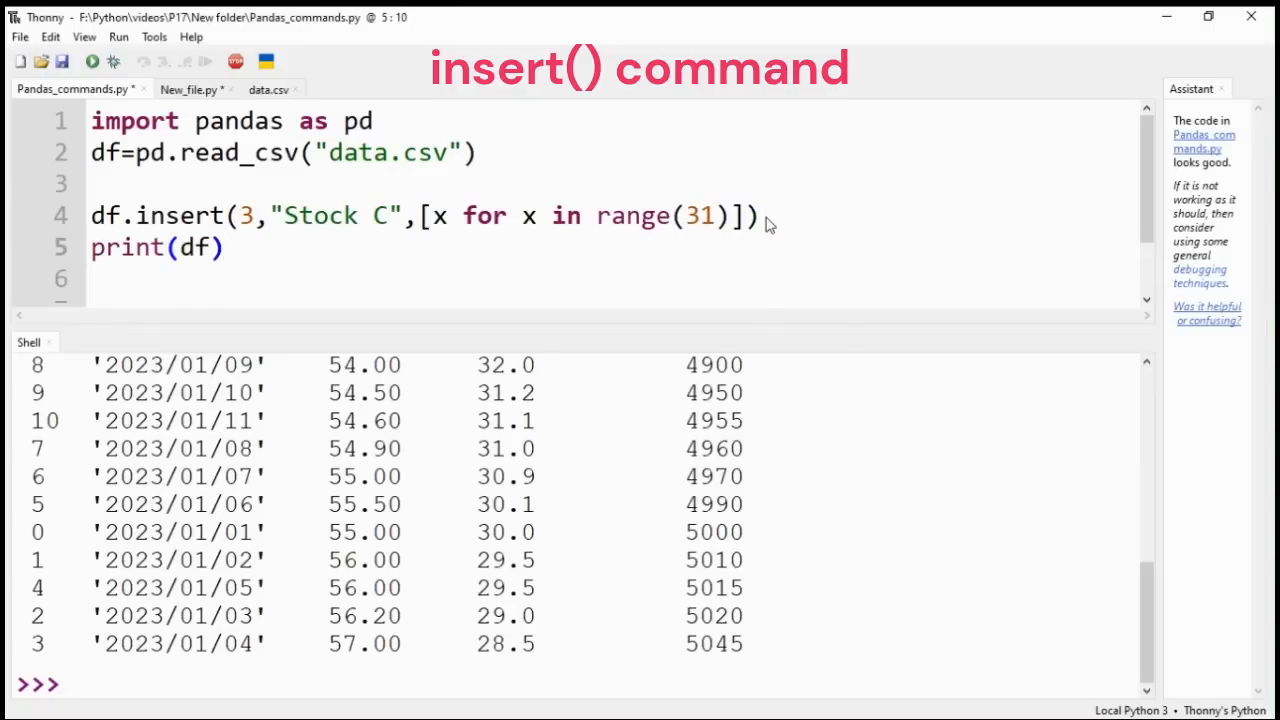
pyautogui.click(91, 61)
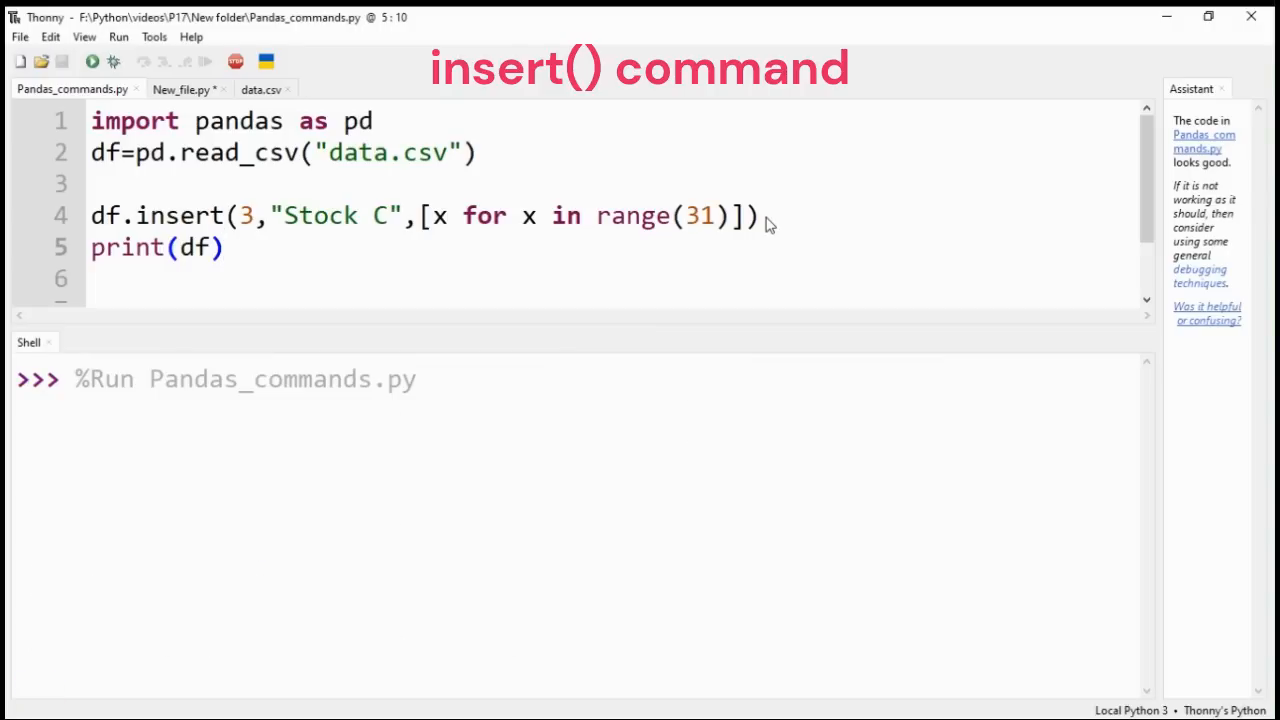
pyautogui.click(91, 61)
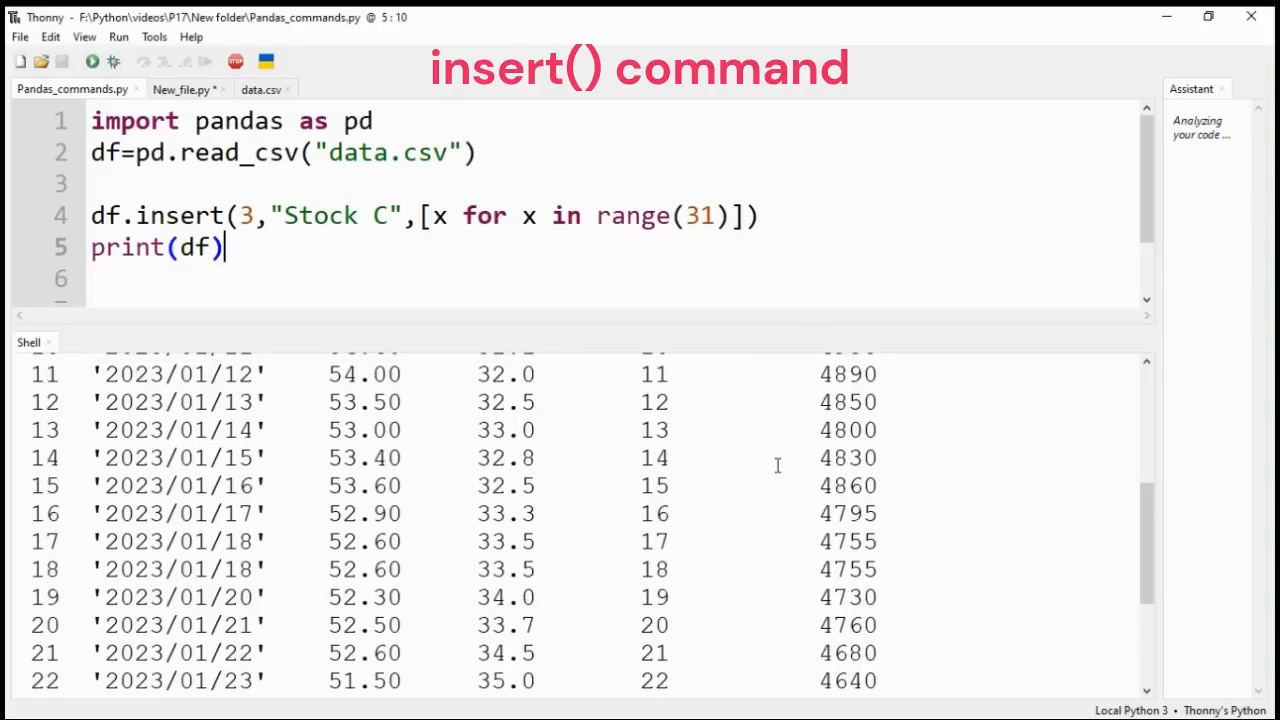
pyautogui.click(91, 61)
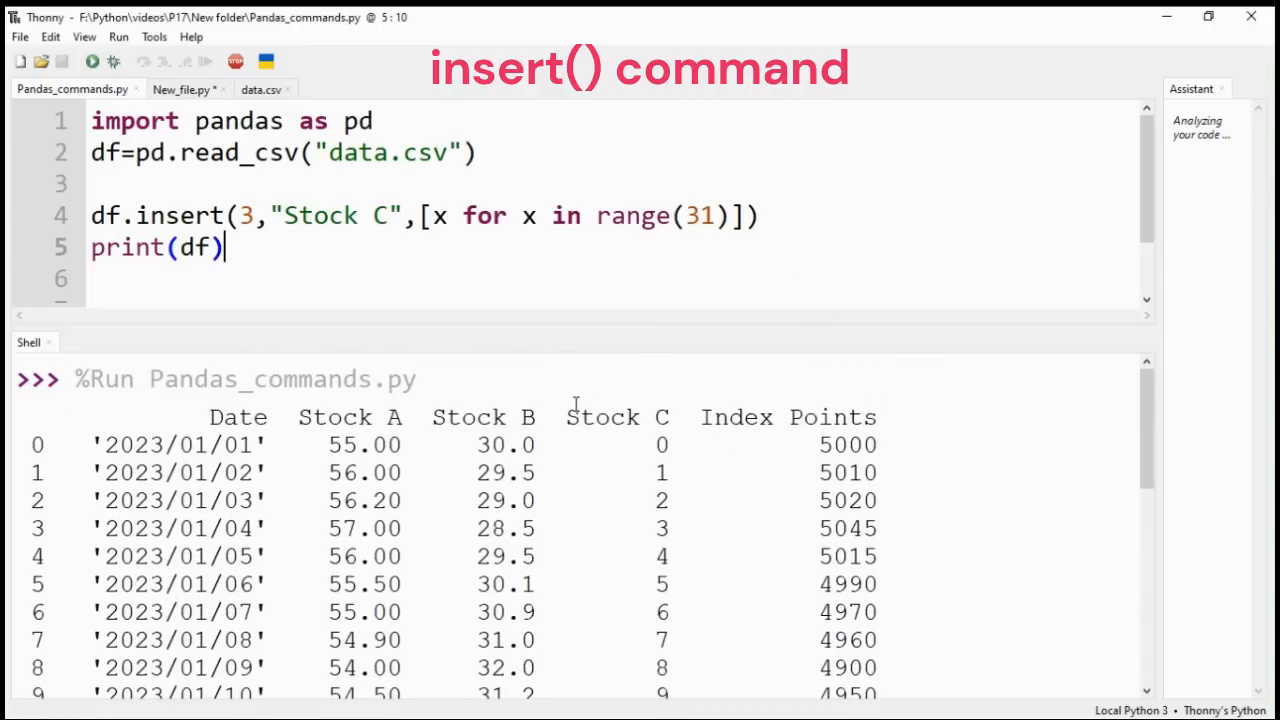
pyautogui.scroll(-3)
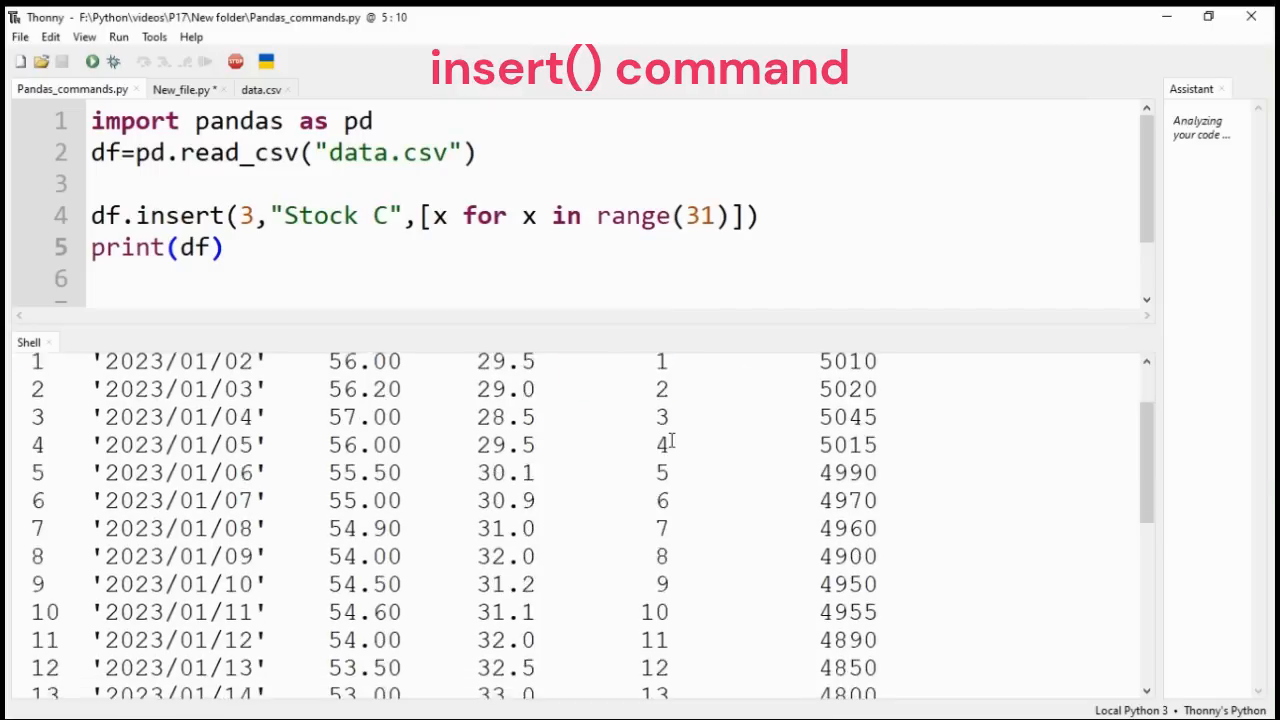
pyautogui.scroll(-3)
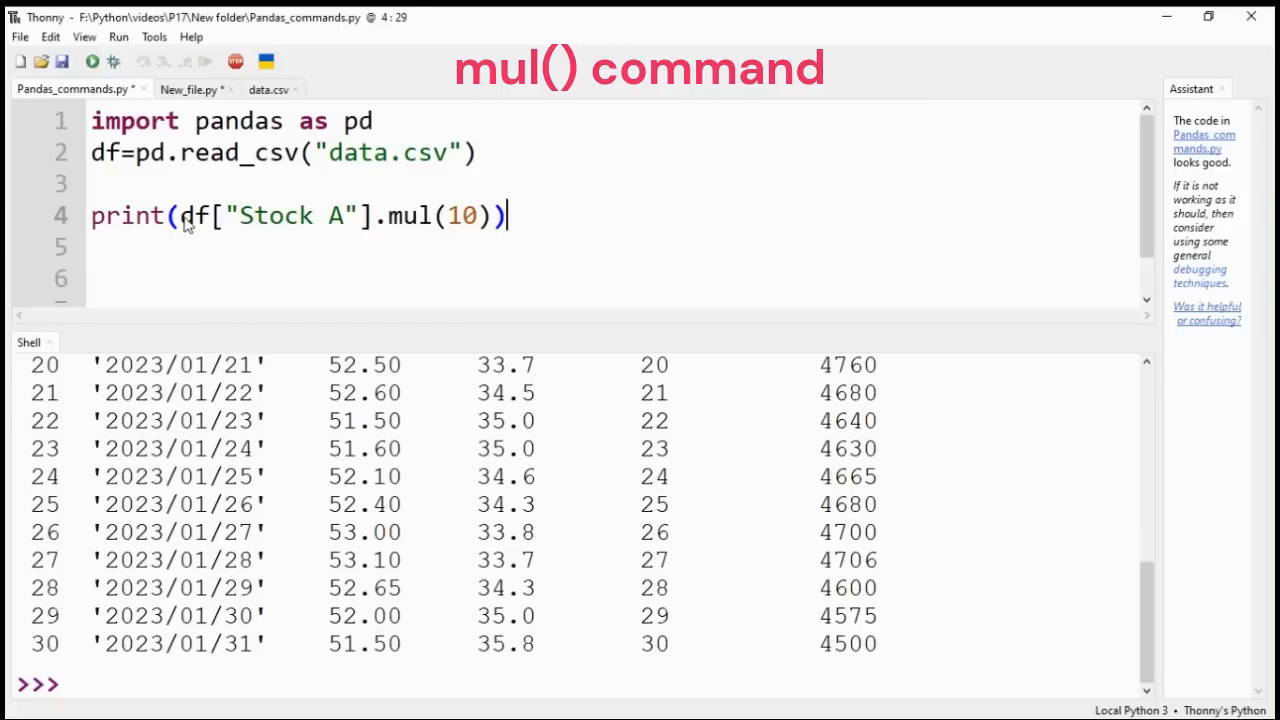
# - Run Stock A with add(10), then switch to div(10) showing 5.500, 5.600, 5.620
pyautogui.moveTo(178, 215); pyautogui.dragTo(373, 215)
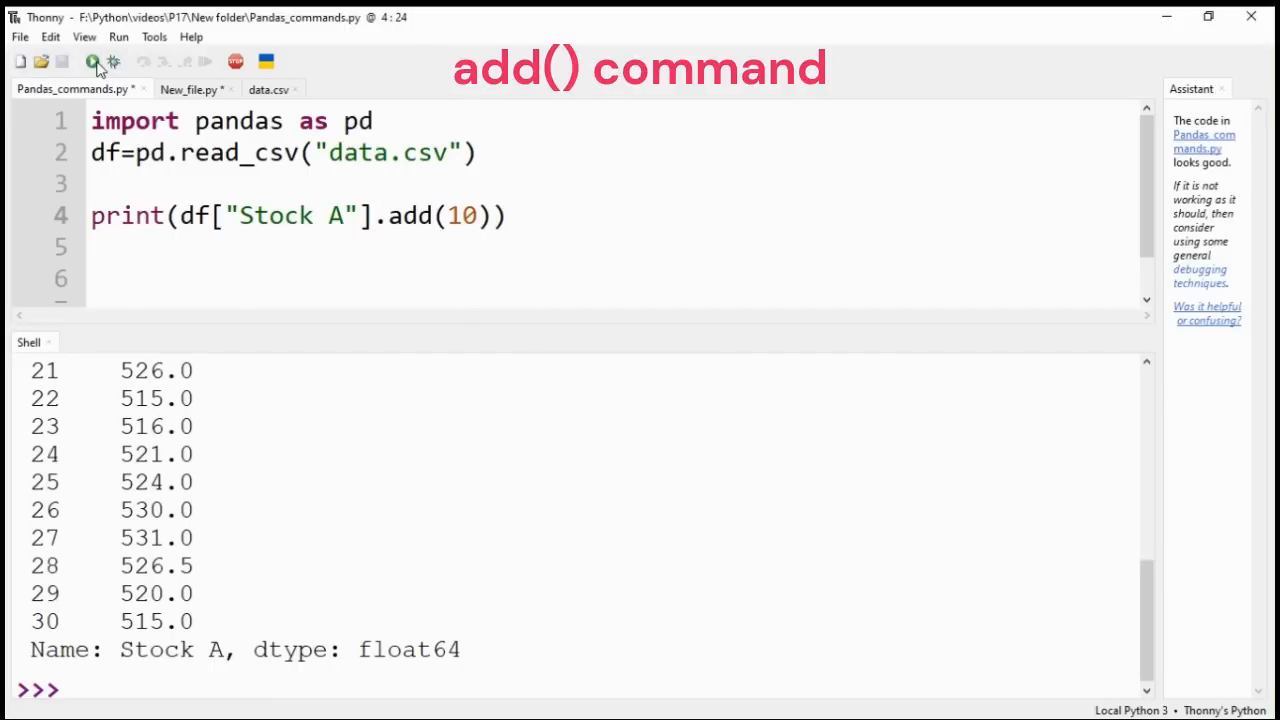
pyautogui.click(91, 61)
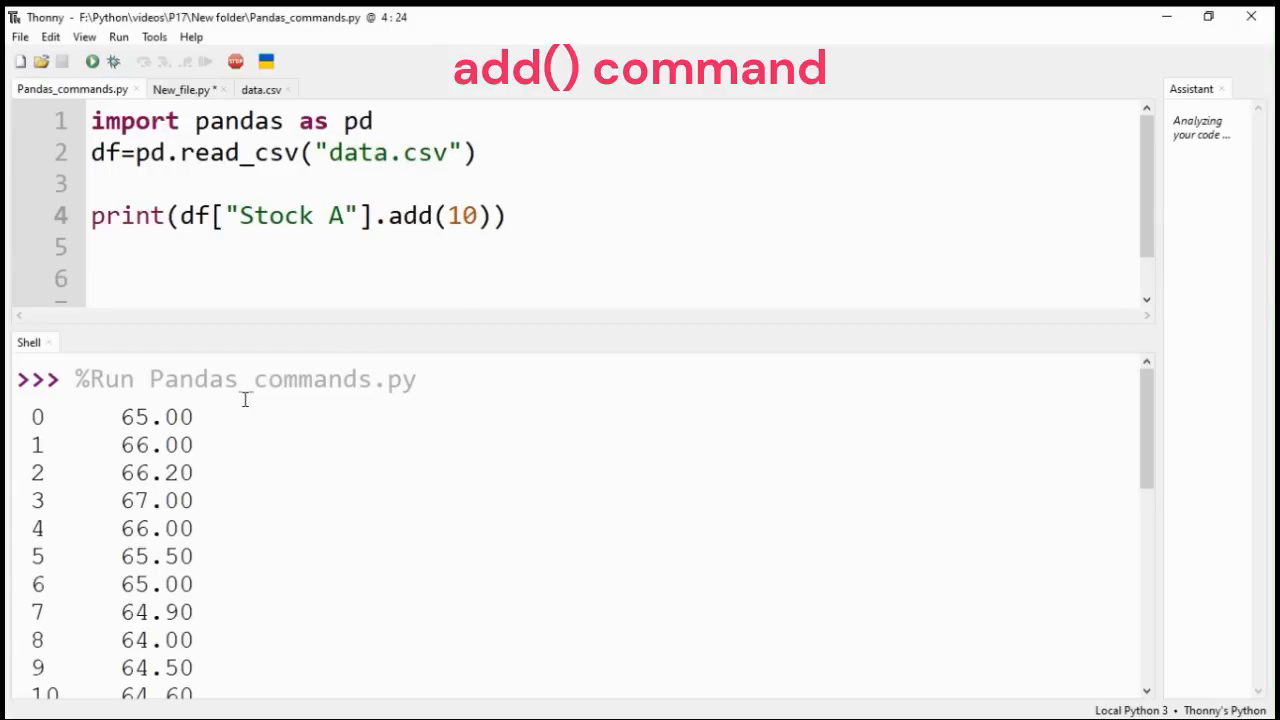
pyautogui.scroll(-3)
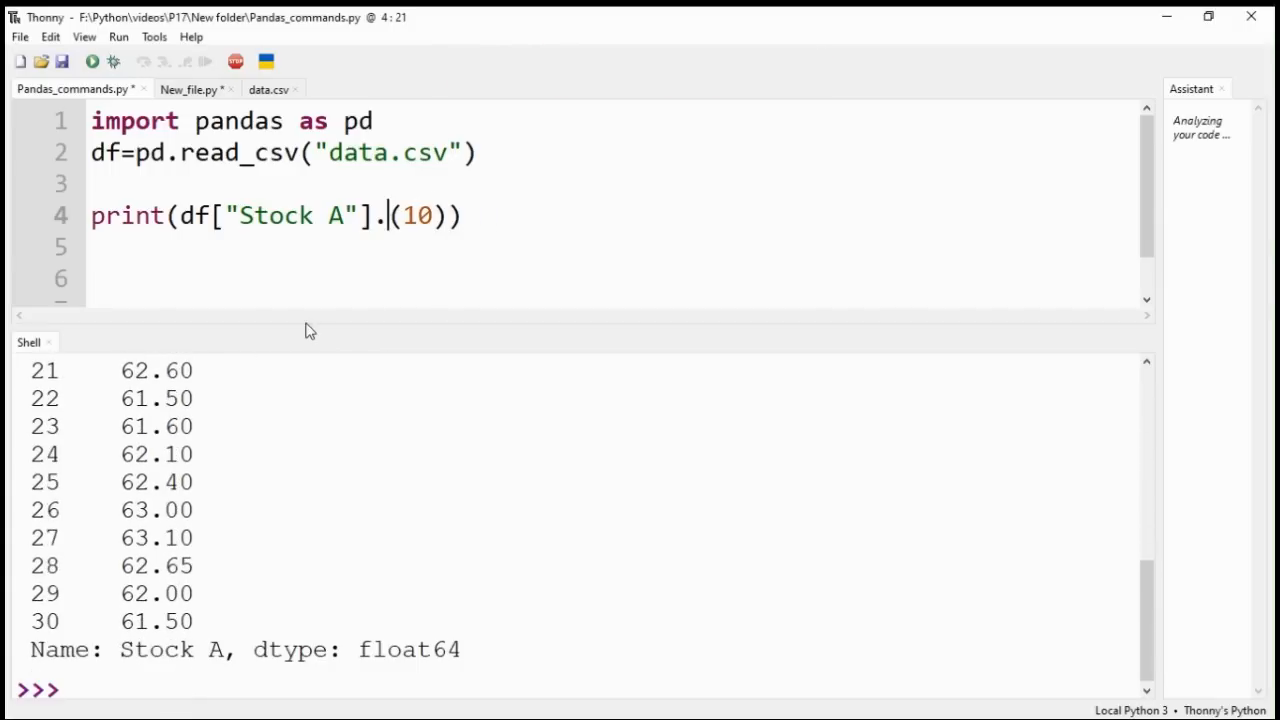
pyautogui.write('div')
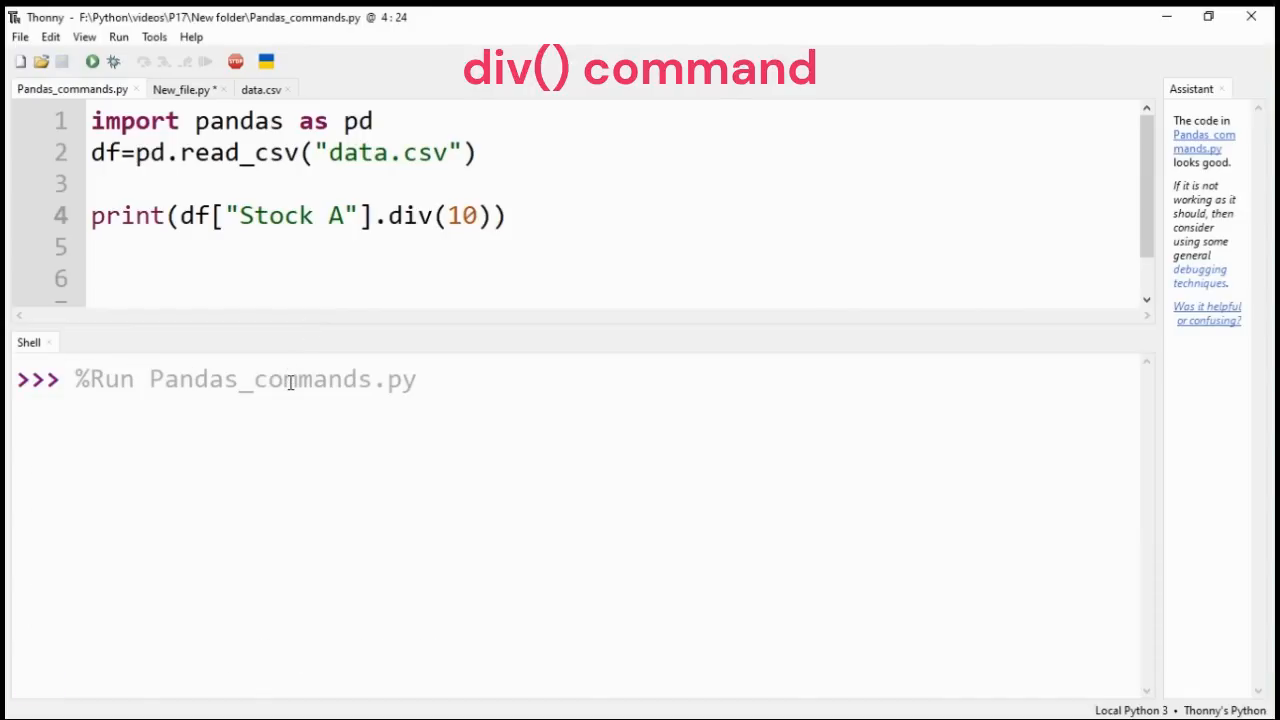
pyautogui.click(91, 61)
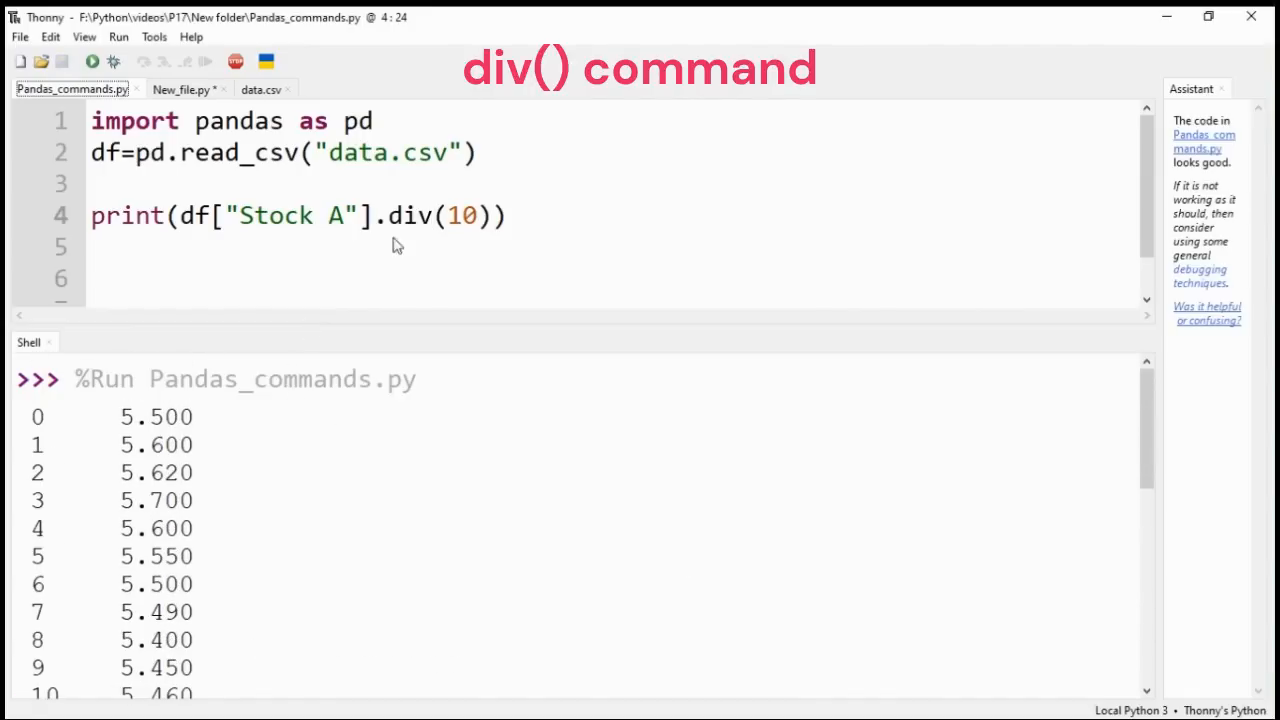
# - Change line 4's div(10) call to gt(55) on Stock A
pyautogui.doubleClick(410, 216)
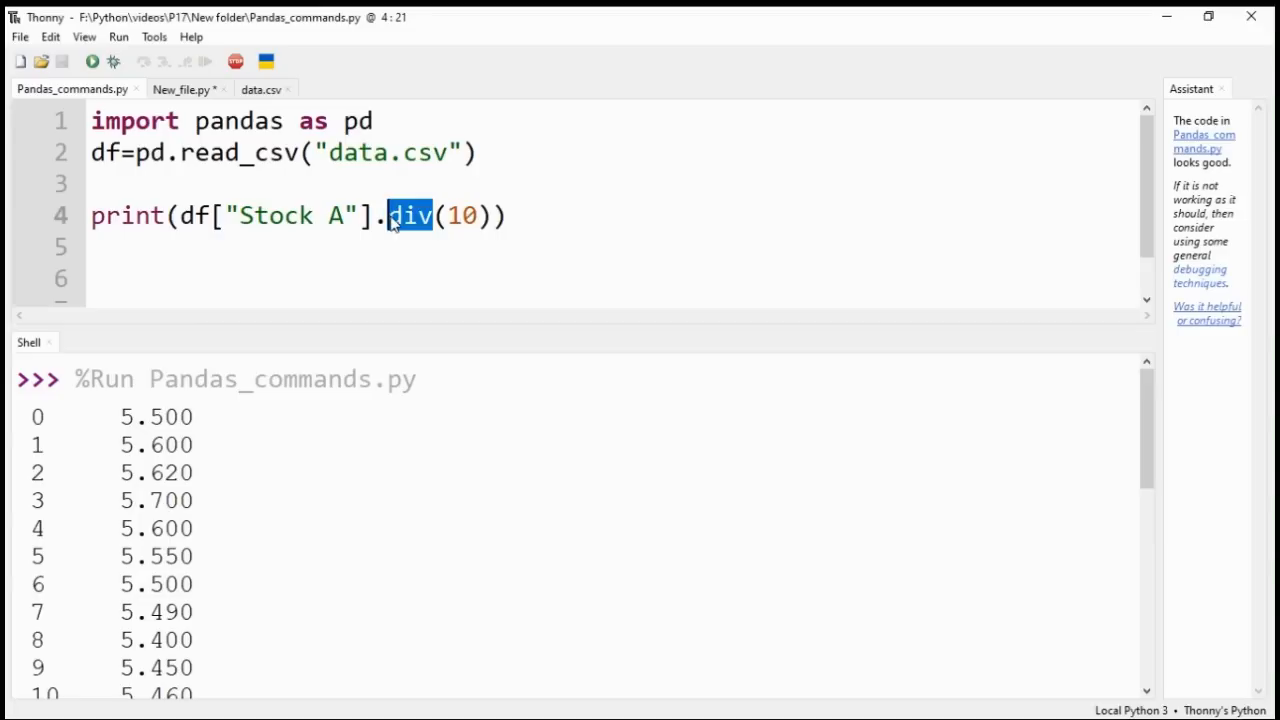
pyautogui.write('gt')
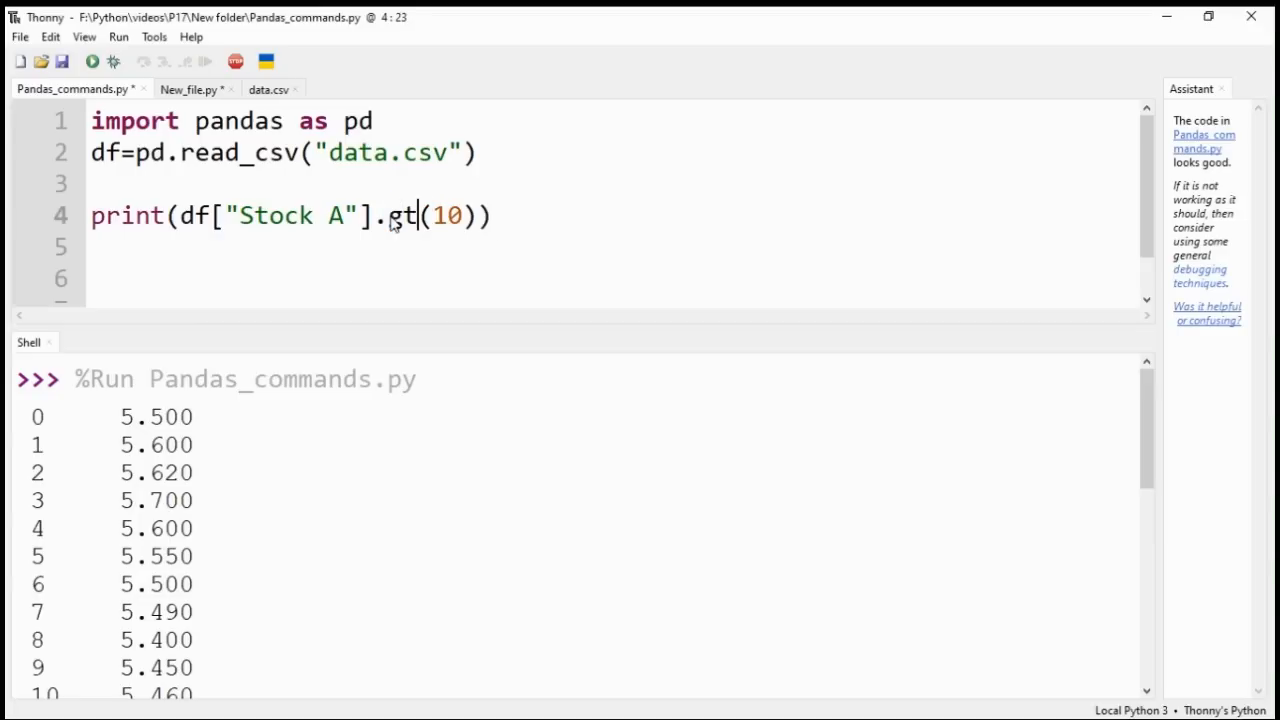
pyautogui.doubleClick(446, 215)
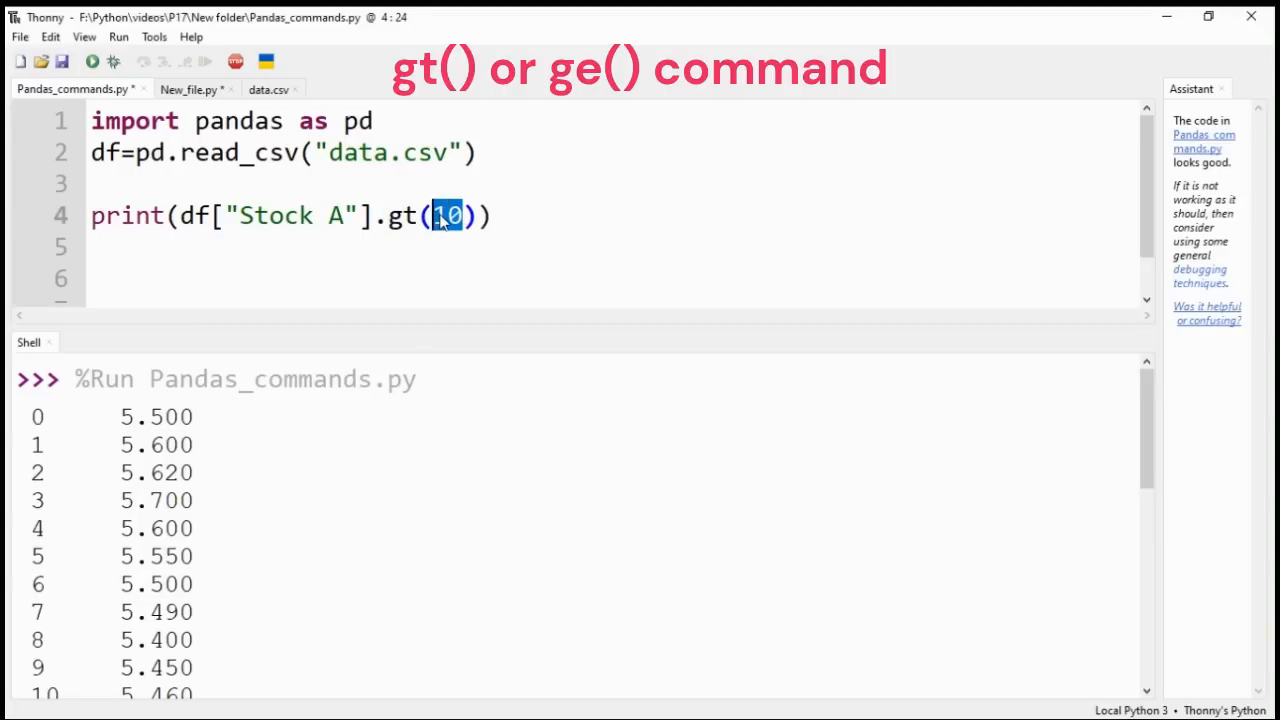
pyautogui.write('55')
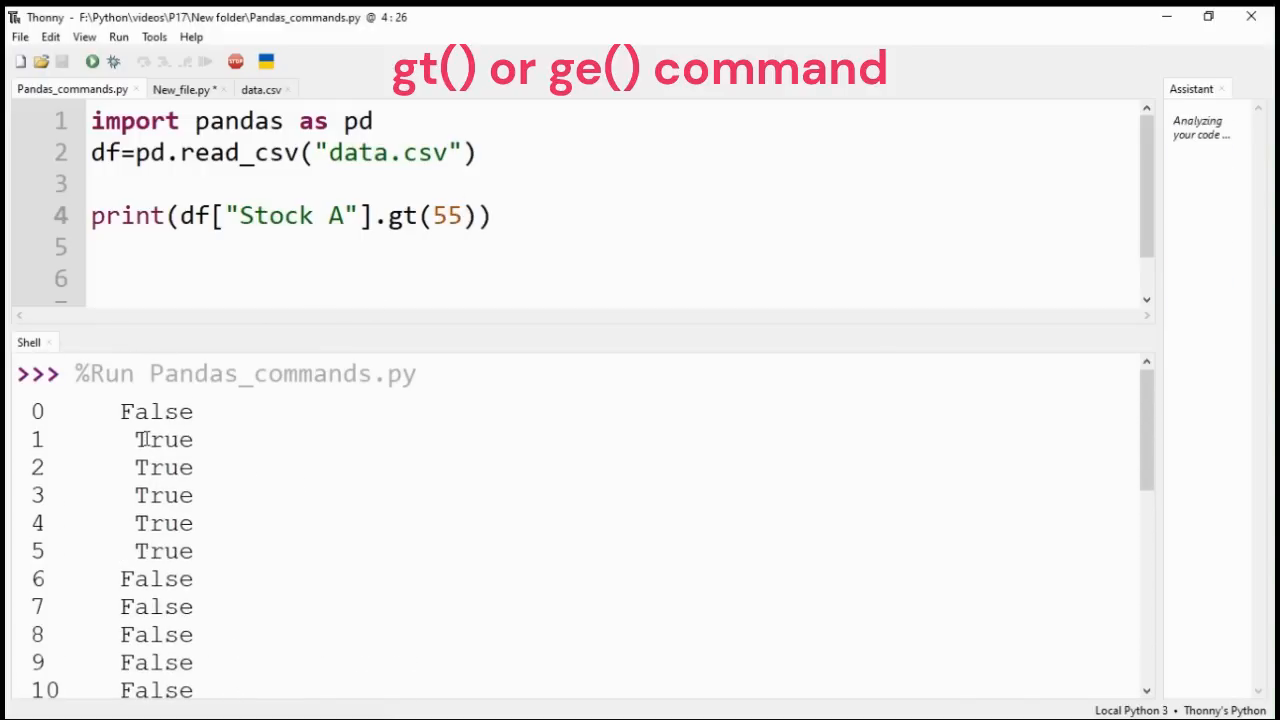
# - Switch gt(55) to lt(55), then begin replacing it with replace
pyautogui.moveTo(133, 439); pyautogui.dragTo(207, 551)
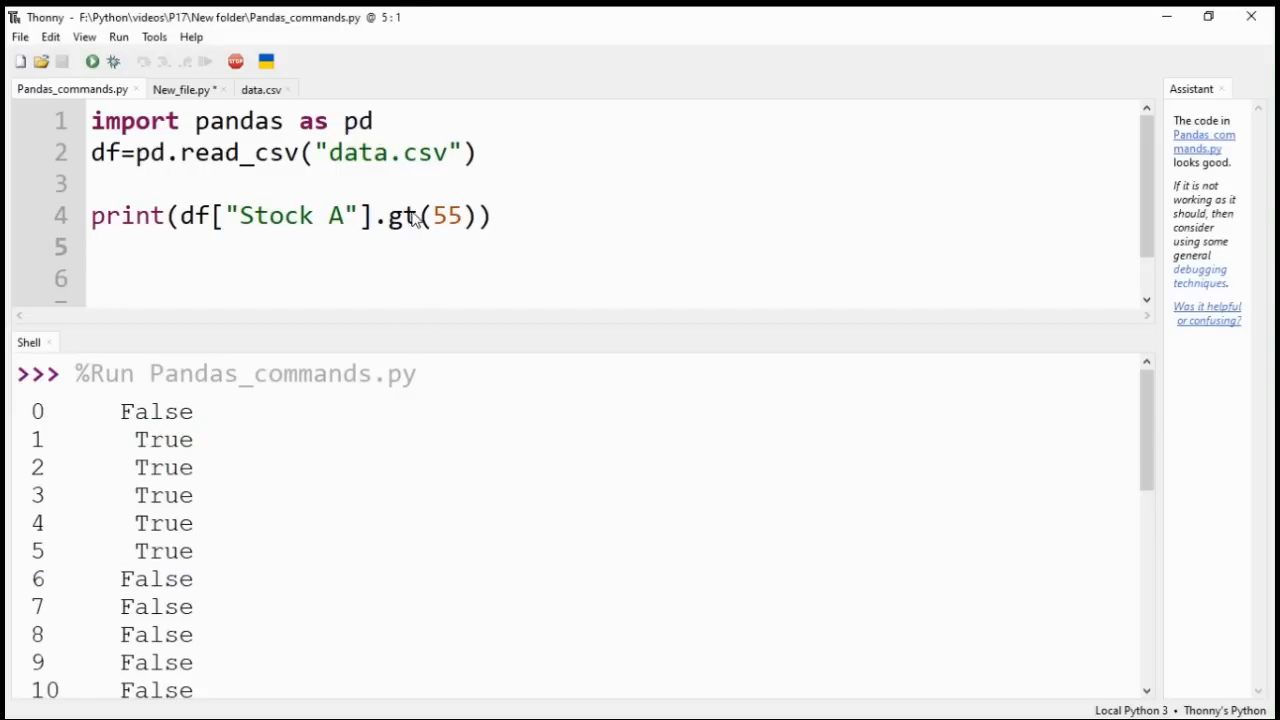
pyautogui.write('lt')
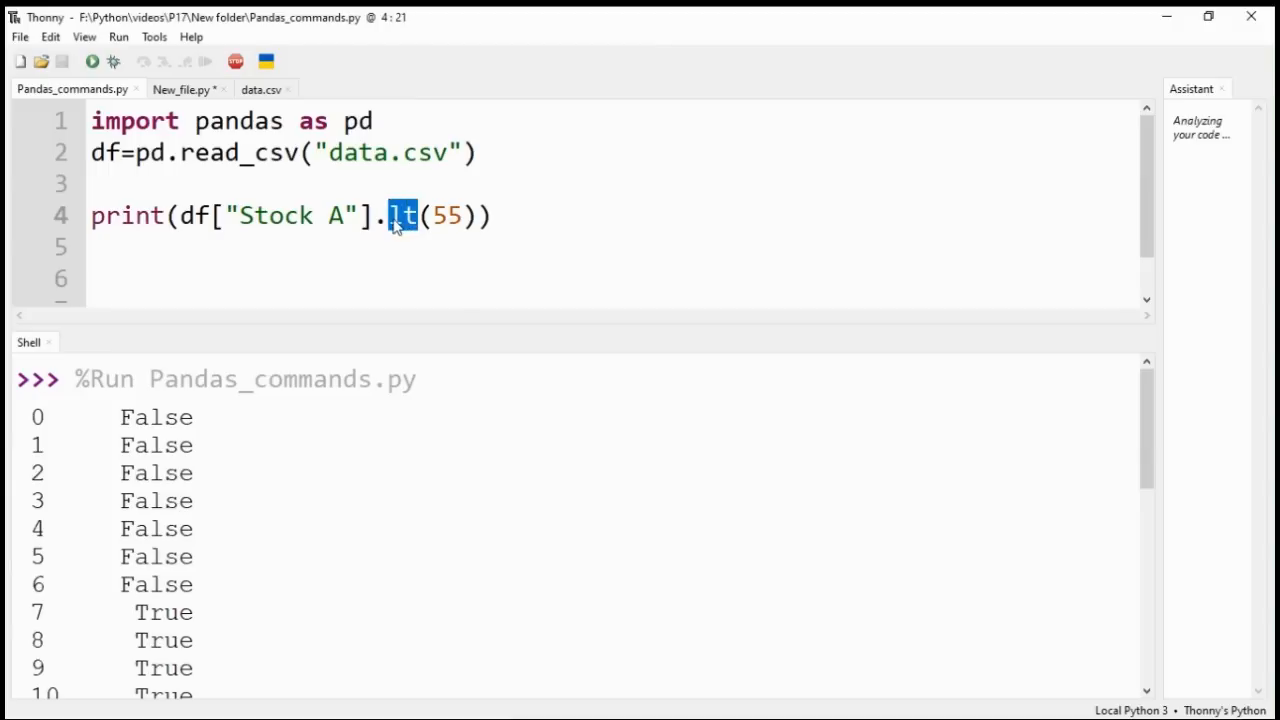
pyautogui.write('replace')
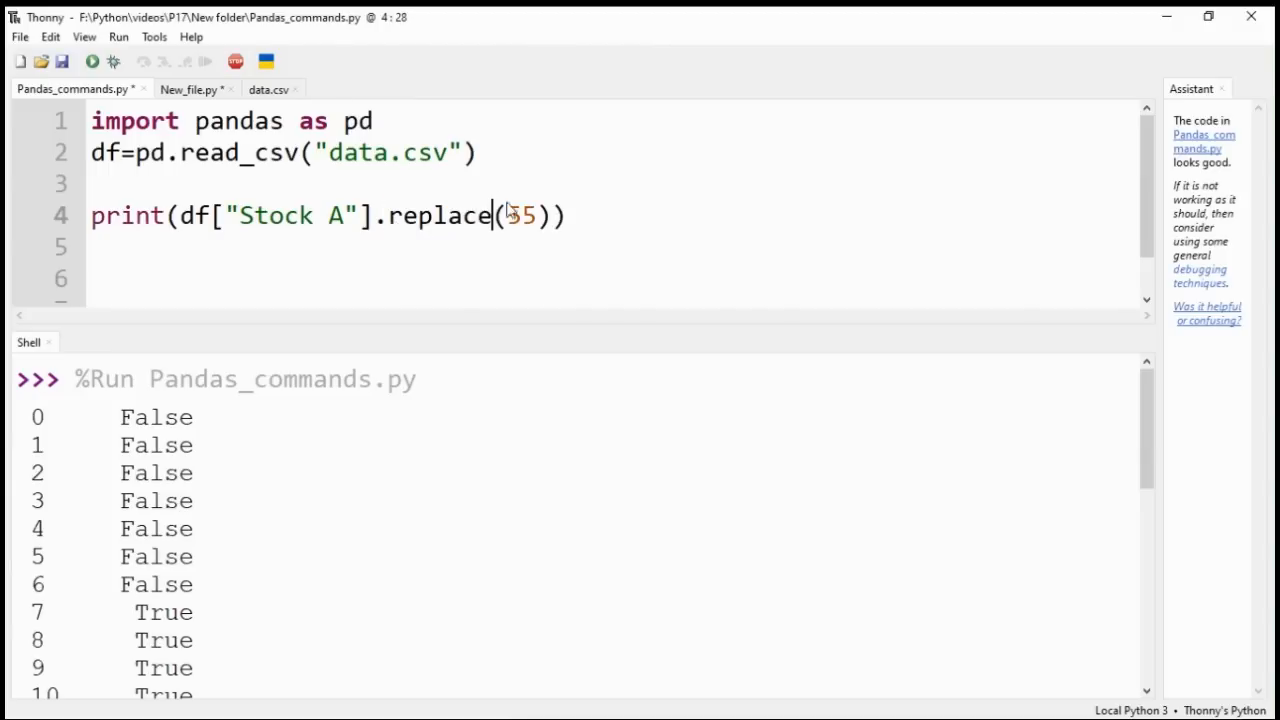
# - Run replace(55,70) on Stock A, turning rows 0 and 6 into 70.00
pyautogui.write(',')
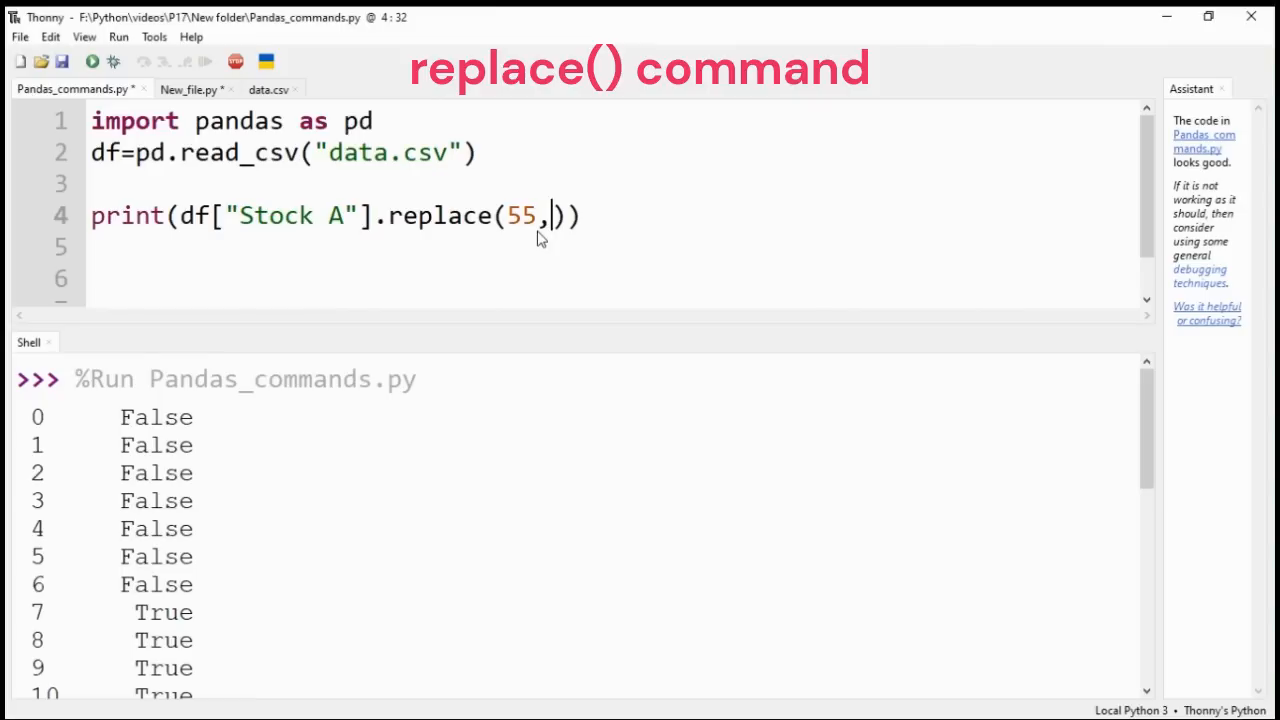
pyautogui.write('70')
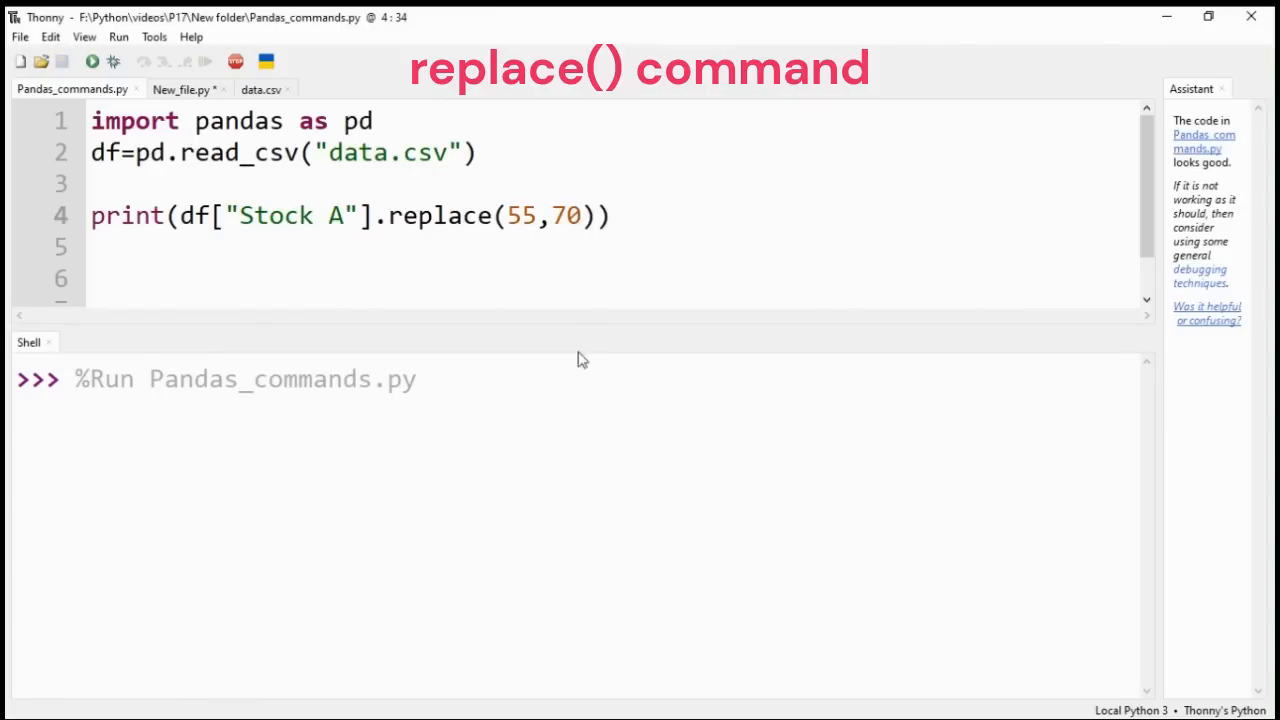
pyautogui.click(92, 61)
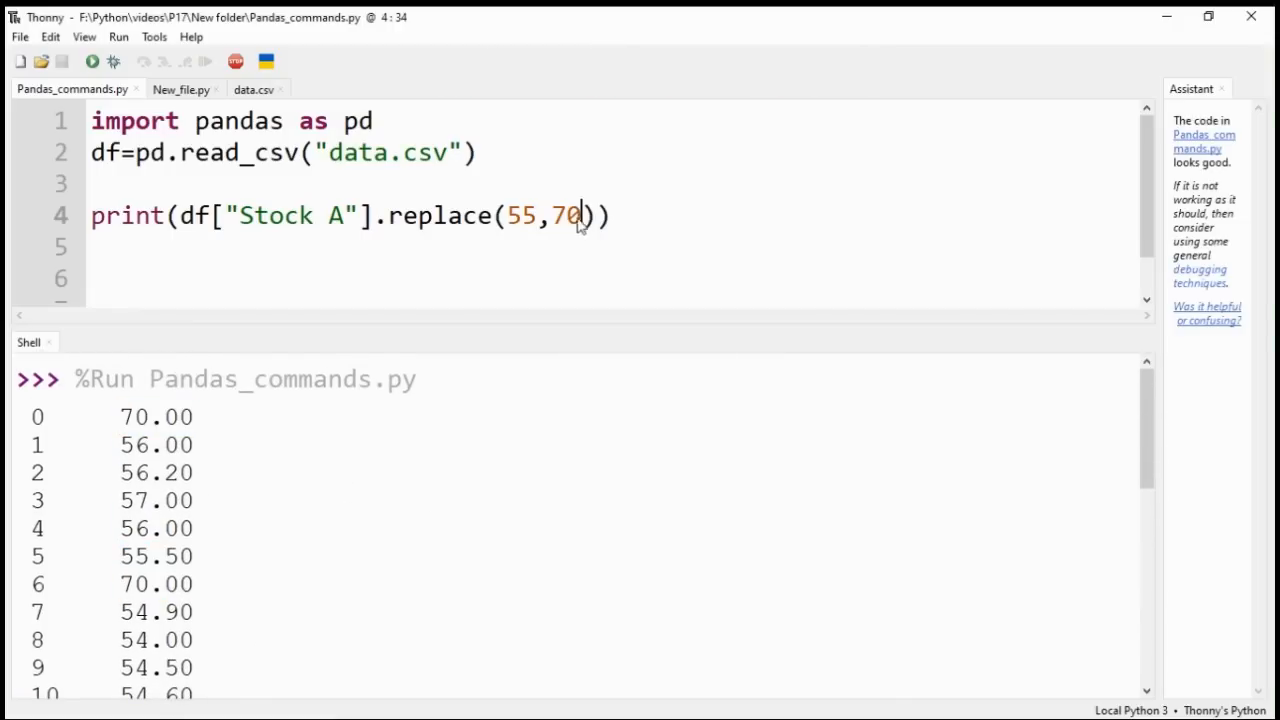
pyautogui.doubleClick(567, 215)
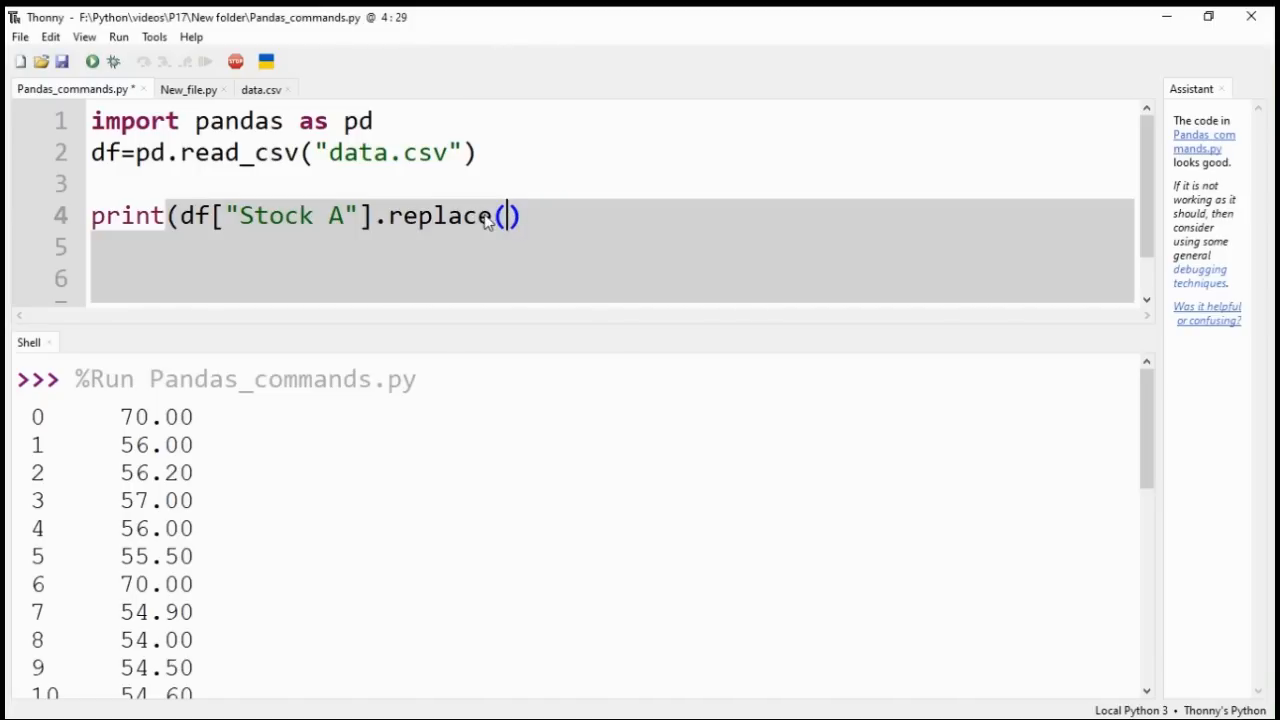
# - Swap replace for cumsum() and run, showing totals 55.00, 111.00, 167.20 up to 1661.55
pyautogui.doubleClick(440, 215)
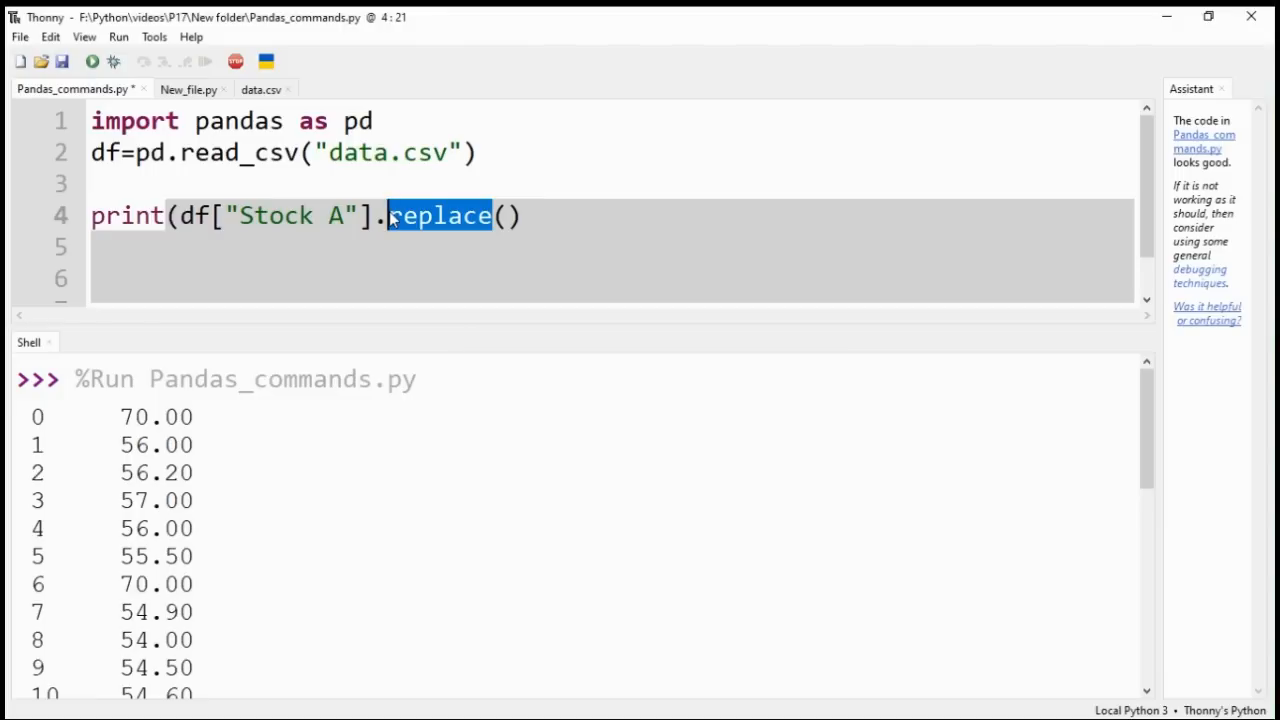
pyautogui.write('sum')
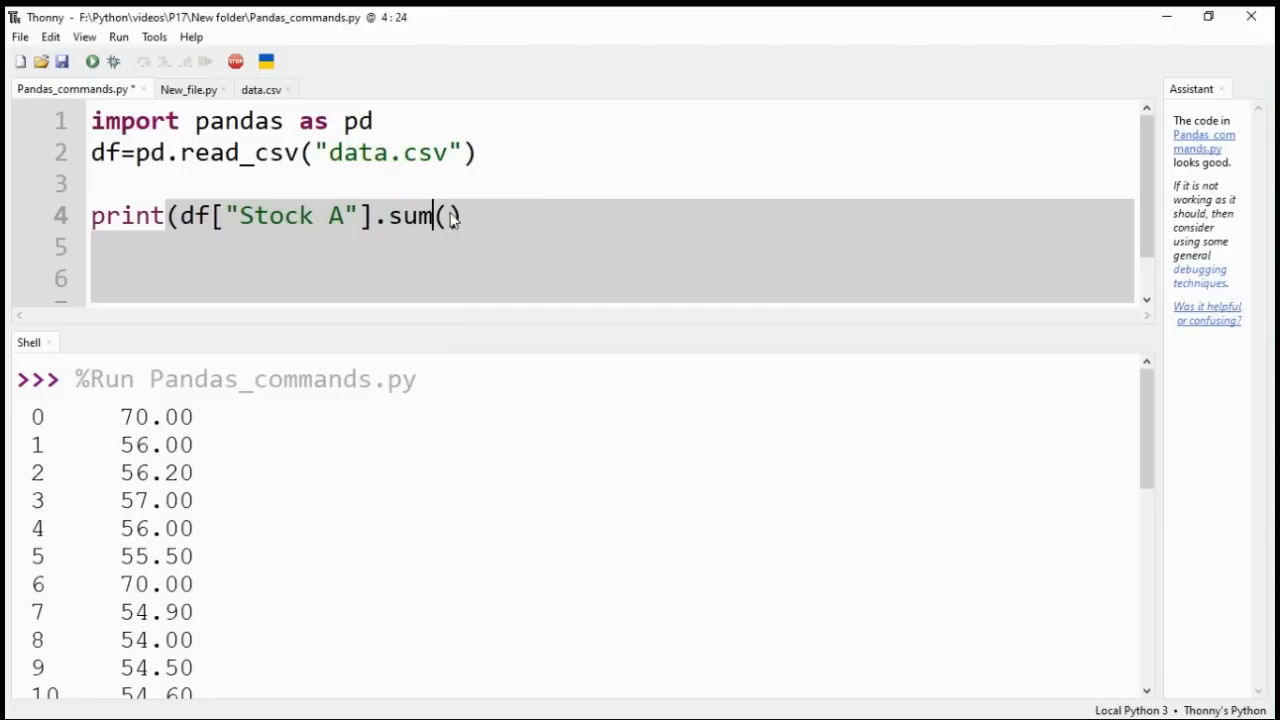
pyautogui.write('())')
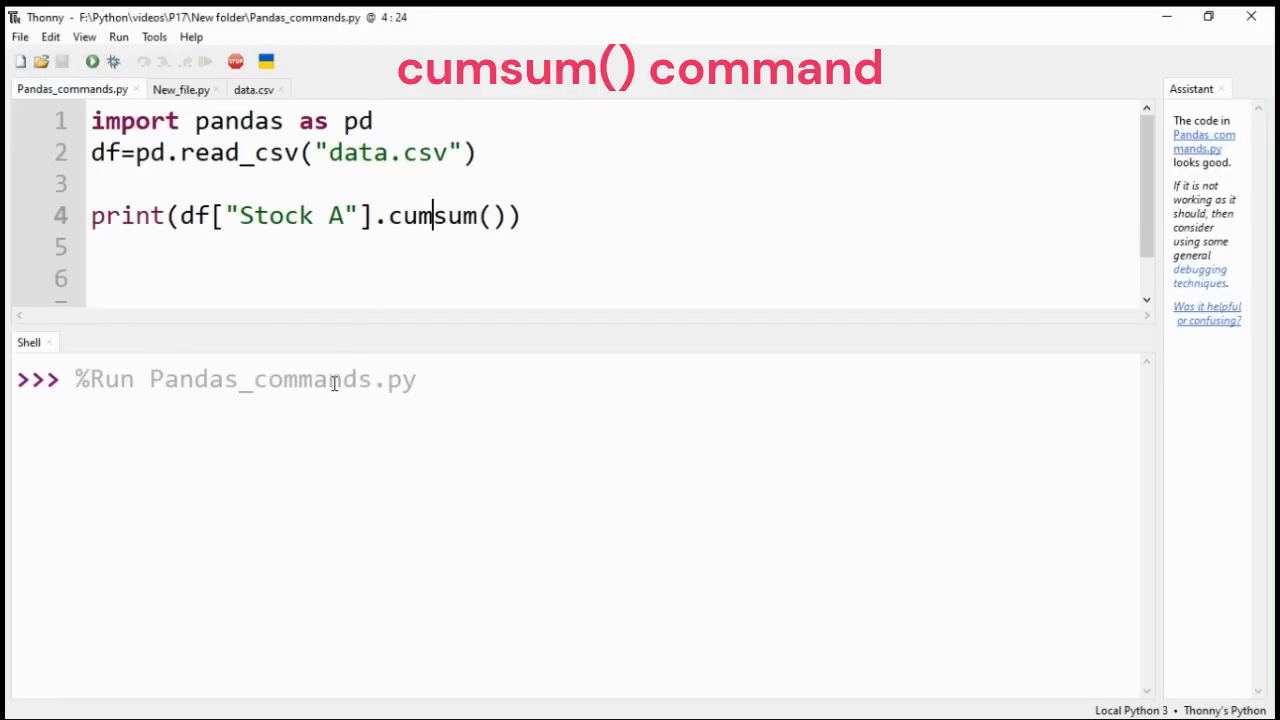
pyautogui.click(91, 61)
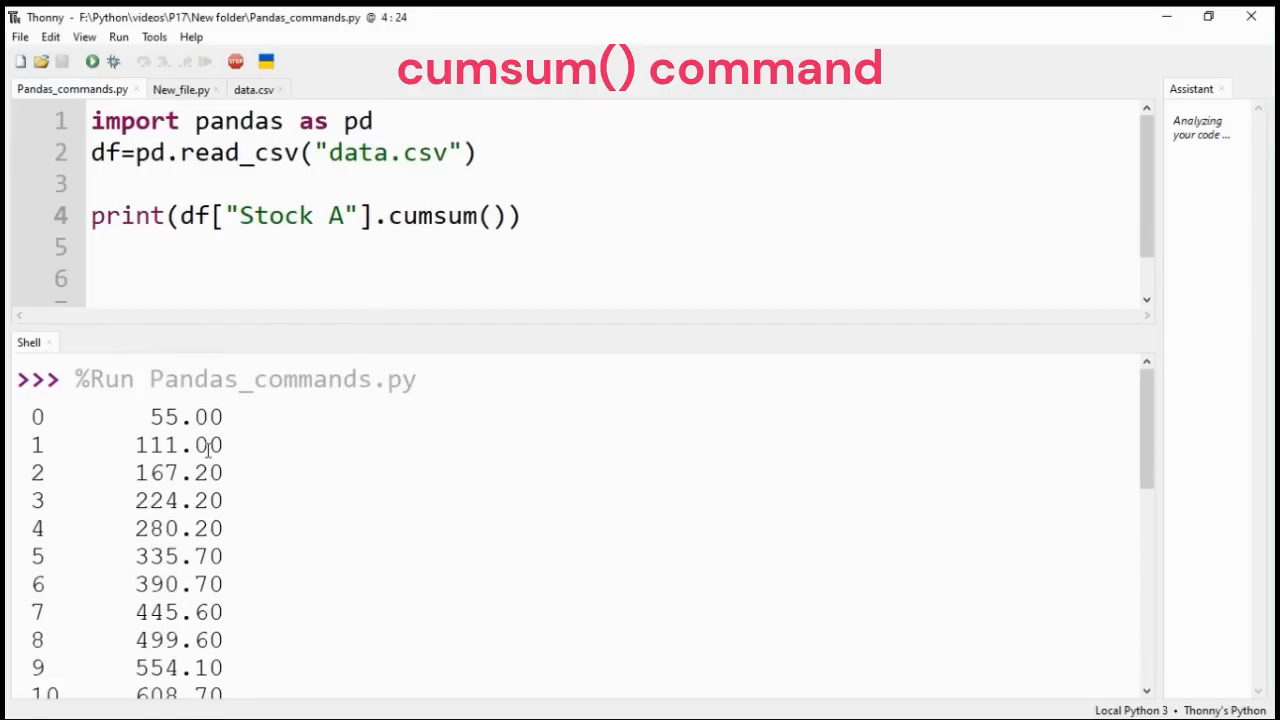
pyautogui.scroll(-3)
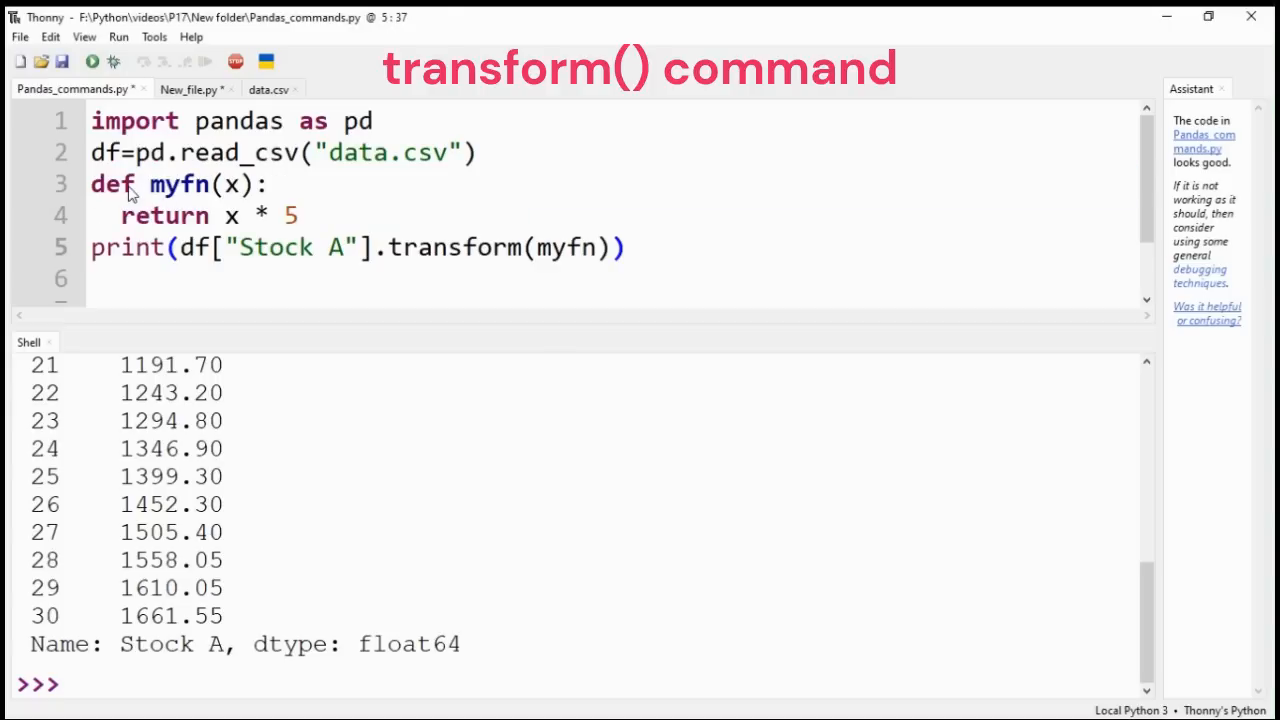
# - Run Stock A transform(myfn) with myfn returning x*5, showing 275.00, 280.00, 281.00
pyautogui.click(627, 247)
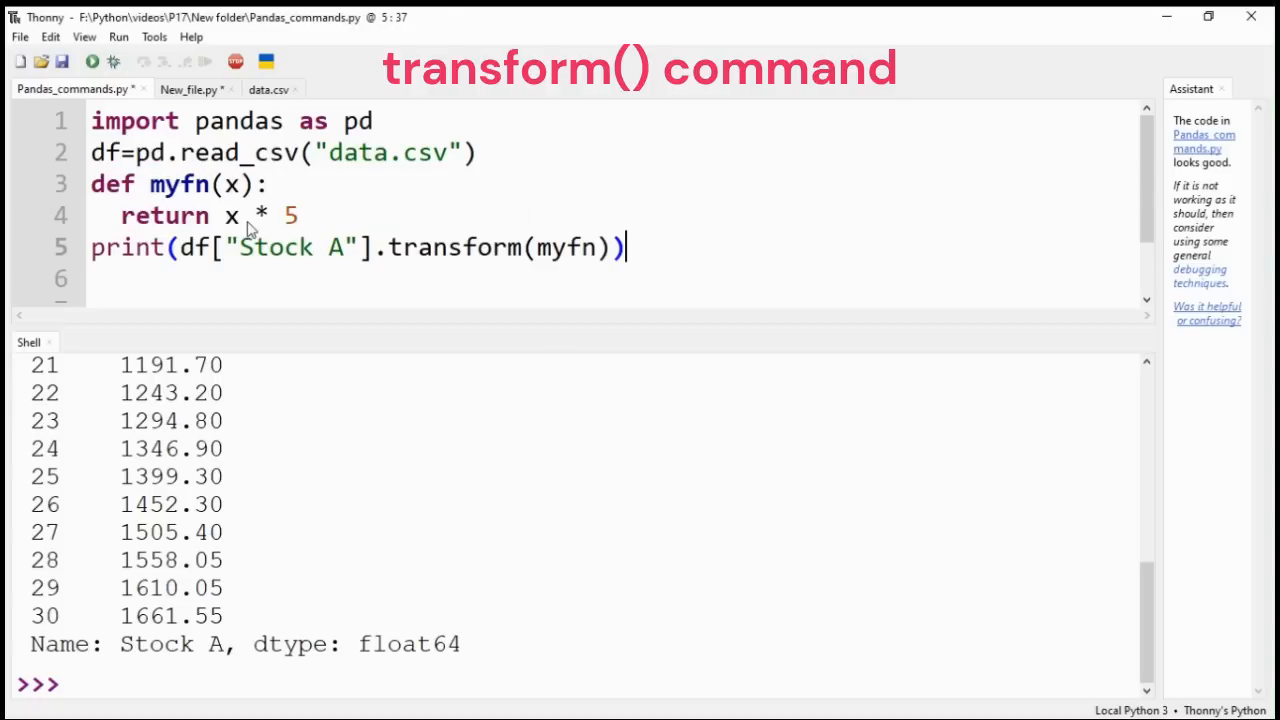
pyautogui.moveTo(392, 258)
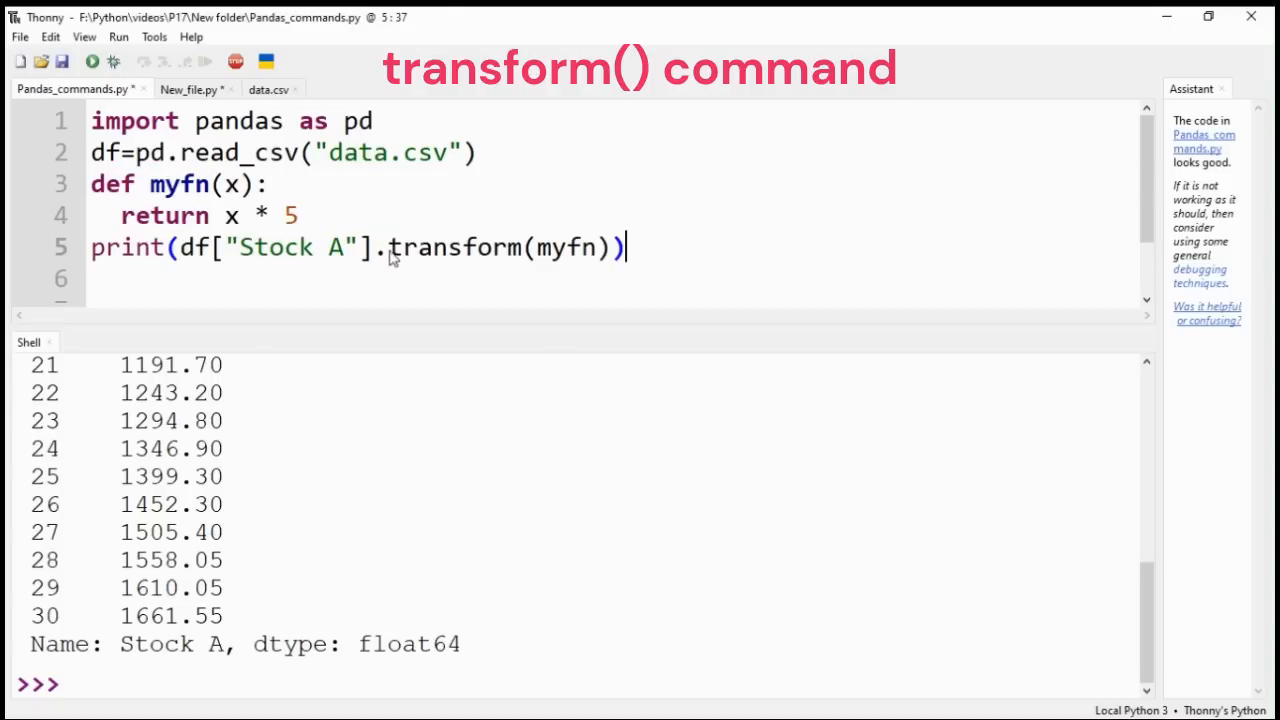
pyautogui.moveTo(390, 247); pyautogui.dragTo(625, 247)
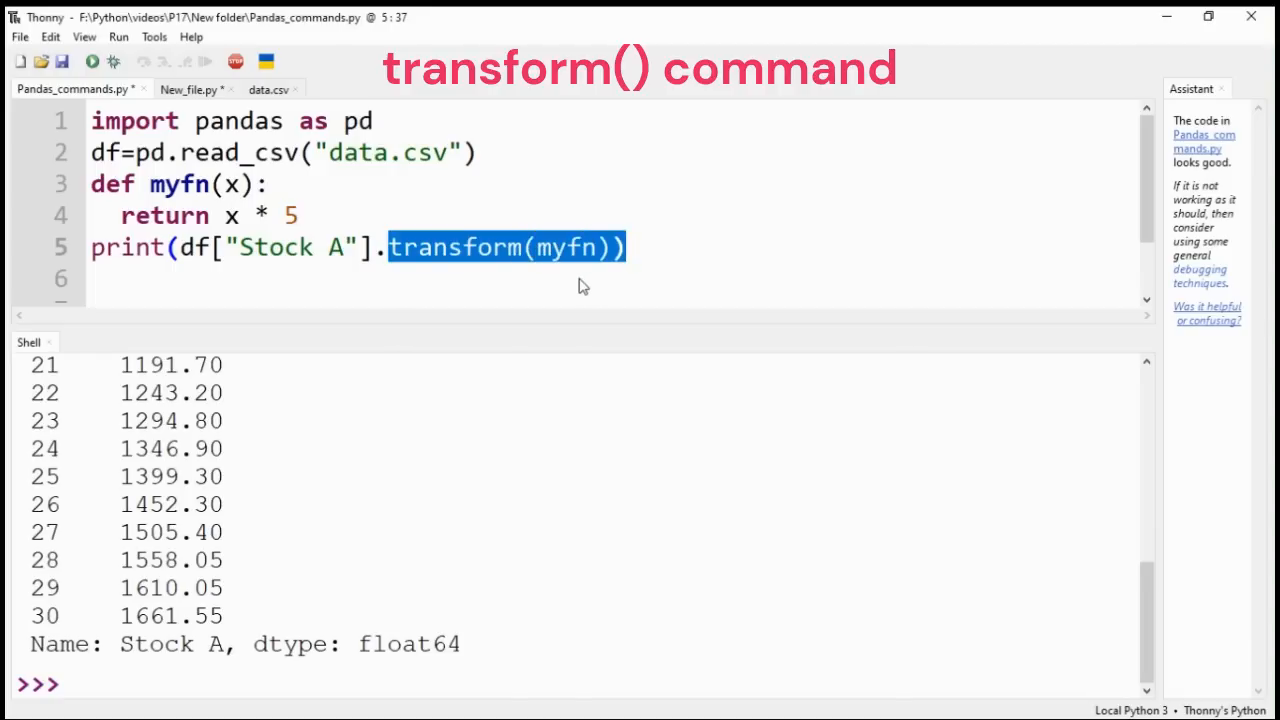
pyautogui.click(92, 61)
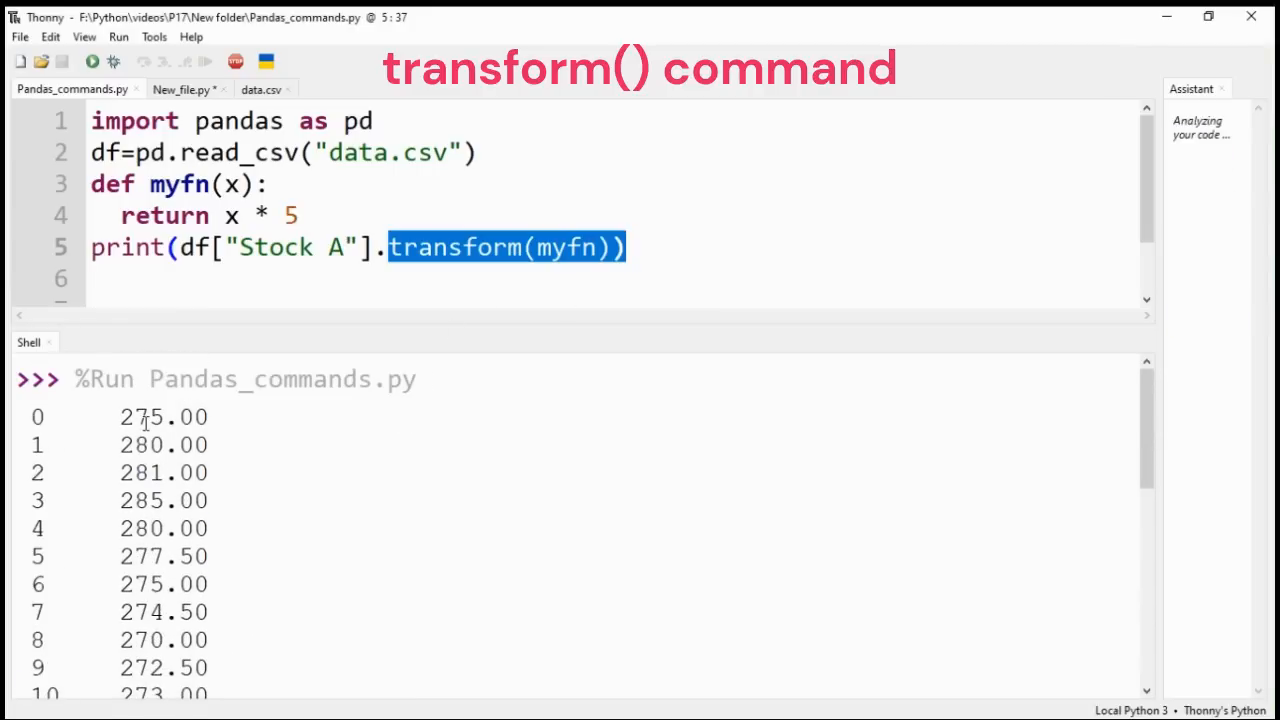
pyautogui.scroll(-3)
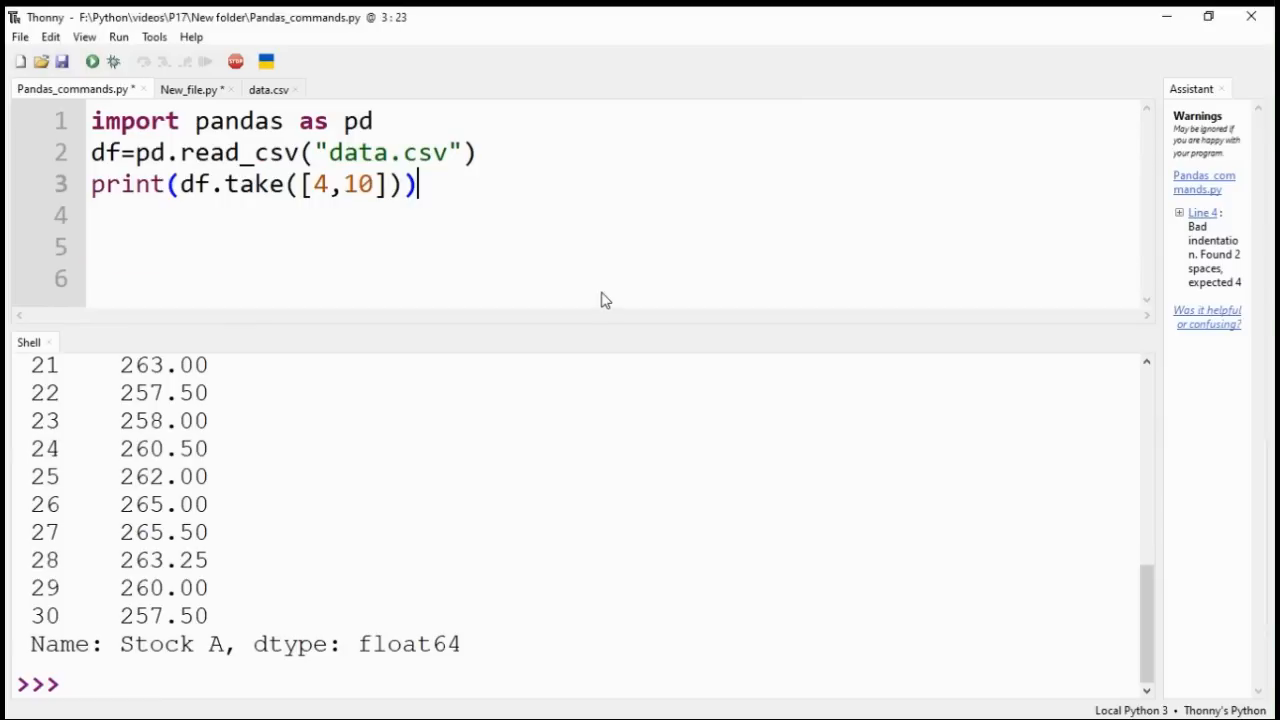
# - Run df.take([4,10]) to print only the rows dated 2023/01/05 and 2023/01/11
pyautogui.doubleClick(253, 184)
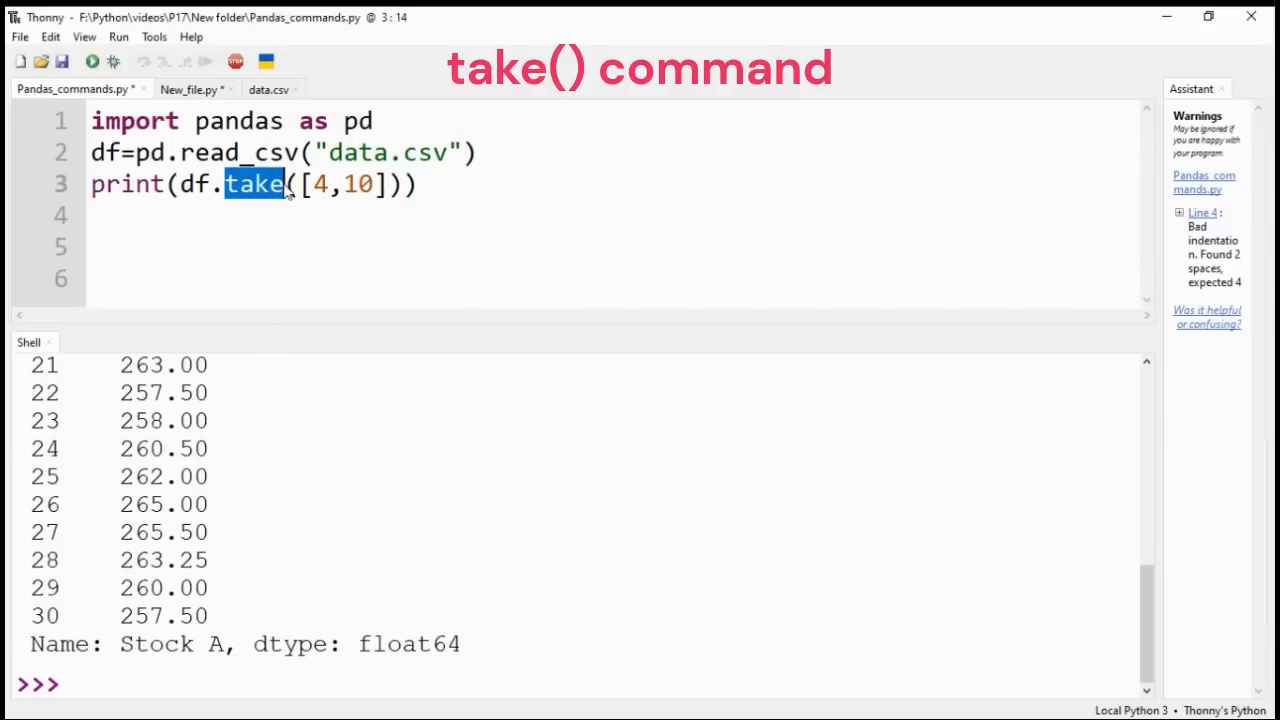
pyautogui.moveTo(370, 198)
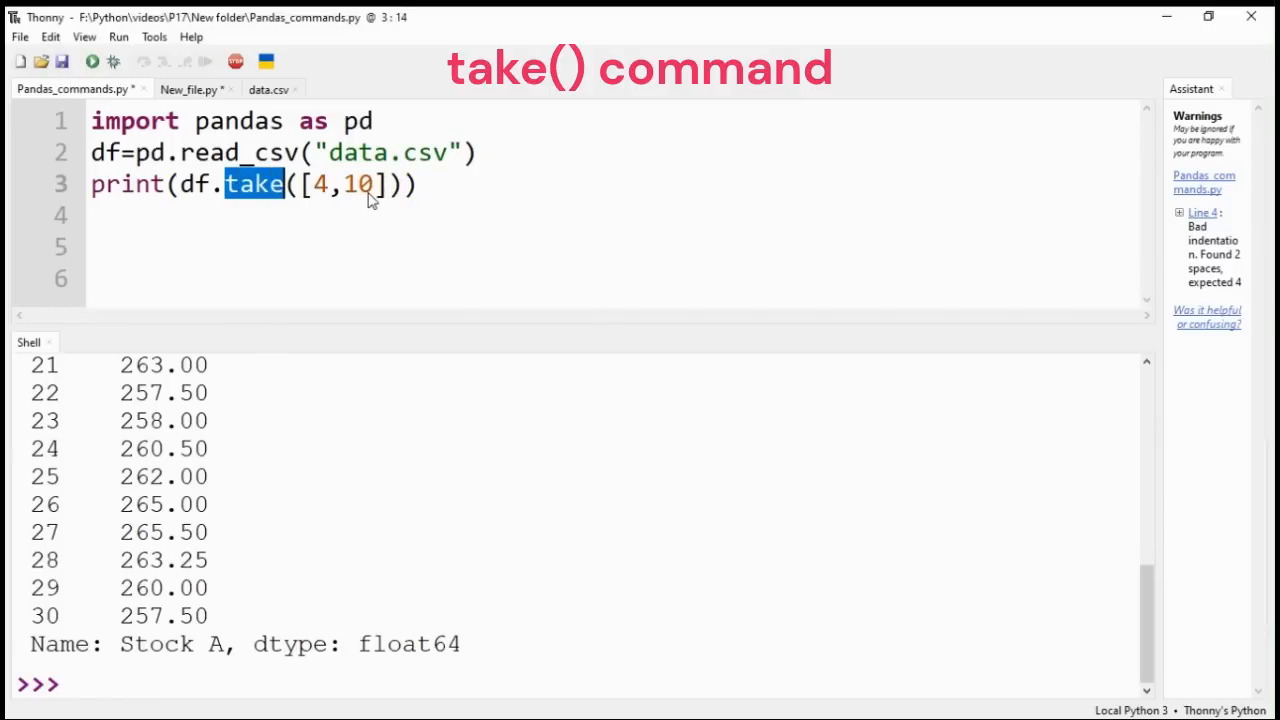
pyautogui.click(92, 61)
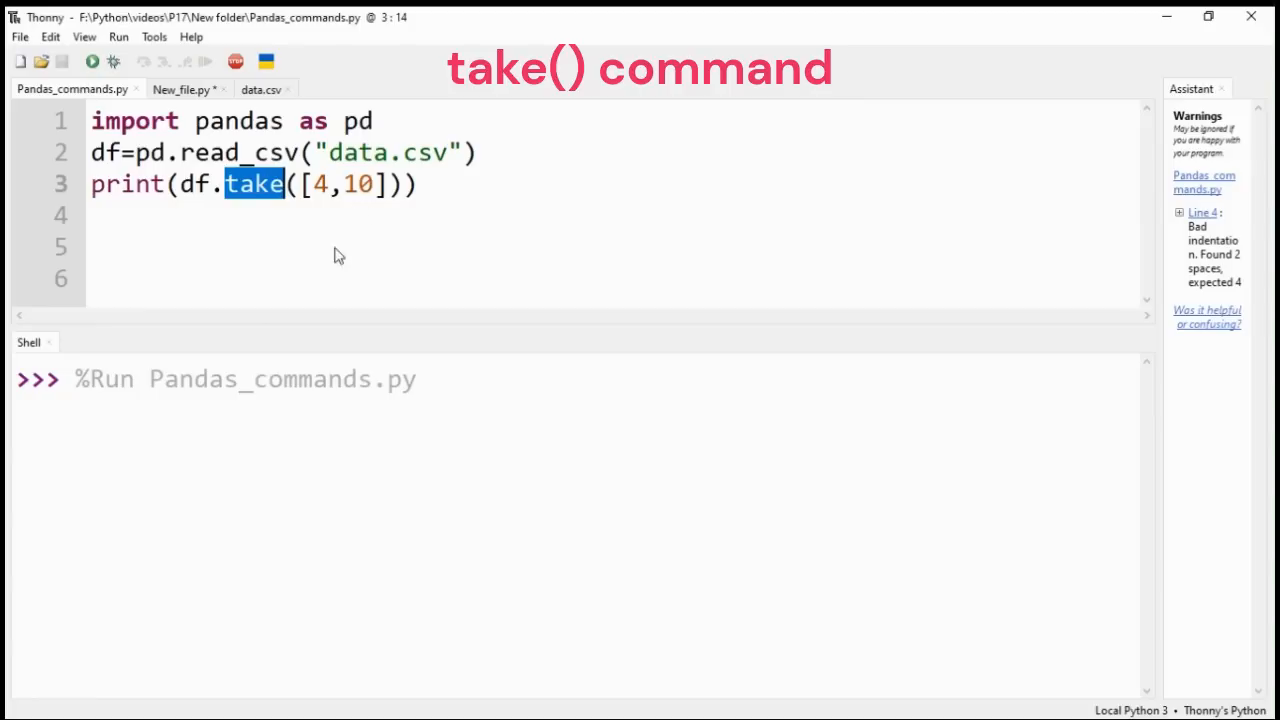
pyautogui.click(92, 61)
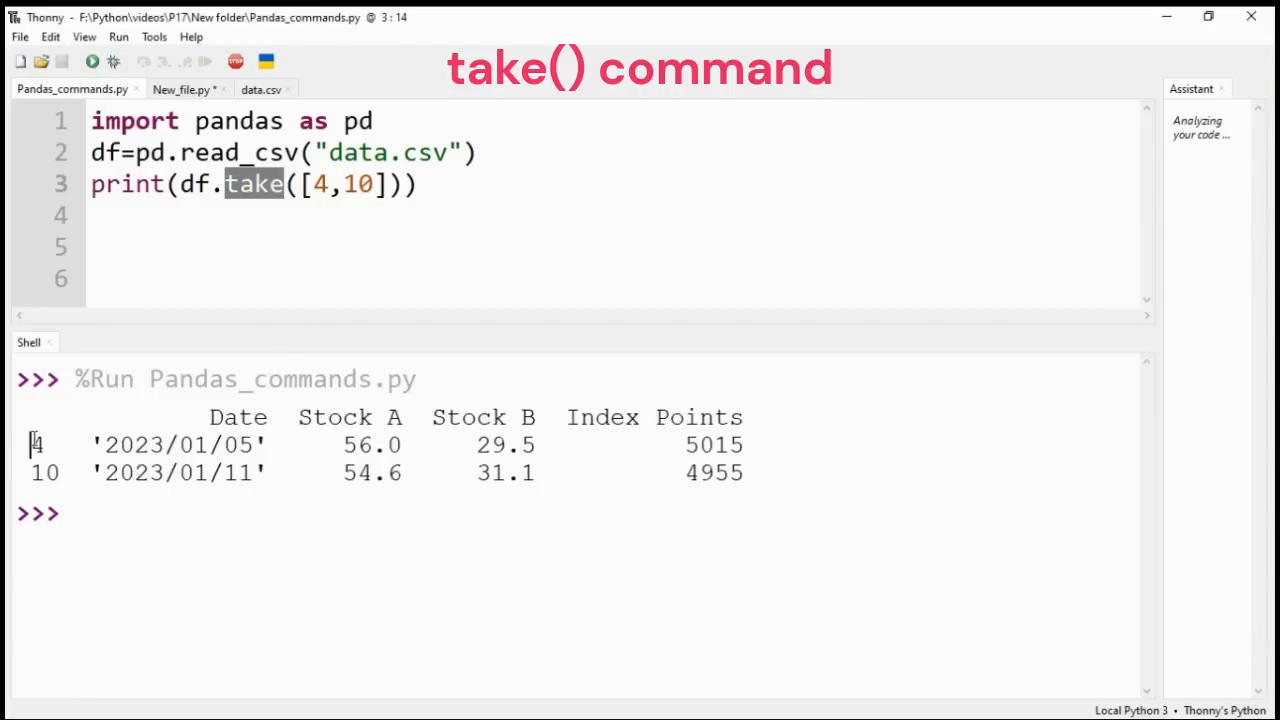